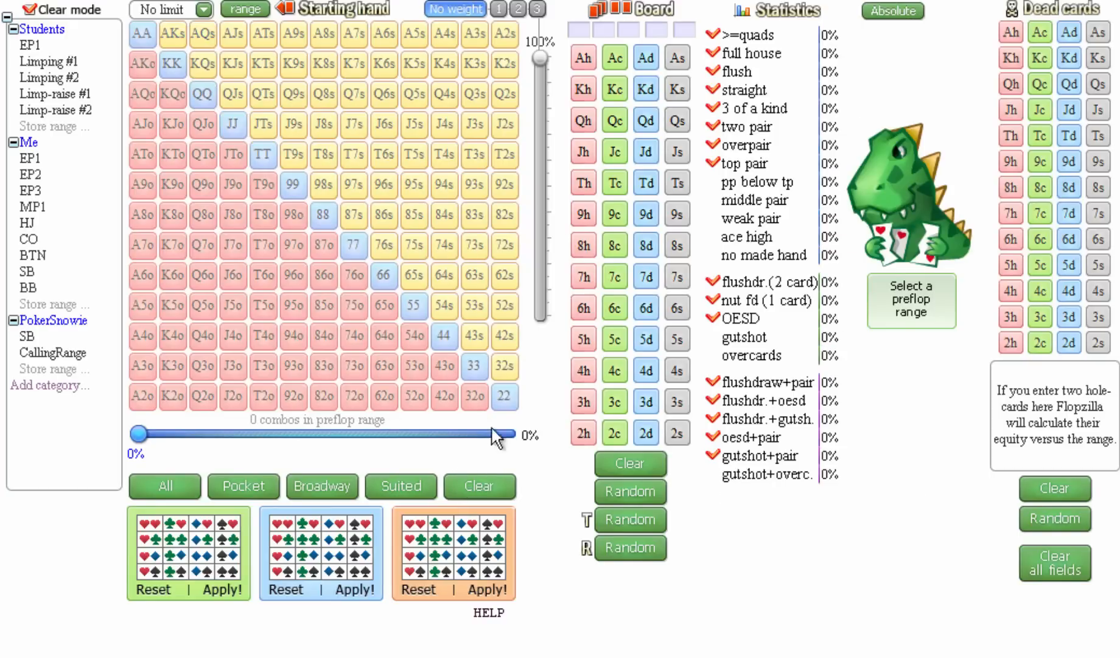
Step: Select pairs 99–22, suited connectors like T9s, broadways and A9o–A2o for 408 combos
{"action": "left_click", "coordinate": [445, 336]}
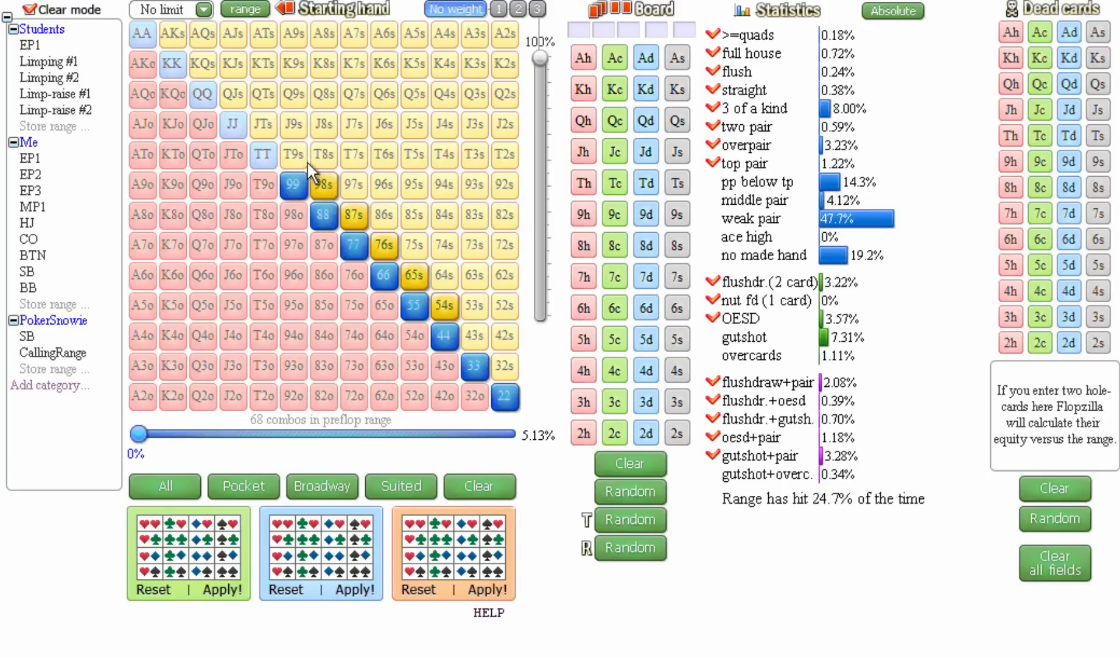
{"action": "left_click", "coordinate": [263, 106]}
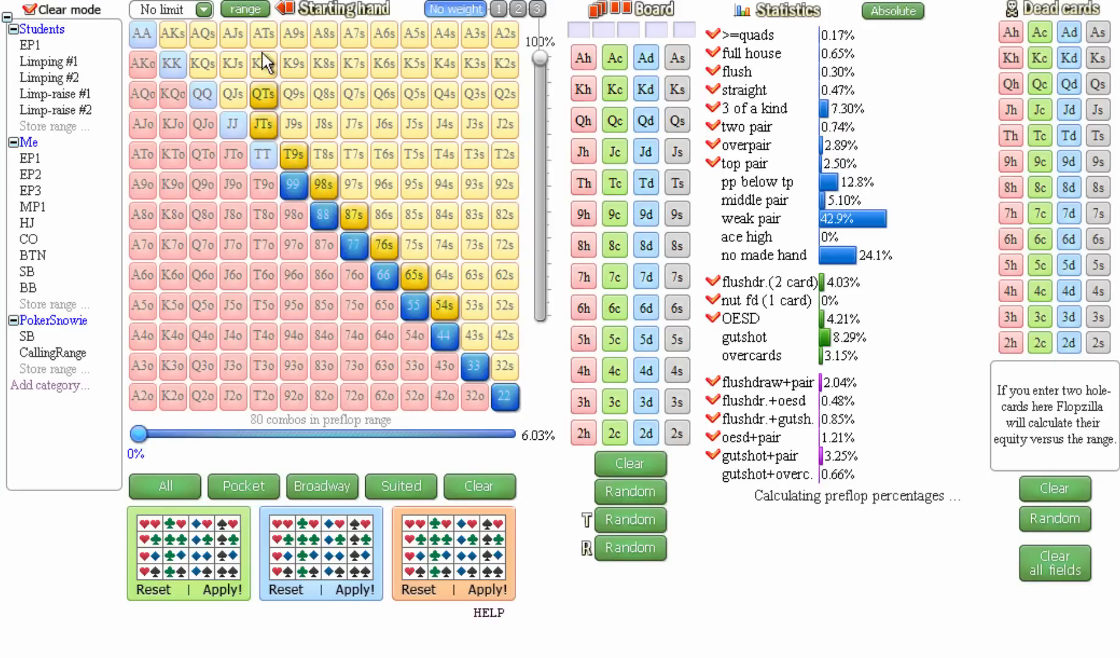
{"action": "left_click", "coordinate": [232, 35]}
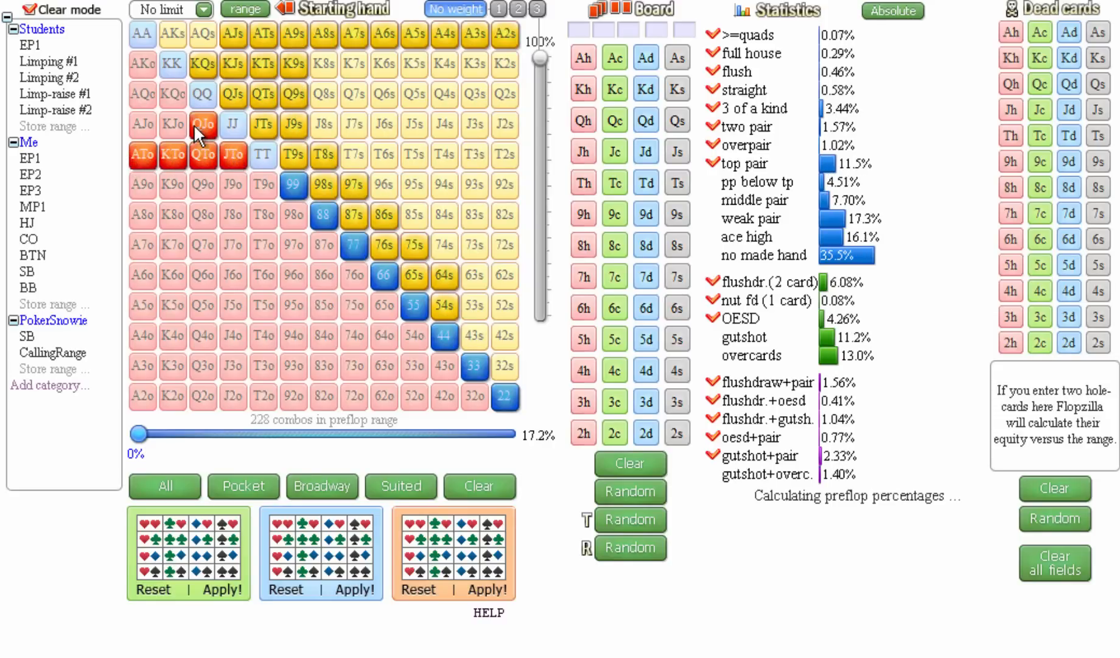
{"action": "left_click", "coordinate": [173, 94]}
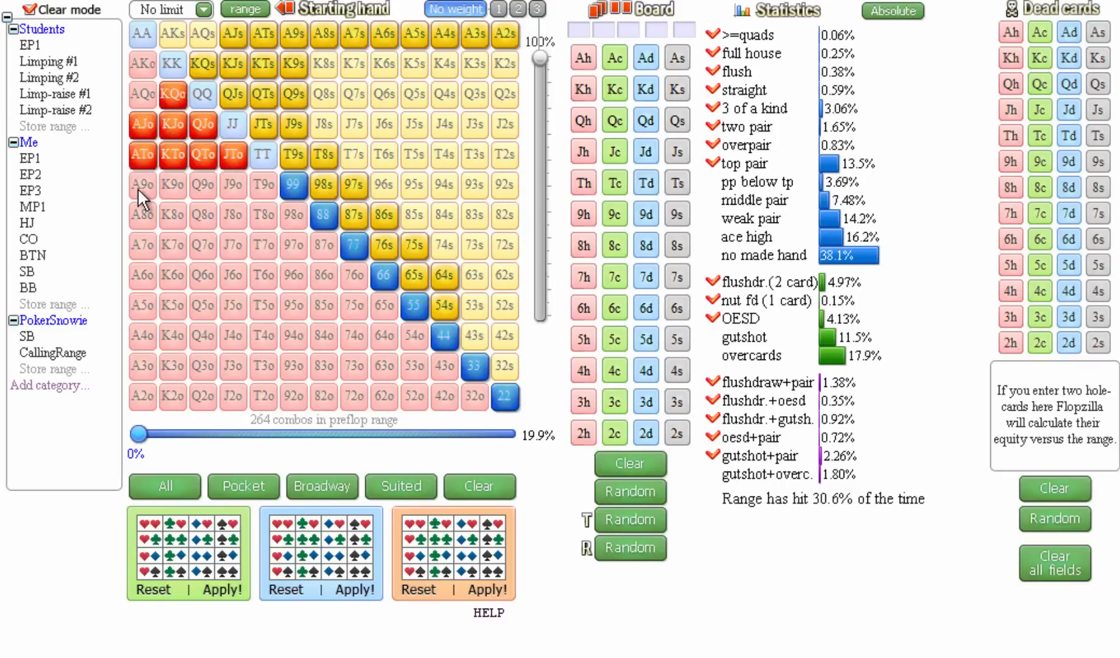
{"action": "left_click", "coordinate": [263, 184]}
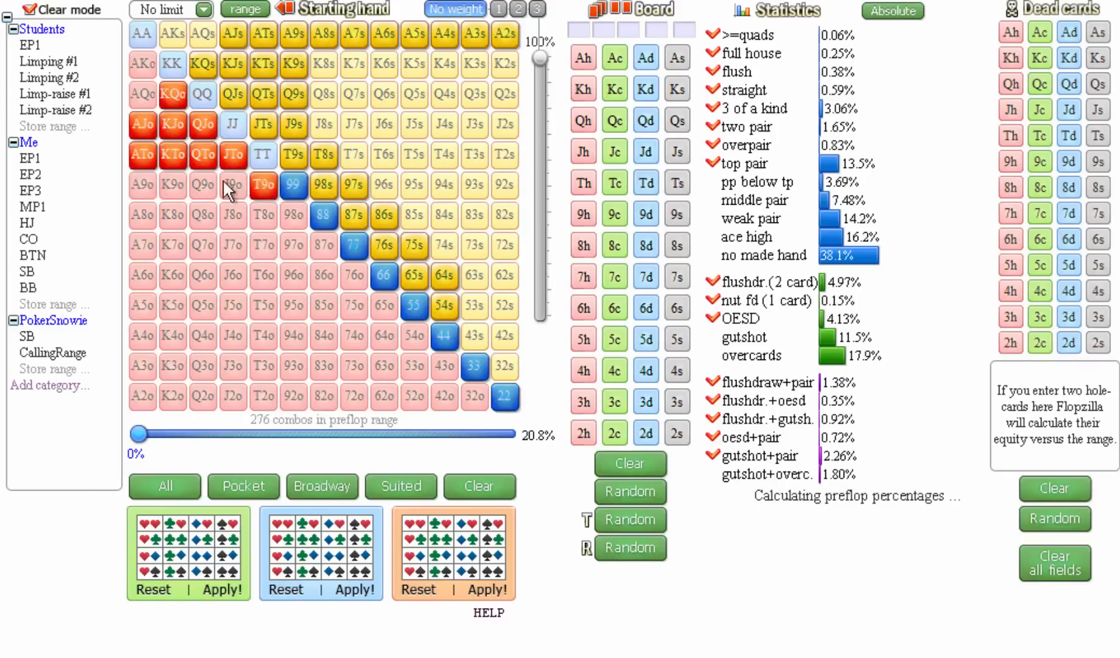
{"action": "left_click", "coordinate": [202, 185]}
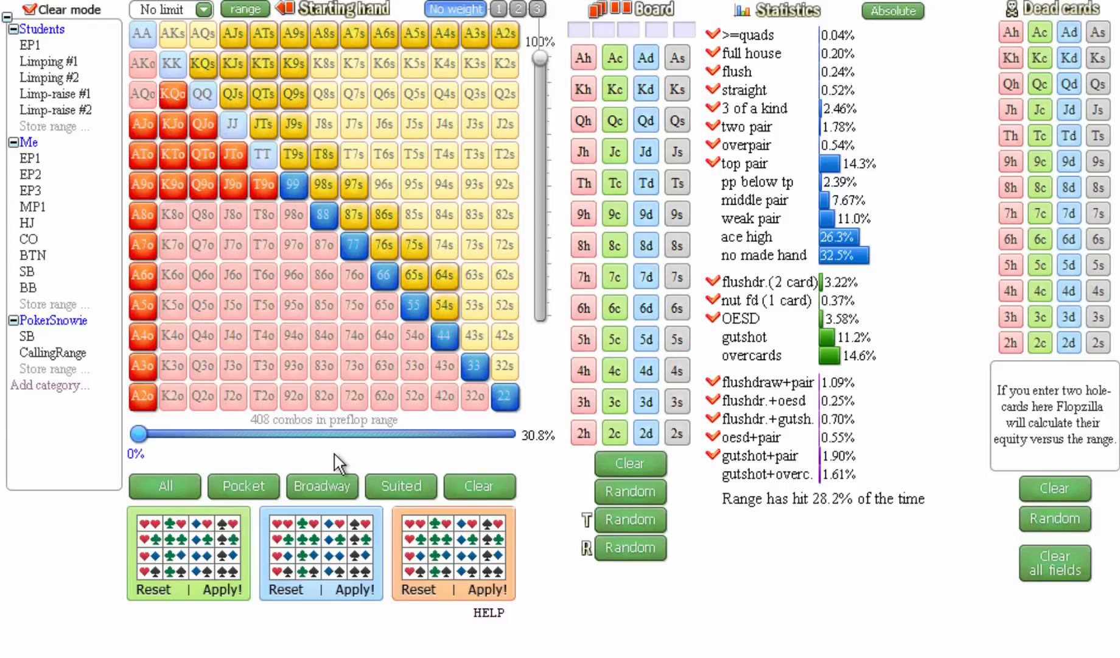
{"action": "mouse_move", "coordinate": [355, 464]}
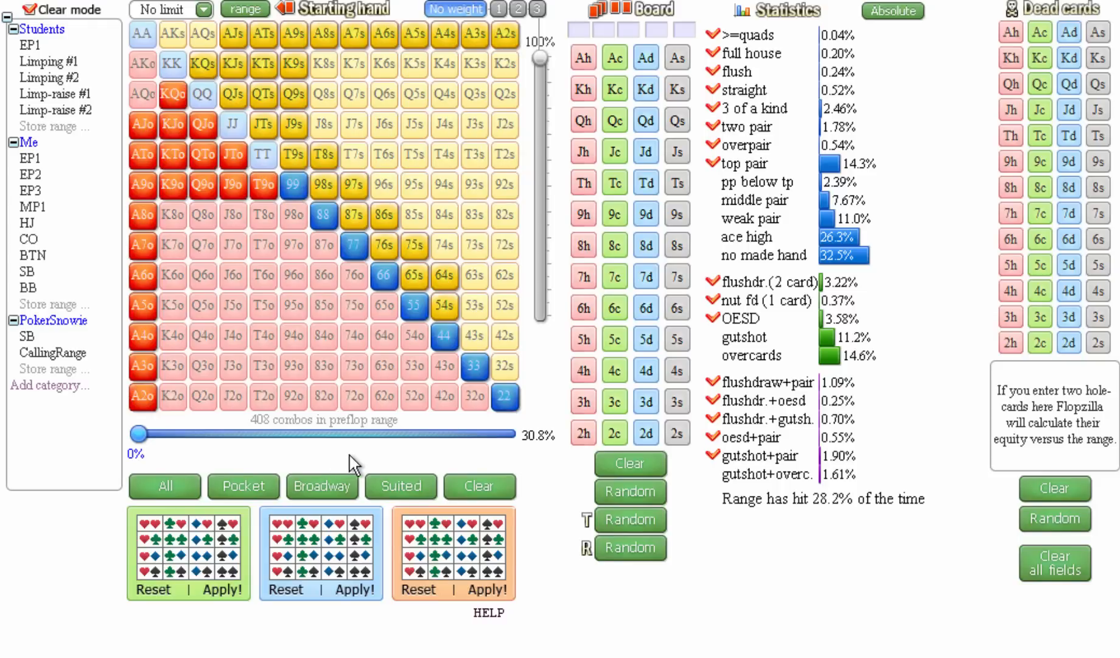
{"action": "mouse_move", "coordinate": [478, 485]}
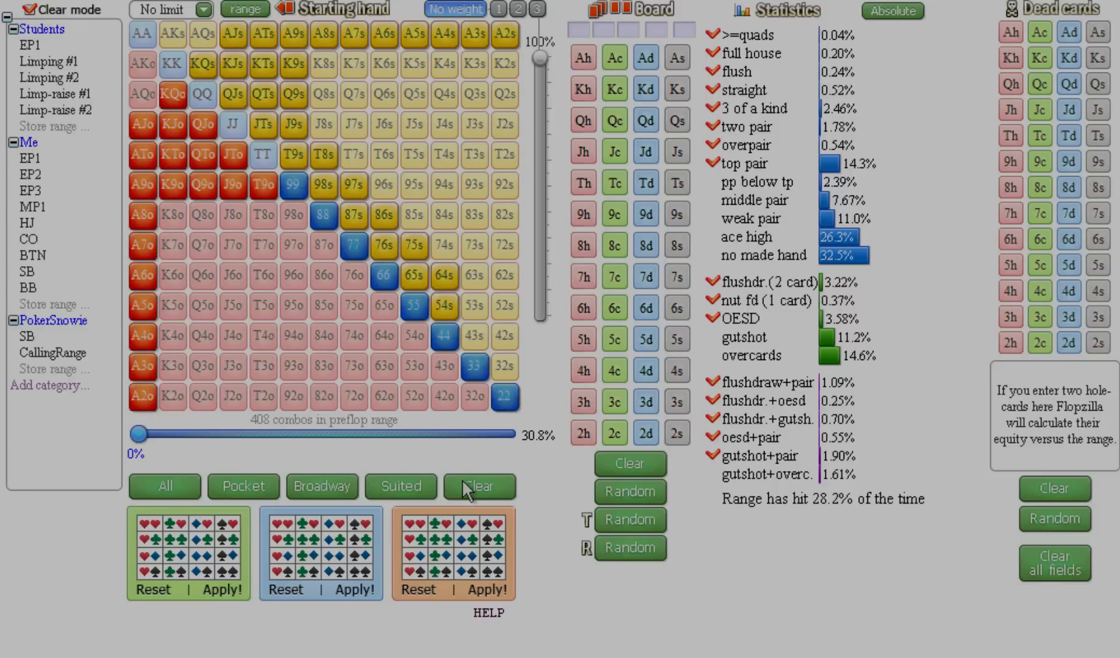
Step: Clear the range to 0 combos and view the Students EP1, Limping #1 and #2 ranges
{"action": "left_click", "coordinate": [478, 486]}
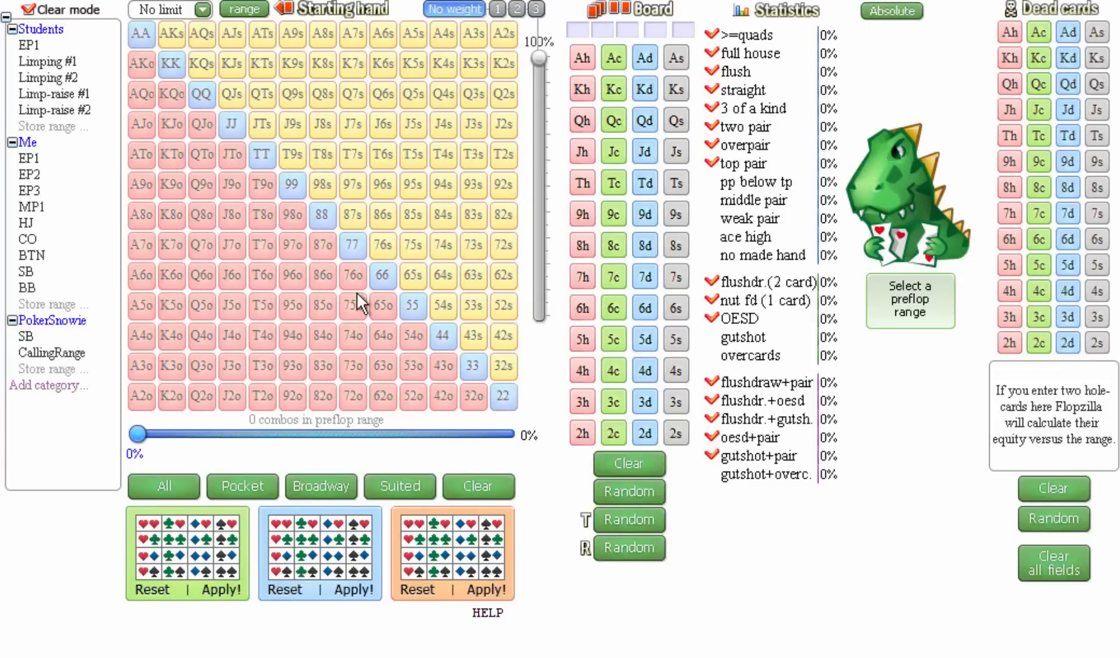
{"action": "left_click", "coordinate": [29, 45]}
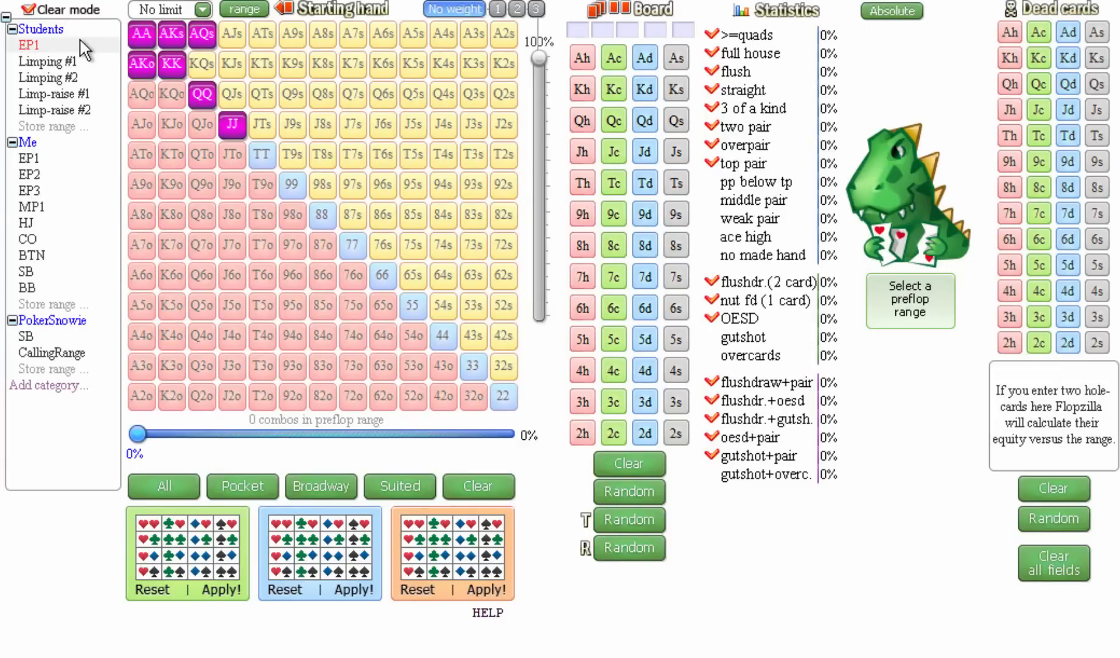
{"action": "left_click", "coordinate": [47, 61]}
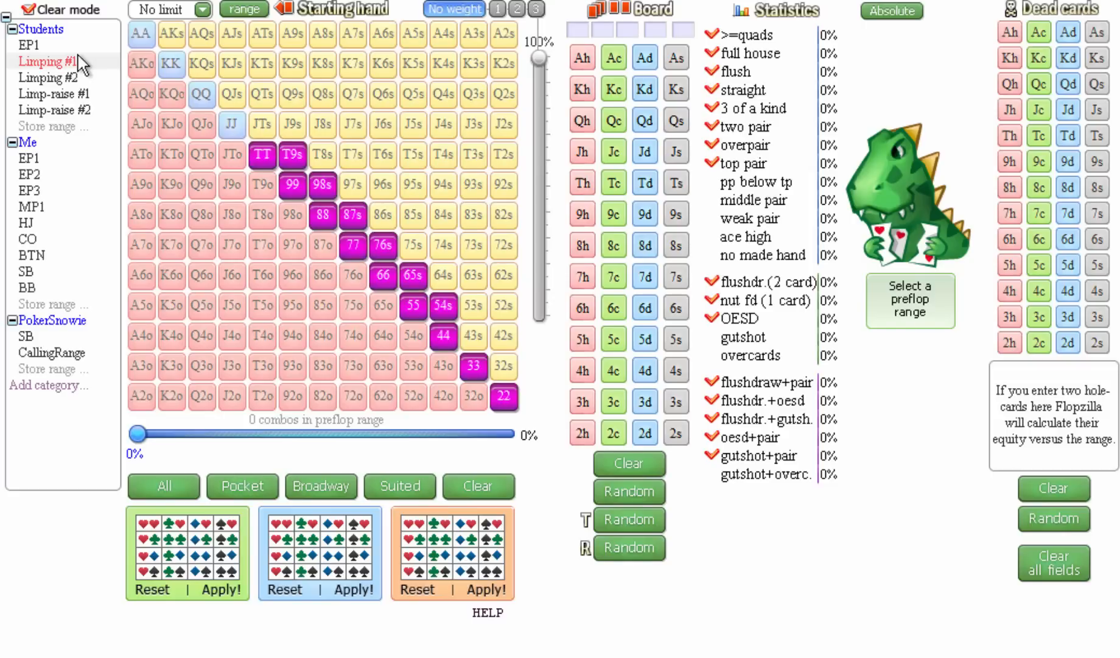
{"action": "left_click", "coordinate": [47, 77]}
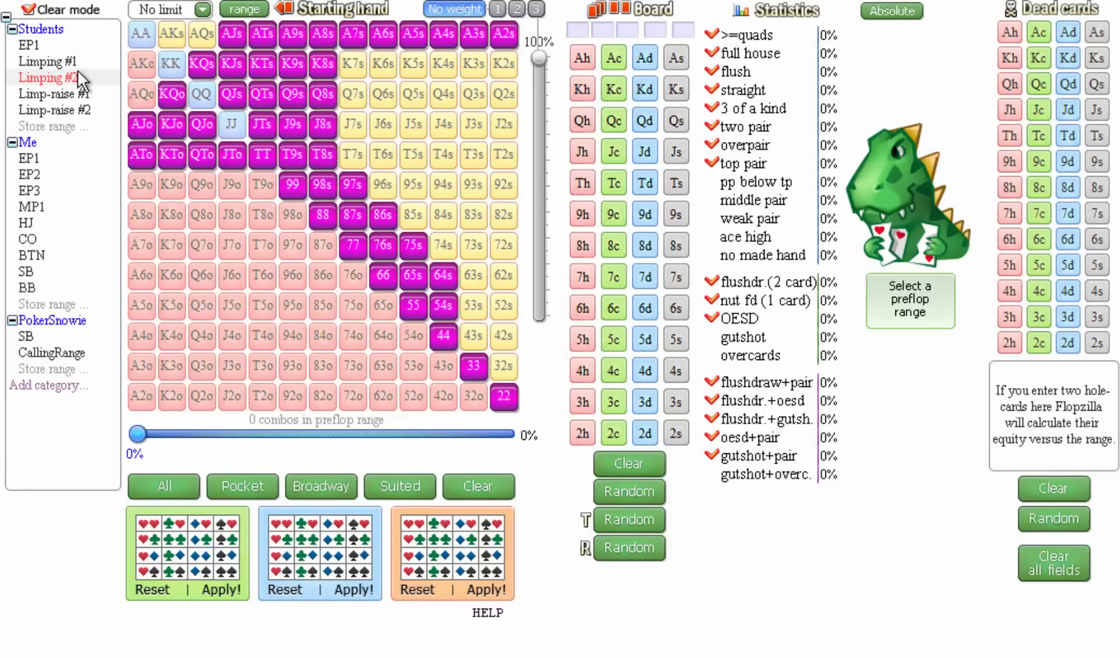
Step: Review the Students EP1, Limping #1 and Limping #2 ranges a second time
{"action": "left_click", "coordinate": [29, 45]}
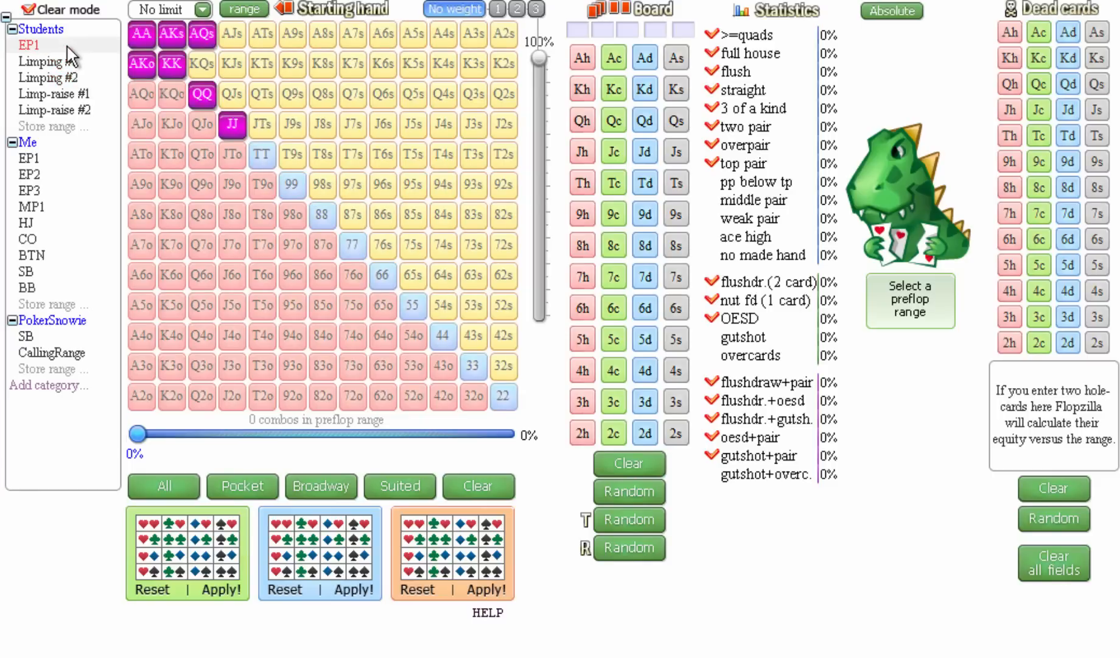
{"action": "left_click", "coordinate": [48, 60]}
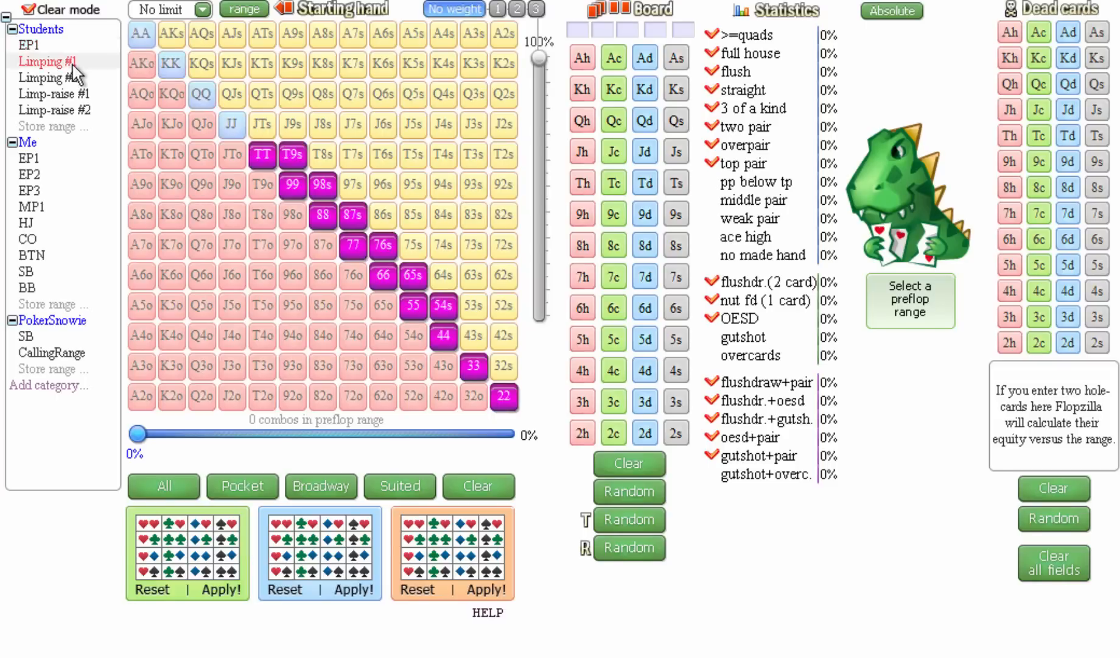
{"action": "left_click", "coordinate": [55, 77]}
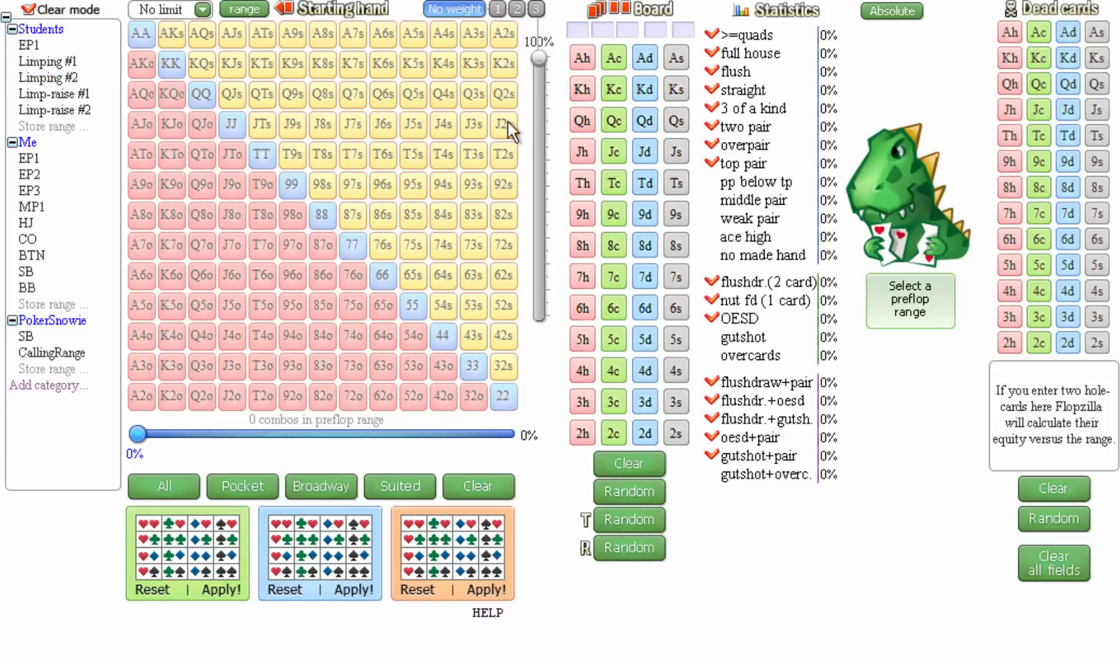
{"action": "left_click", "coordinate": [582, 151]}
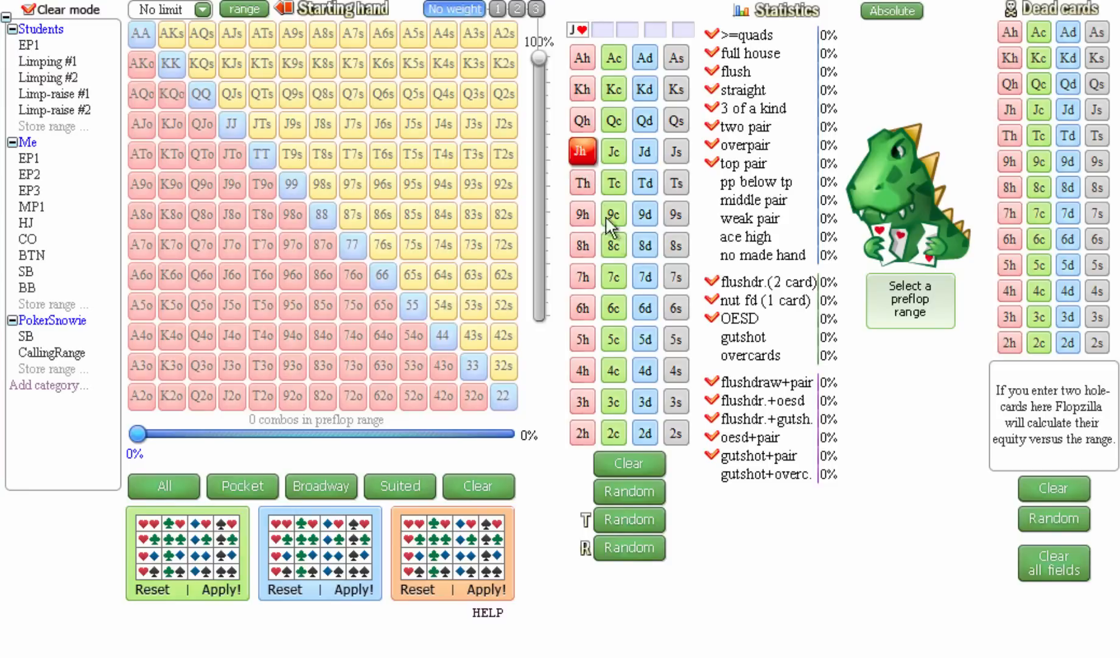
{"action": "left_click", "coordinate": [643, 339]}
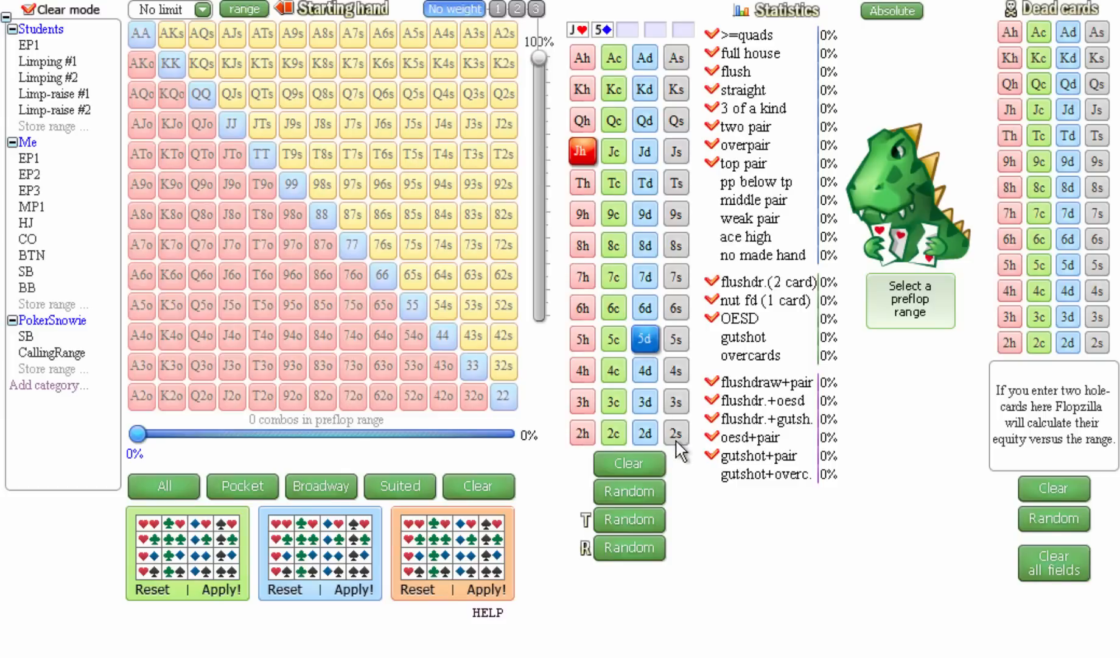
{"action": "left_click", "coordinate": [674, 432]}
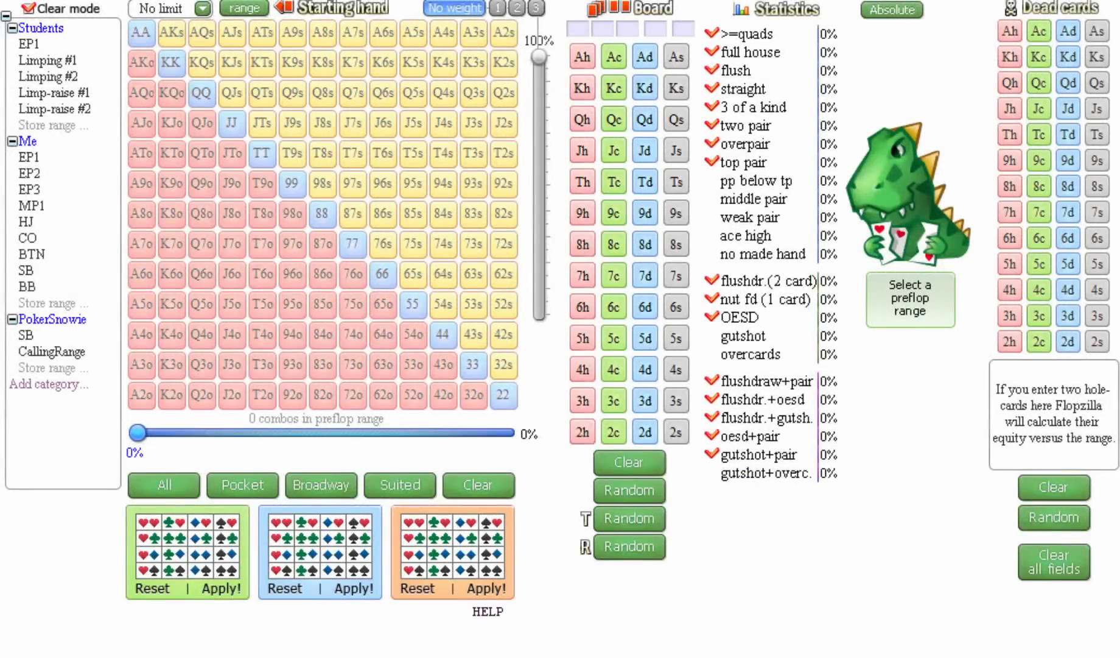
{"action": "mouse_move", "coordinate": [460, 484]}
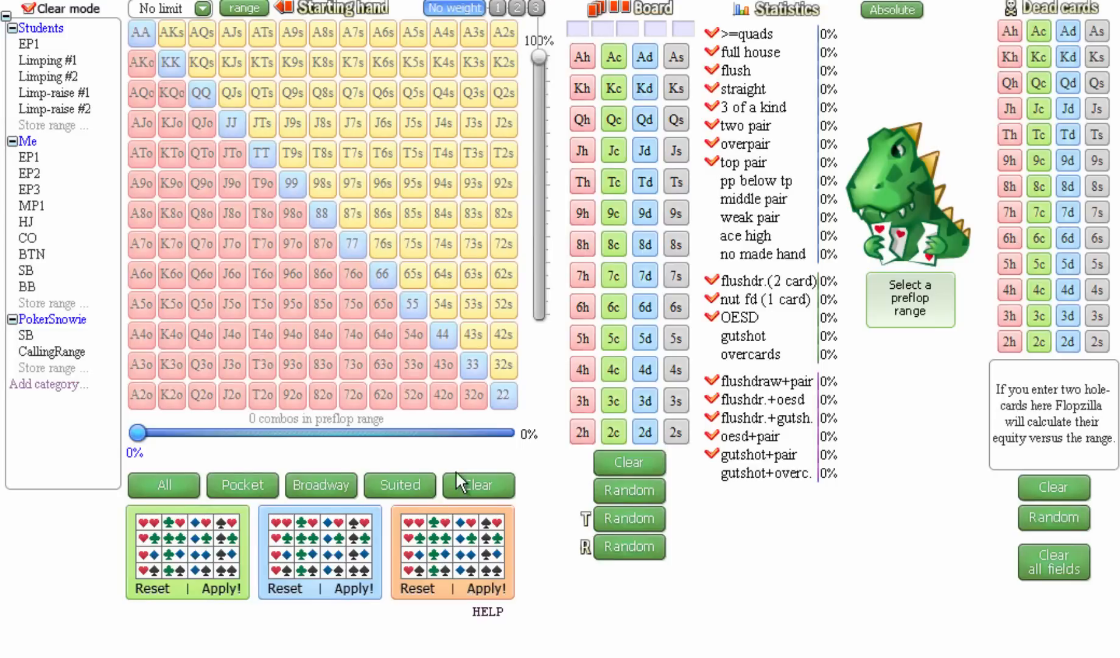
Step: Set the range to pocket fours and test it on a 4d-Jc-2s flop, then clear the board
{"action": "left_click", "coordinate": [441, 334]}
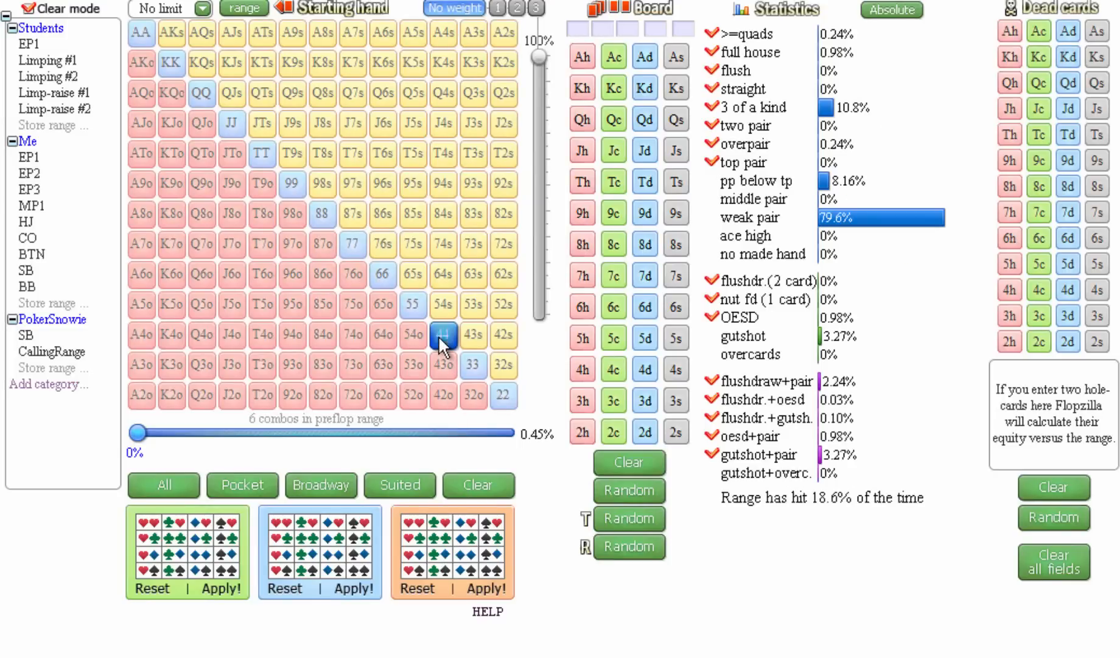
{"action": "mouse_move", "coordinate": [607, 386]}
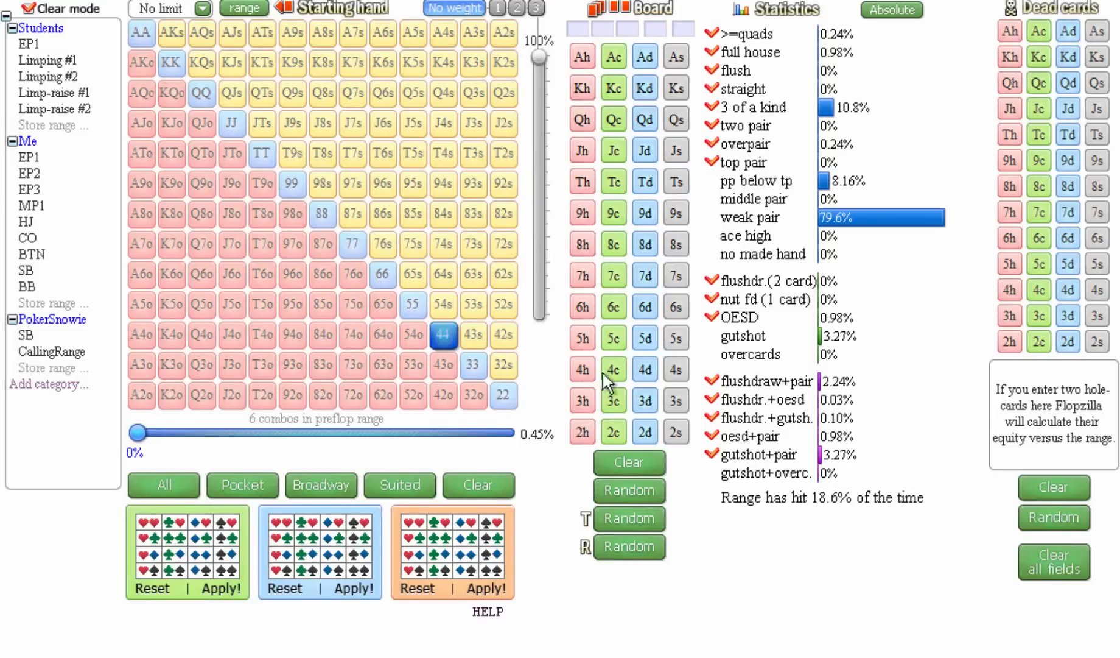
{"action": "mouse_move", "coordinate": [639, 371]}
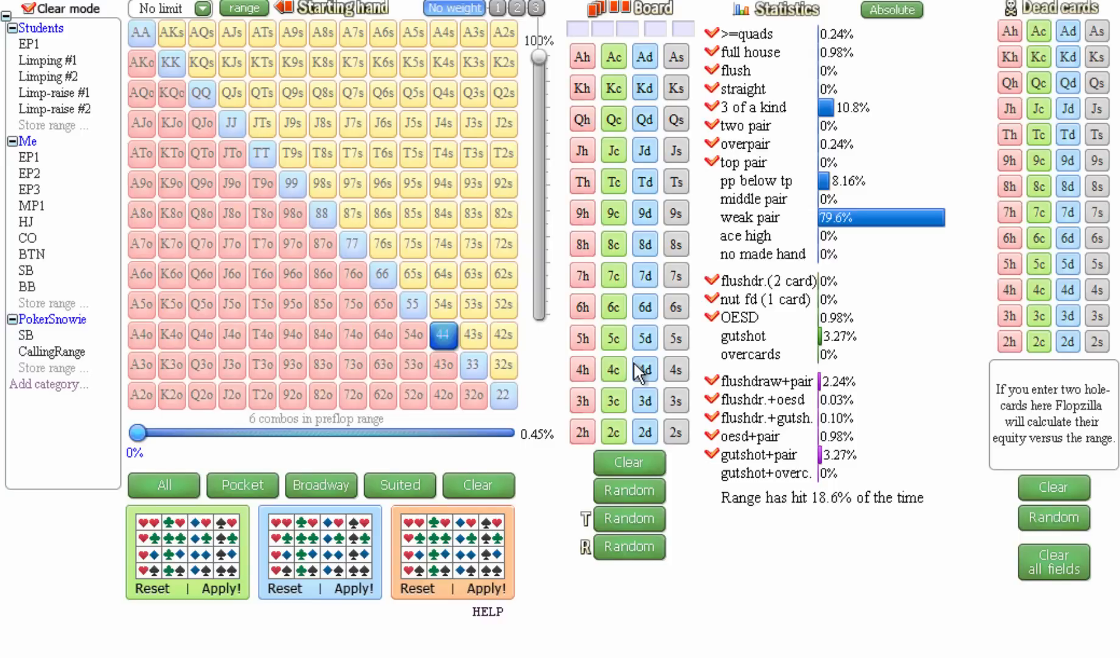
{"action": "left_click", "coordinate": [644, 369]}
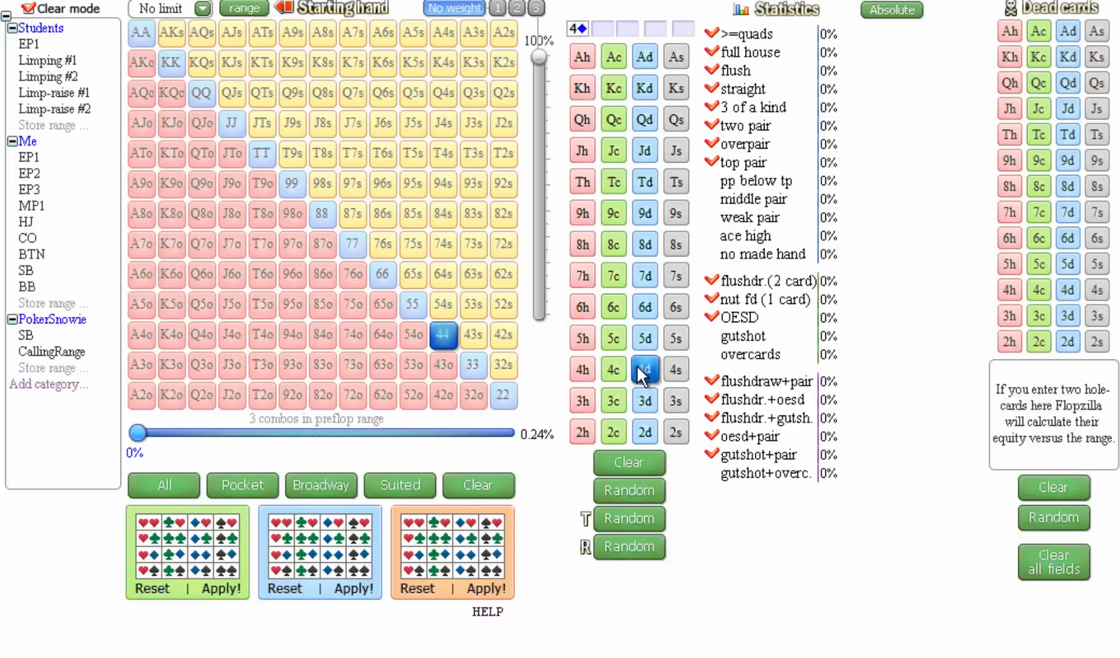
{"action": "left_click", "coordinate": [613, 150]}
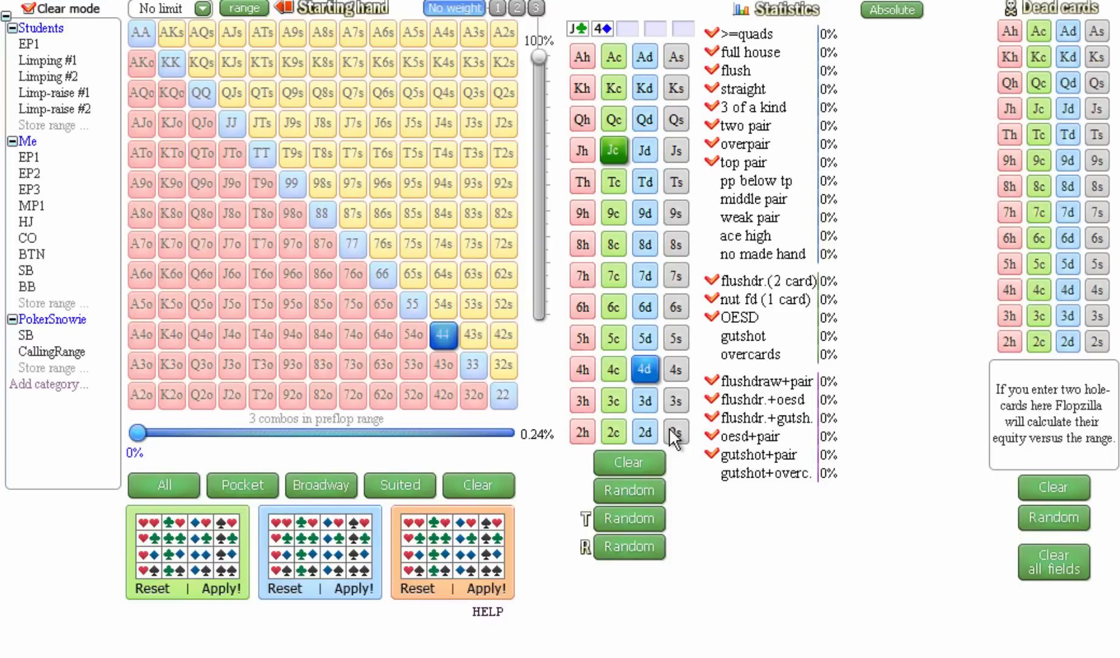
{"action": "left_click", "coordinate": [674, 431]}
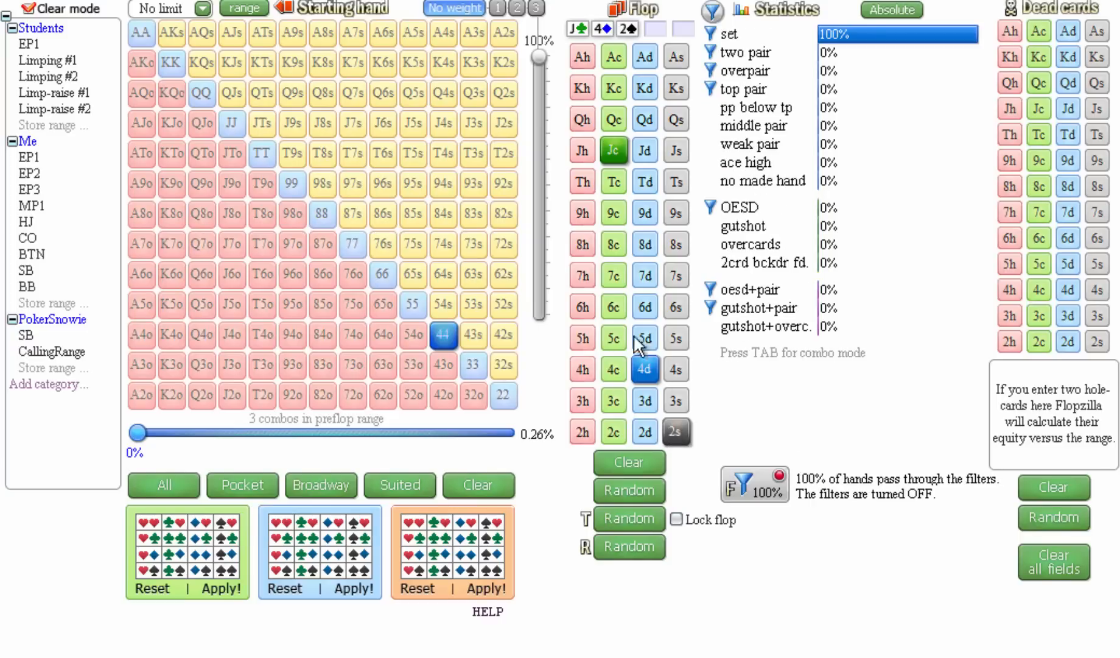
{"action": "mouse_move", "coordinate": [789, 418]}
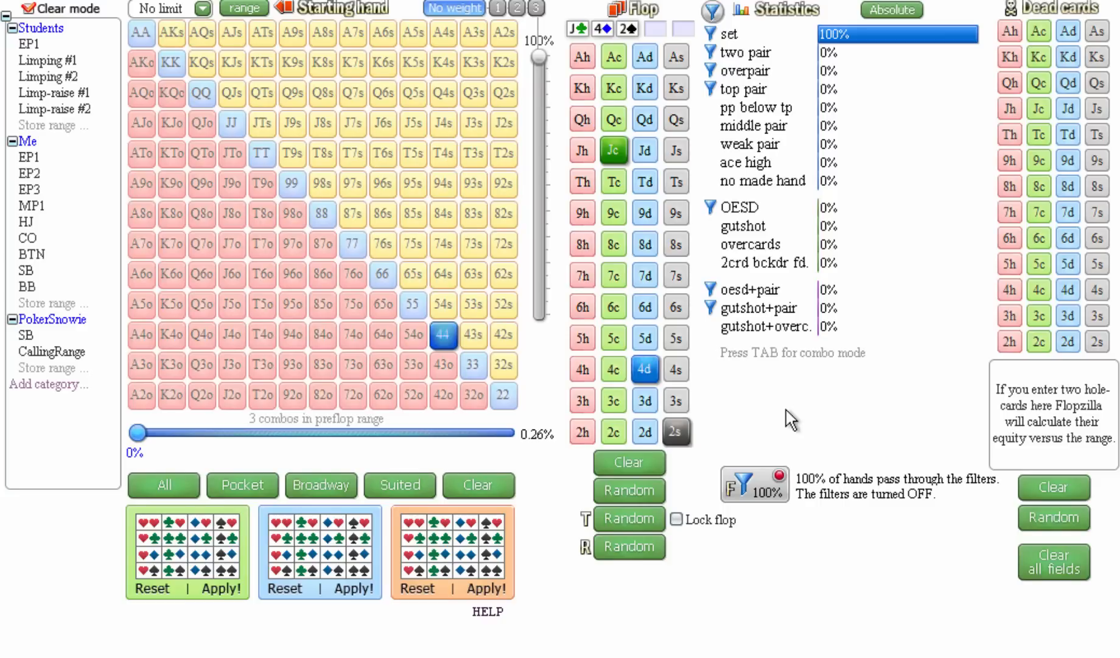
{"action": "mouse_move", "coordinate": [779, 422]}
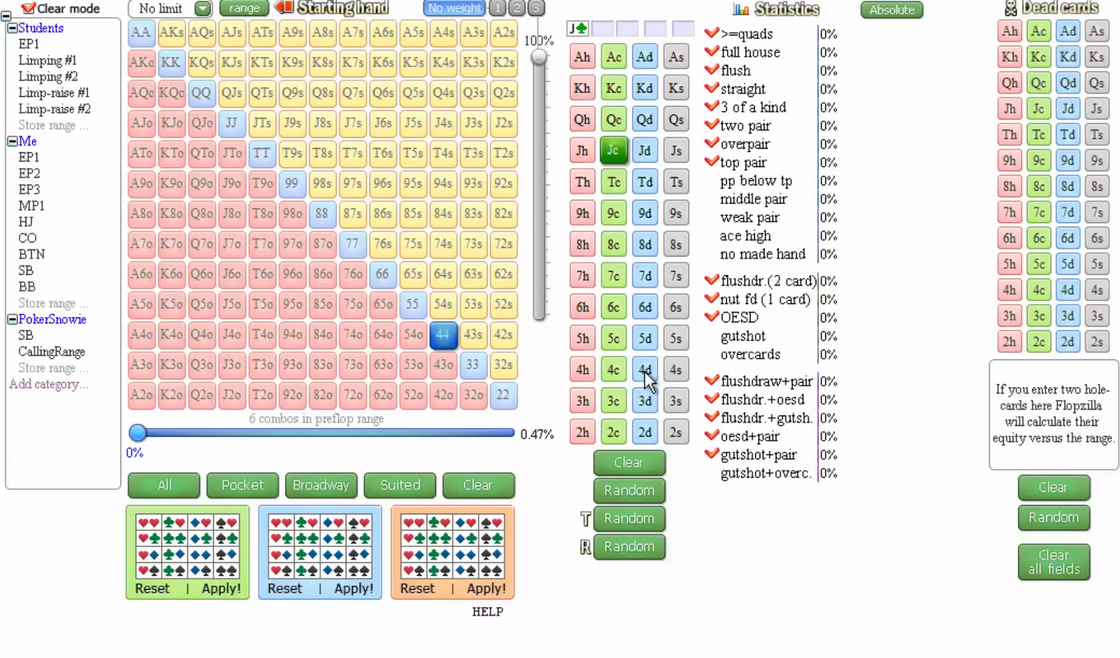
{"action": "left_click", "coordinate": [613, 150]}
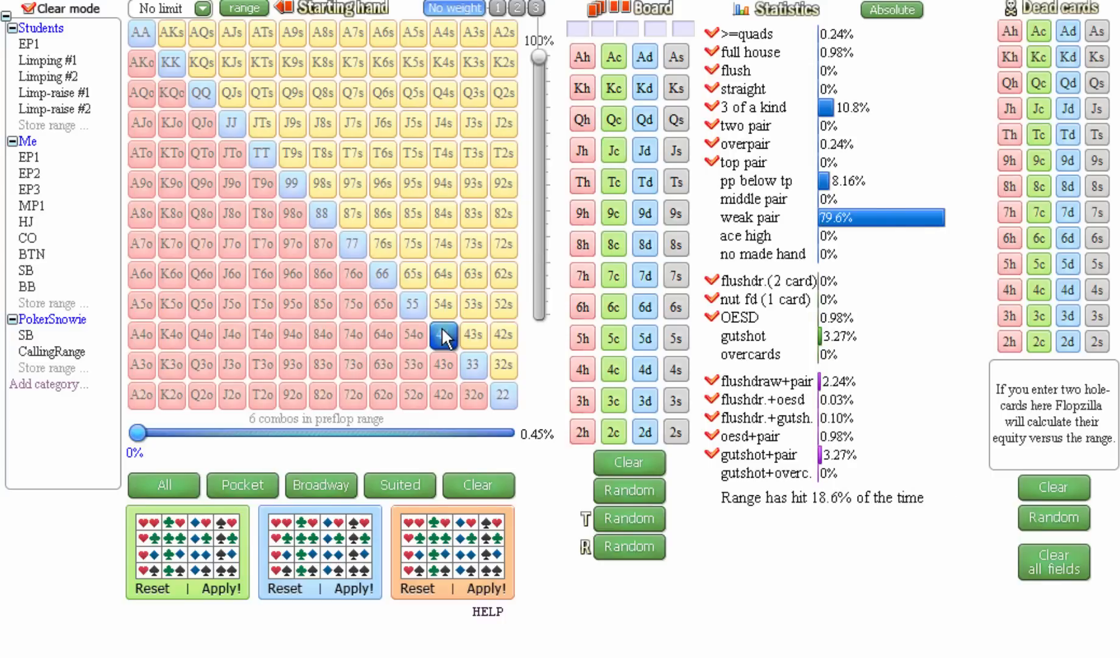
Step: Remove pocket fours and clear the range back to 0 combos
{"action": "left_click", "coordinate": [442, 333]}
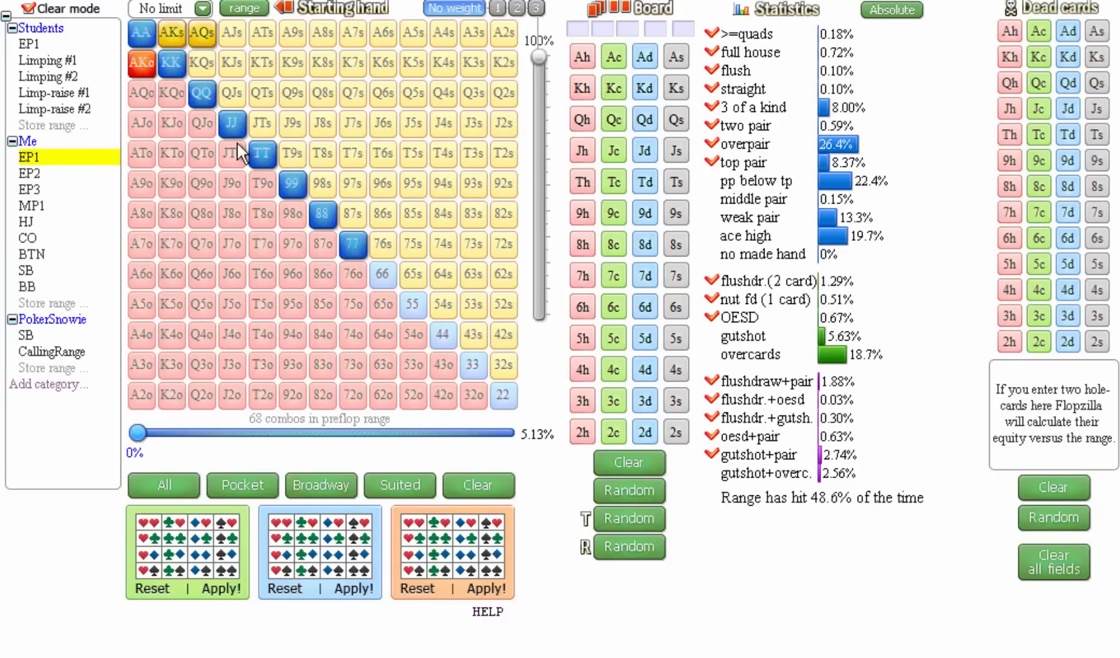
{"action": "mouse_move", "coordinate": [168, 42]}
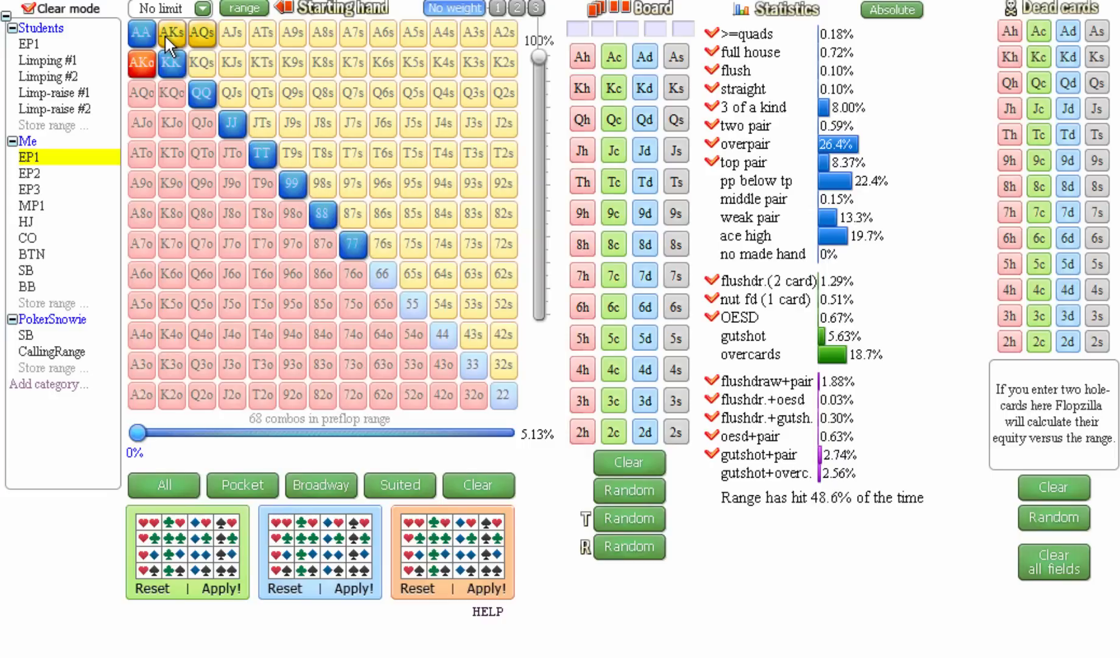
{"action": "left_click", "coordinate": [478, 485]}
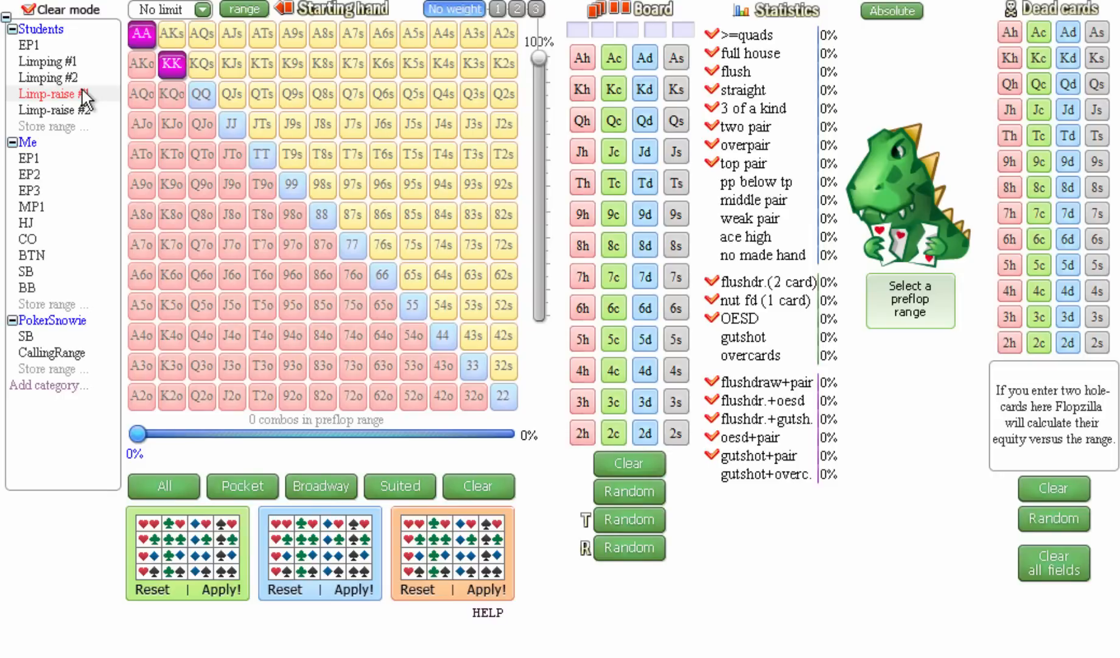
Step: Compare Students EP1, Limping #2 and Limp-raise #2, ending on Limping #2 (282 combos)
{"action": "left_click", "coordinate": [29, 45]}
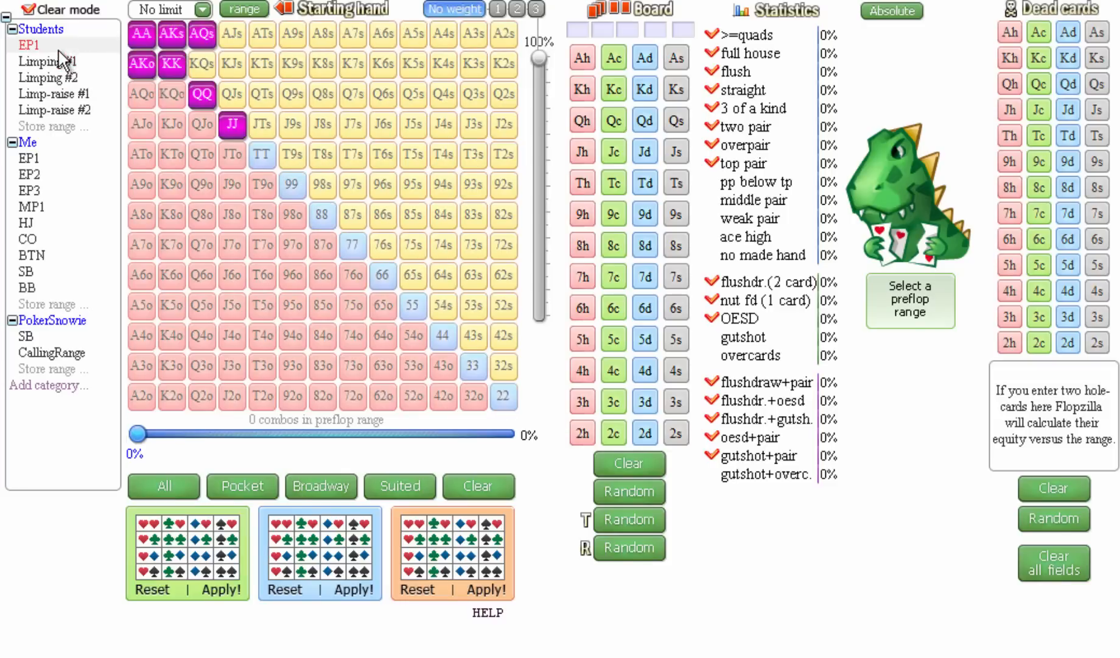
{"action": "left_click", "coordinate": [29, 45]}
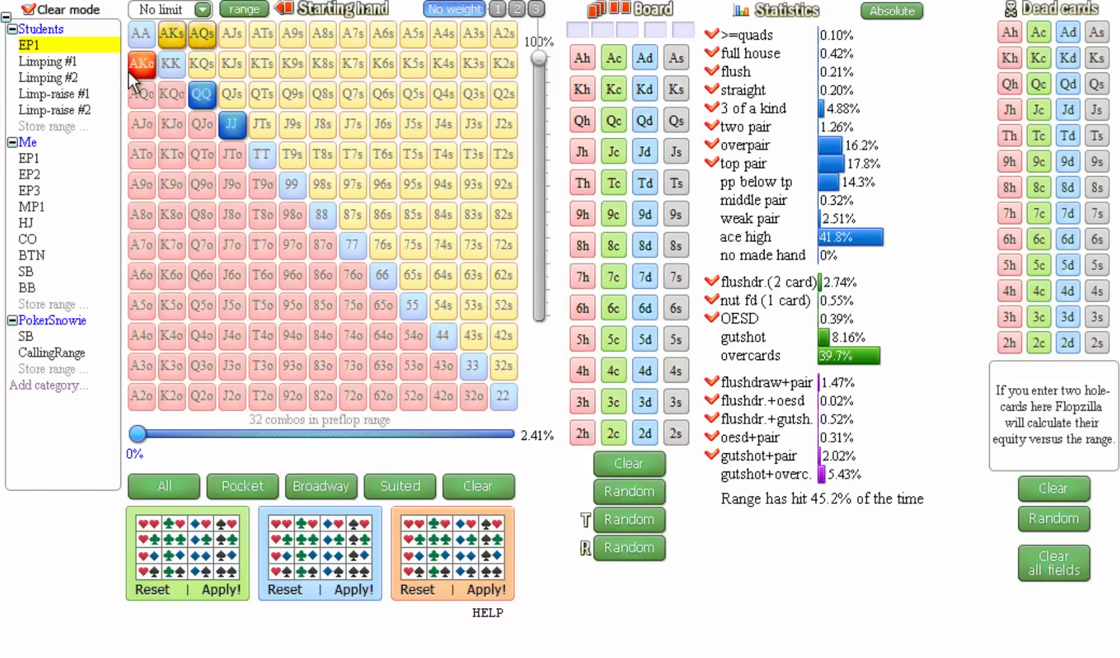
{"action": "mouse_move", "coordinate": [214, 106]}
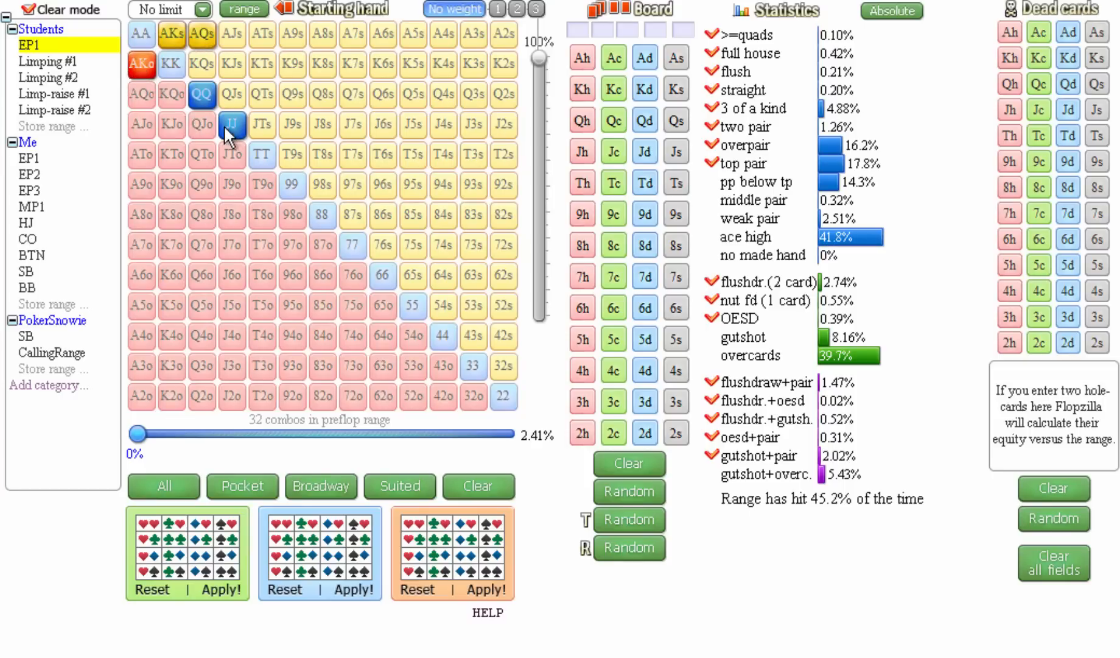
{"action": "left_click", "coordinate": [47, 61]}
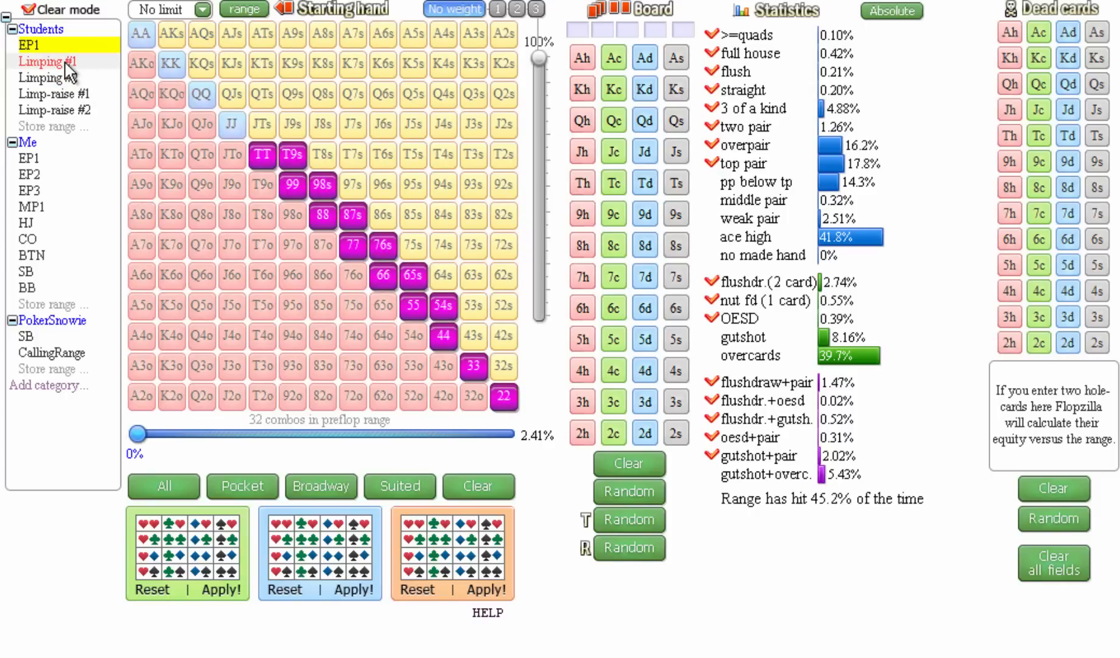
{"action": "left_click", "coordinate": [48, 78]}
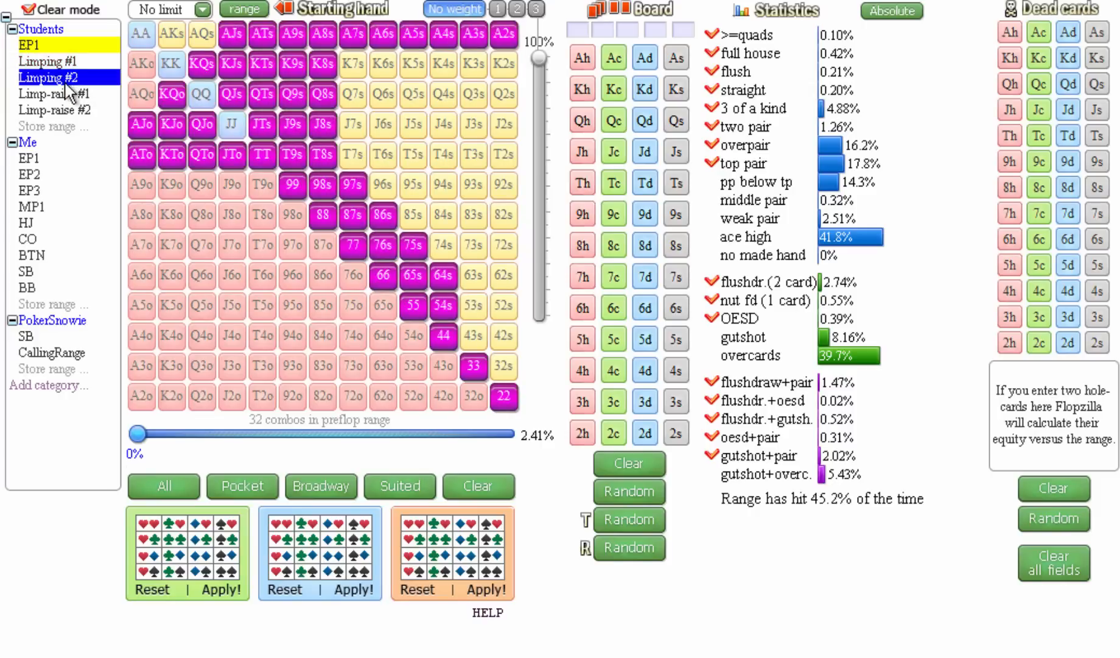
{"action": "left_click", "coordinate": [46, 77]}
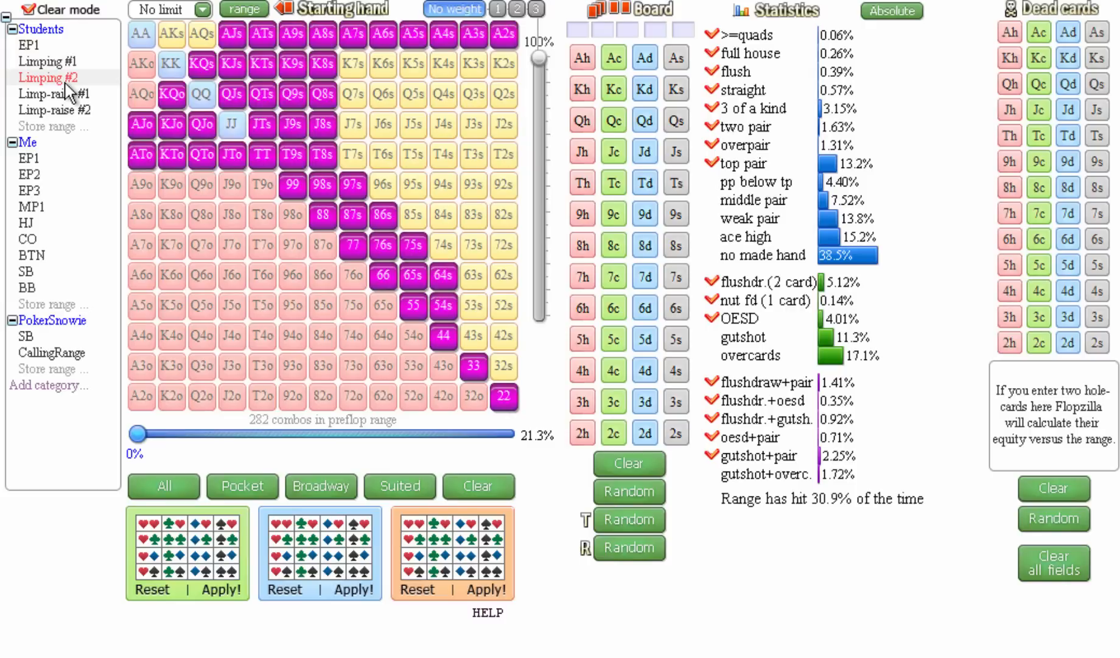
{"action": "left_click", "coordinate": [47, 77]}
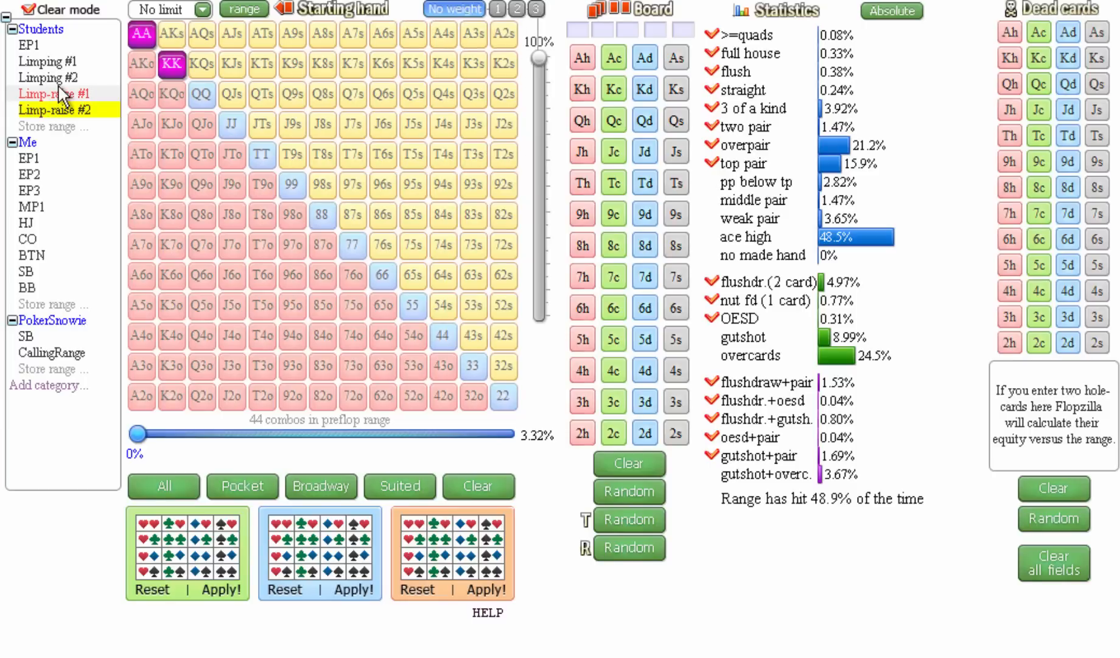
{"action": "left_click", "coordinate": [48, 78]}
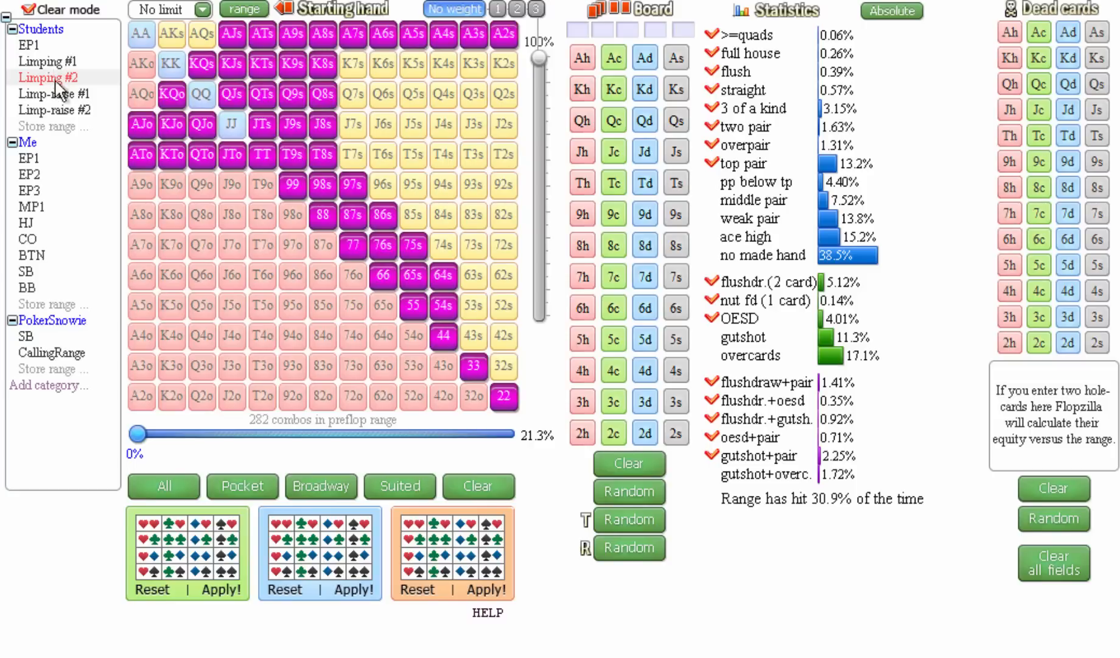
Step: Load the Me EP1 range (68 combos, 5.13%) and review its hands
{"action": "left_click", "coordinate": [48, 78]}
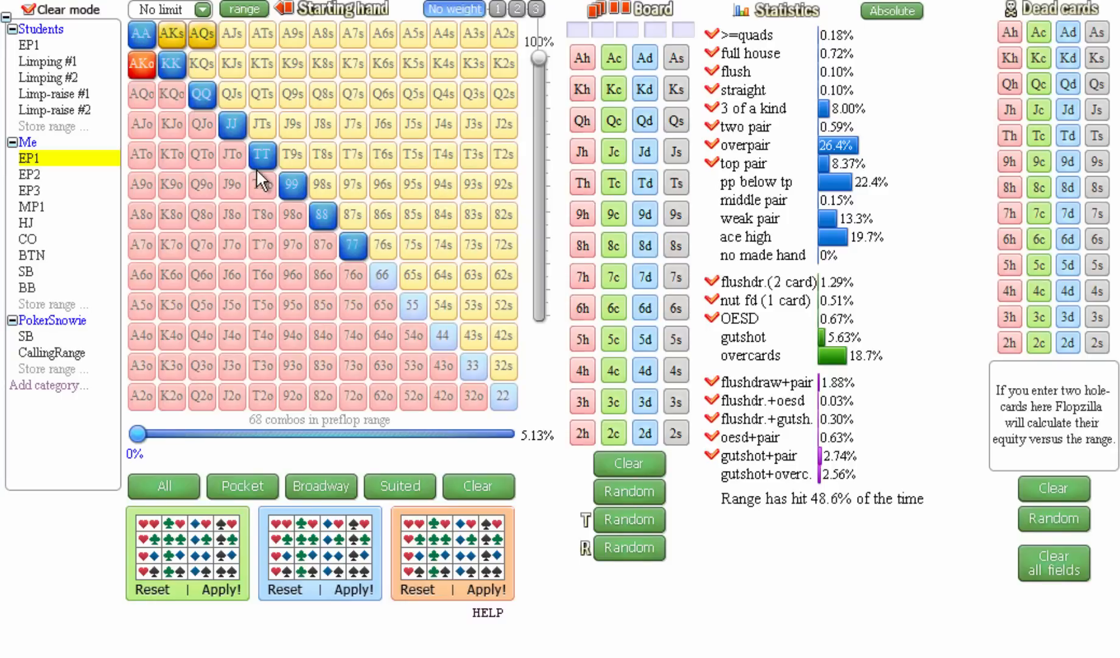
{"action": "mouse_move", "coordinate": [200, 147]}
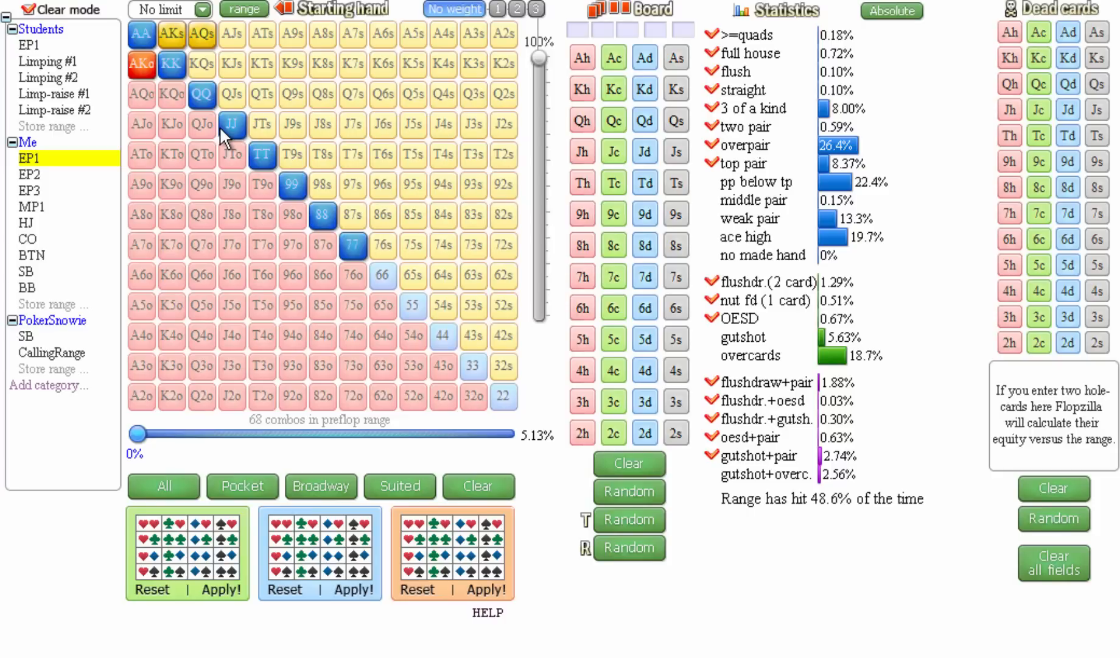
{"action": "mouse_move", "coordinate": [177, 151]}
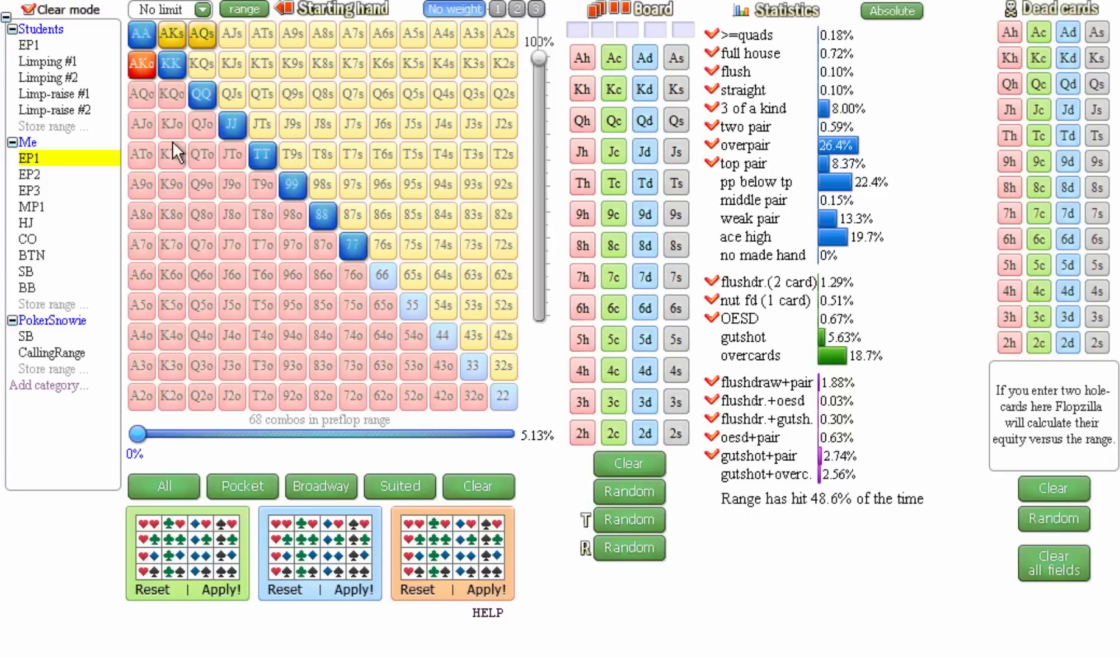
{"action": "mouse_move", "coordinate": [301, 268]}
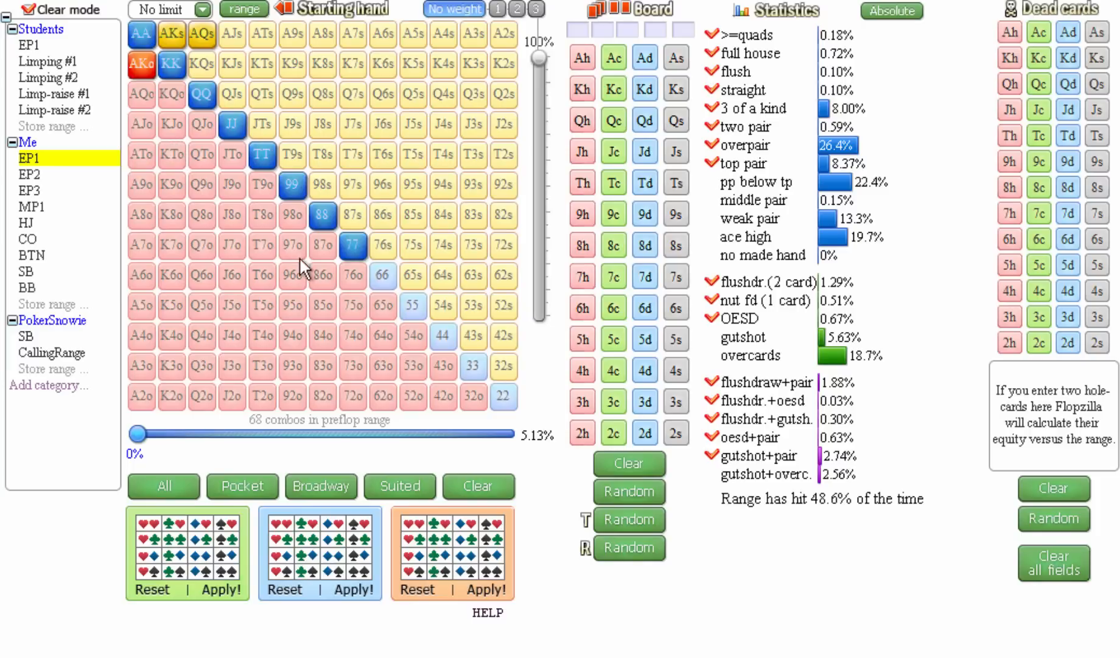
{"action": "mouse_move", "coordinate": [182, 110]}
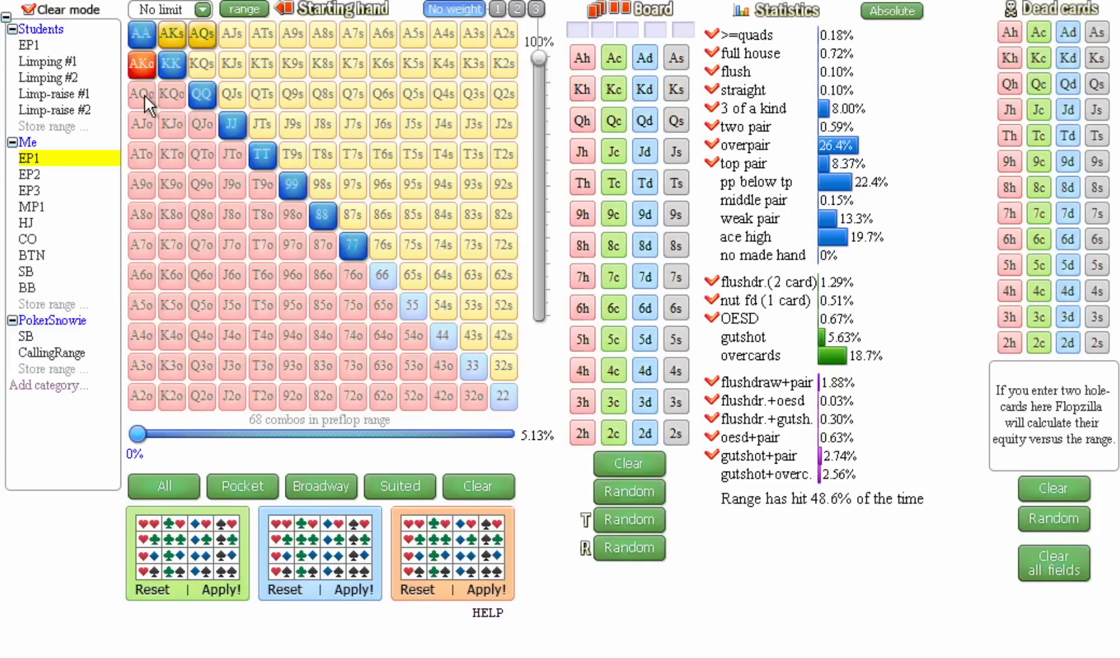
{"action": "mouse_move", "coordinate": [184, 139]}
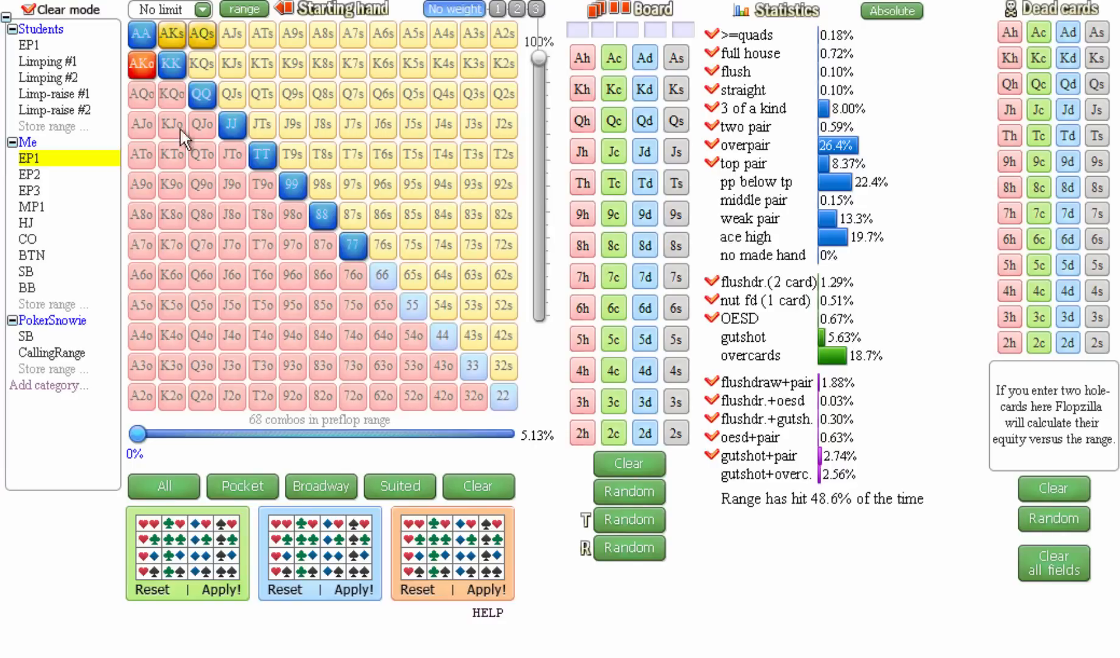
{"action": "mouse_move", "coordinate": [141, 94]}
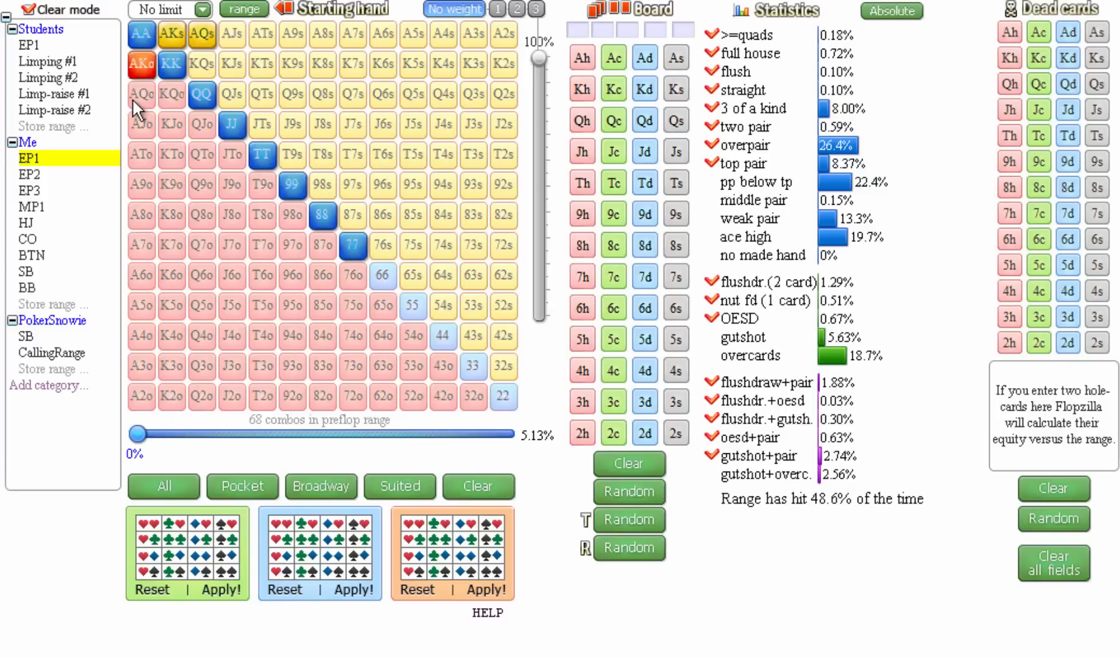
{"action": "mouse_move", "coordinate": [255, 219]}
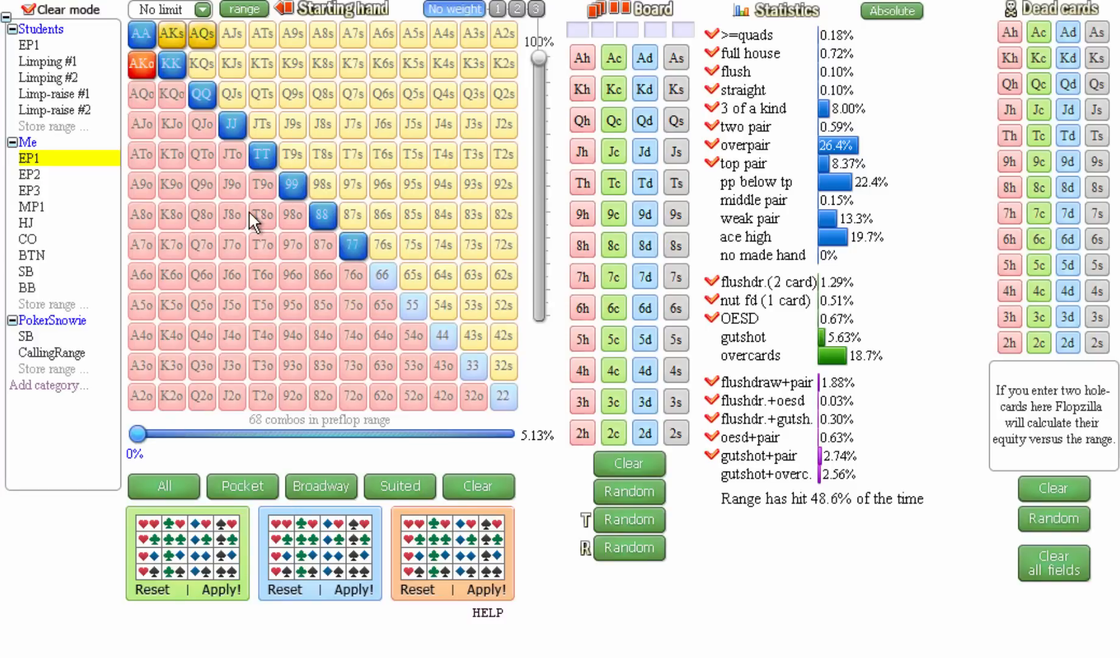
{"action": "mouse_move", "coordinate": [321, 147]}
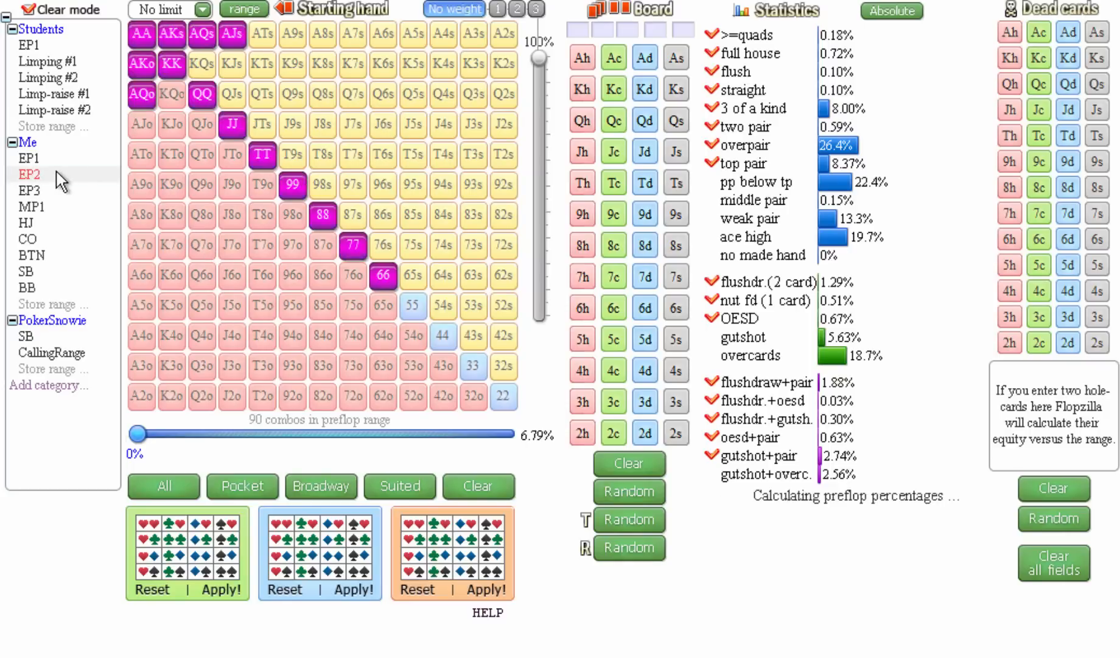
Step: Load the Me EP2, EP3 and MP1 ranges in turn, finishing on HJ (174 combos)
{"action": "left_click", "coordinate": [29, 174]}
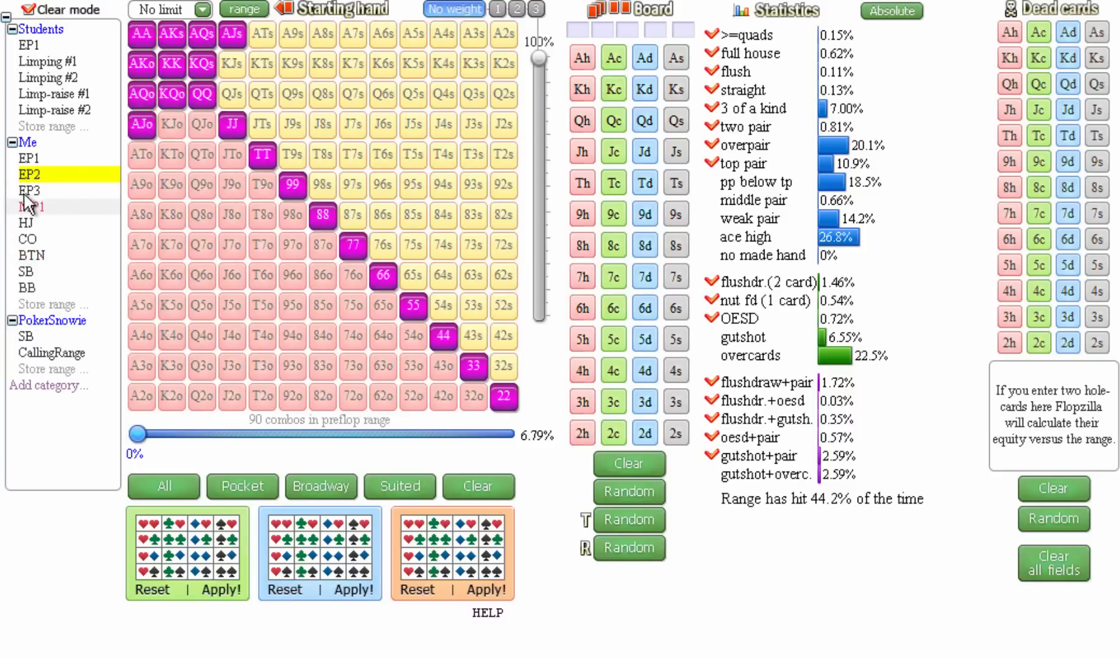
{"action": "left_click", "coordinate": [29, 190]}
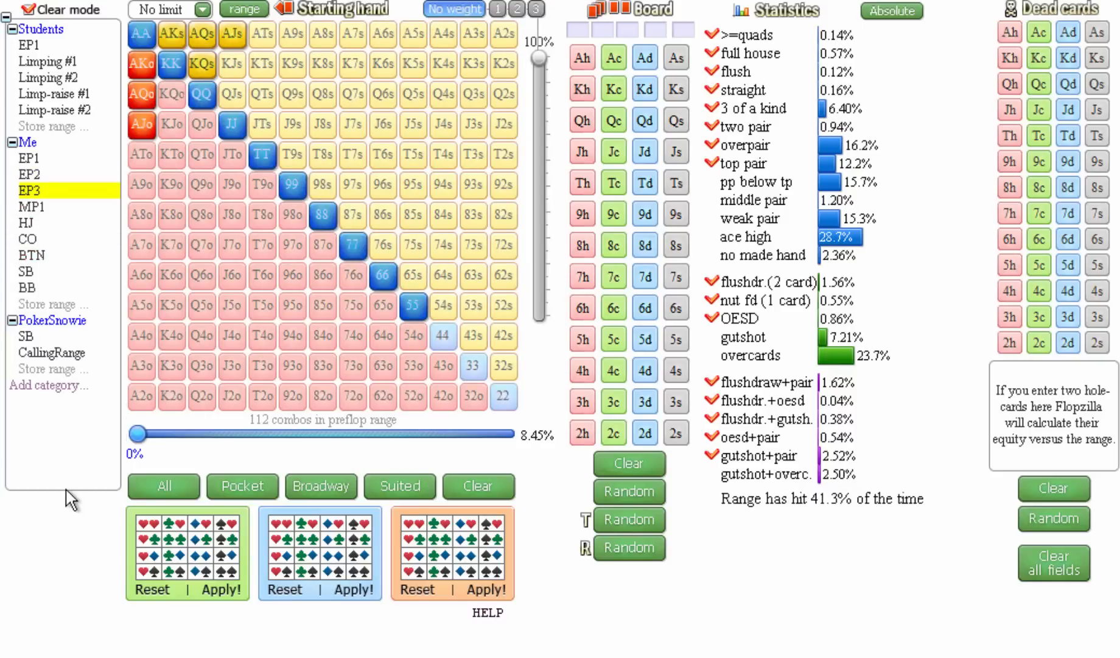
{"action": "left_click", "coordinate": [28, 239]}
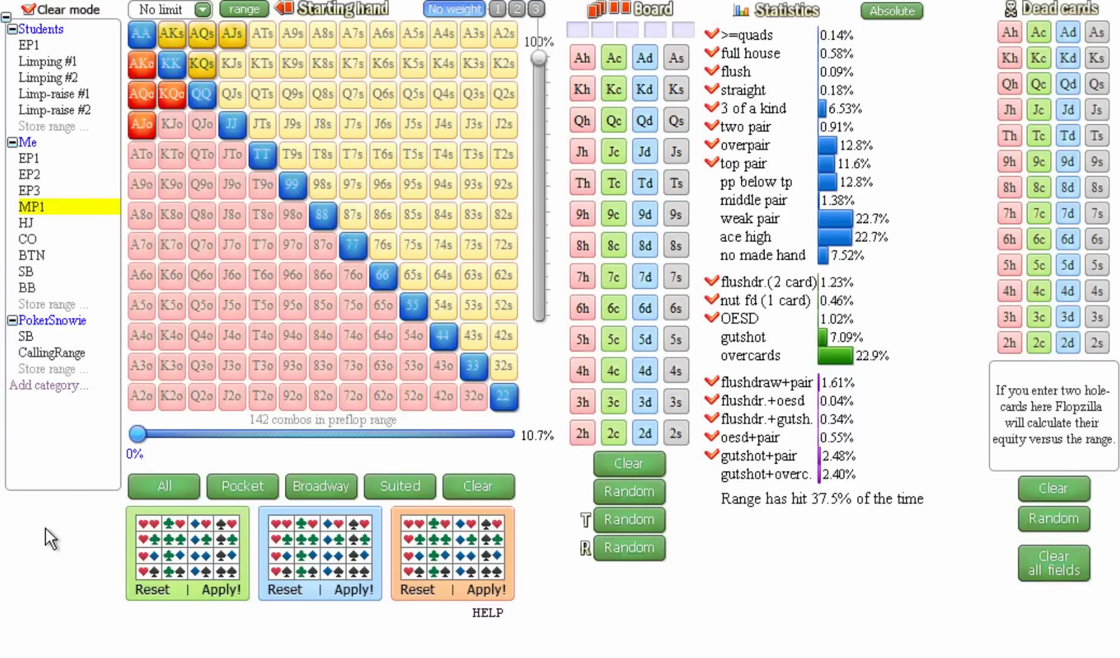
{"action": "left_click", "coordinate": [30, 222]}
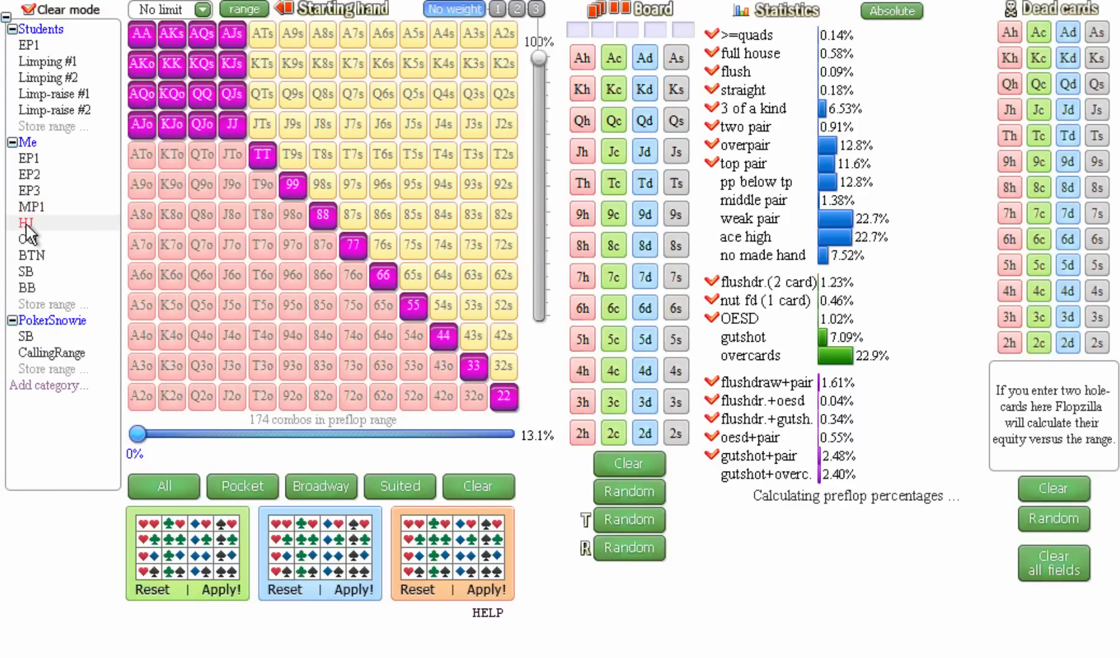
{"action": "left_click", "coordinate": [29, 223]}
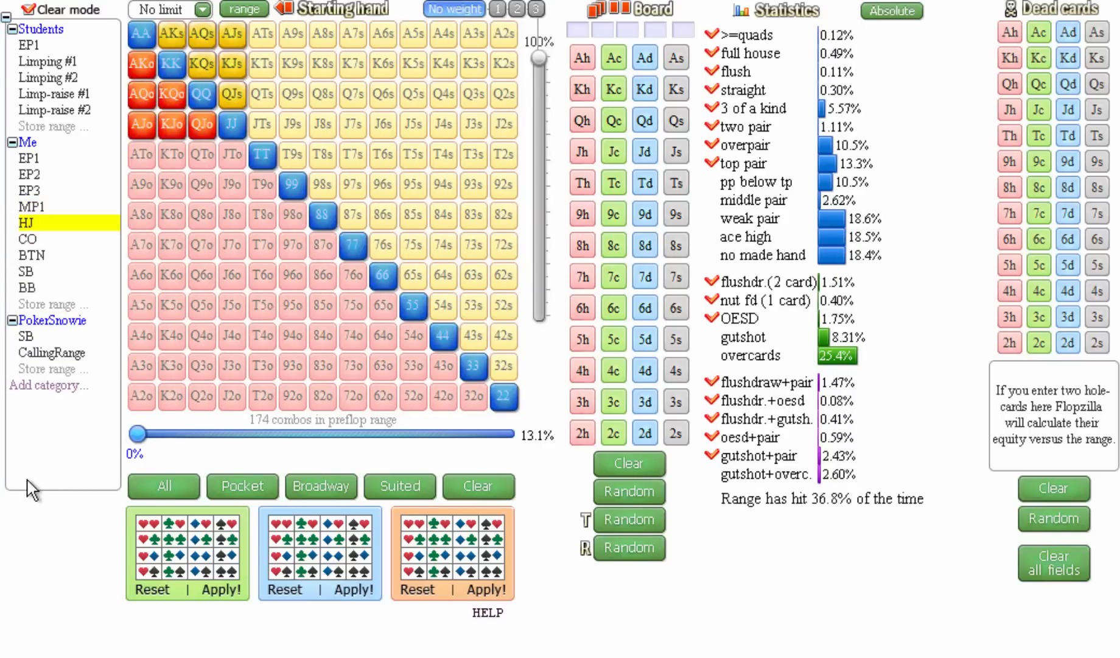
{"action": "mouse_move", "coordinate": [61, 397]}
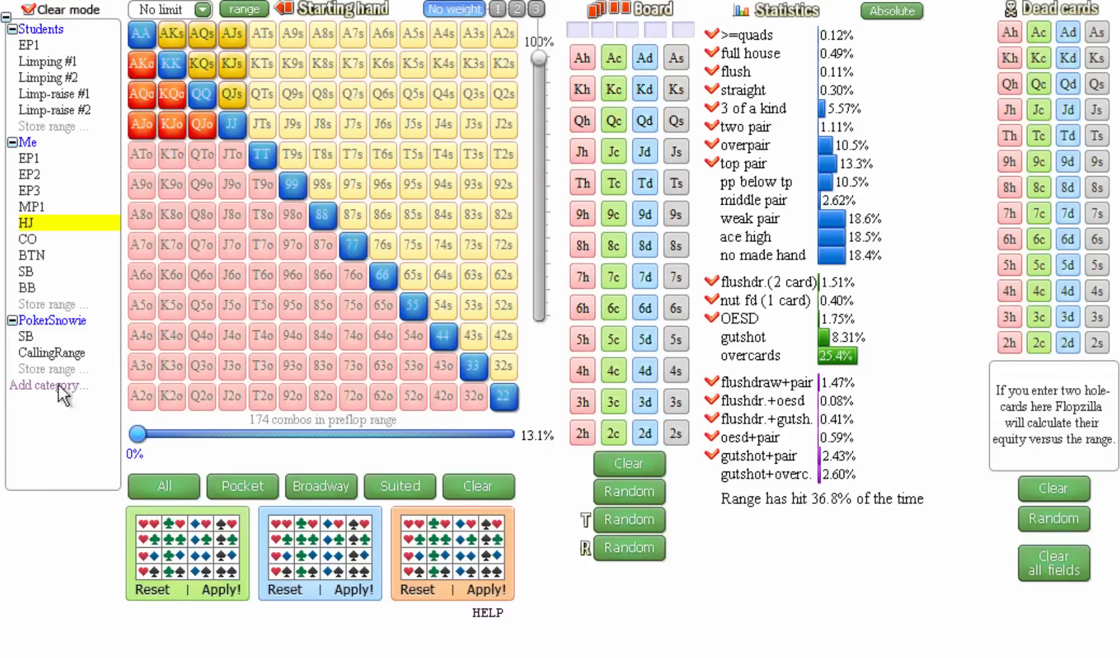
Step: Load the Me CO range (278 combos), then the Me BTN range (326 combos)
{"action": "left_click", "coordinate": [28, 238]}
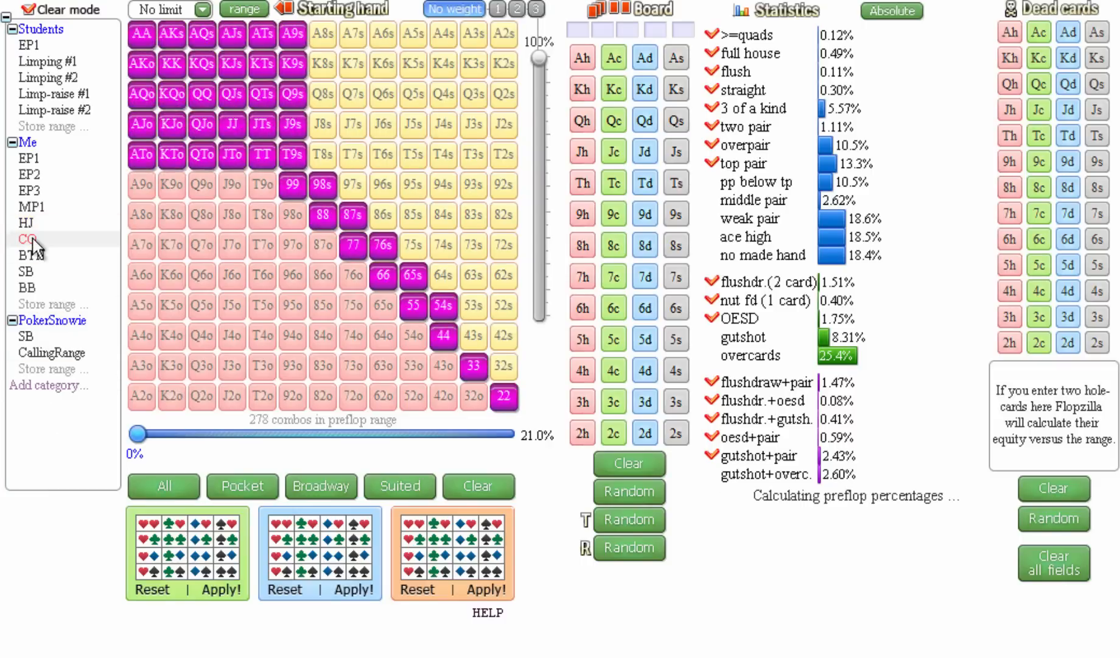
{"action": "left_click", "coordinate": [28, 238]}
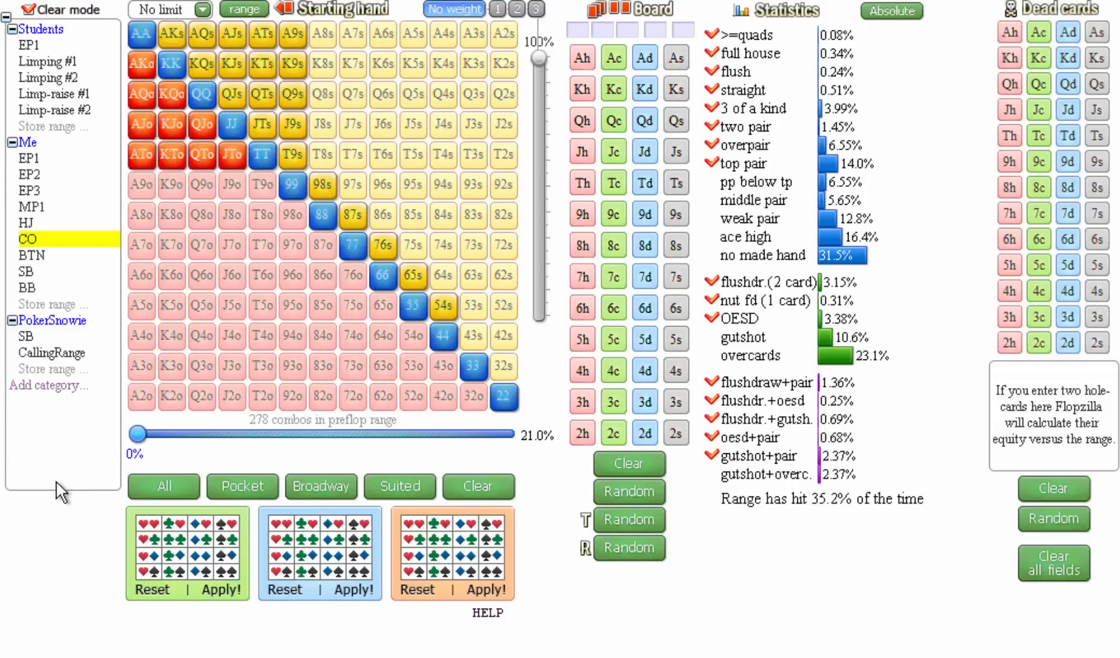
{"action": "left_click", "coordinate": [26, 270]}
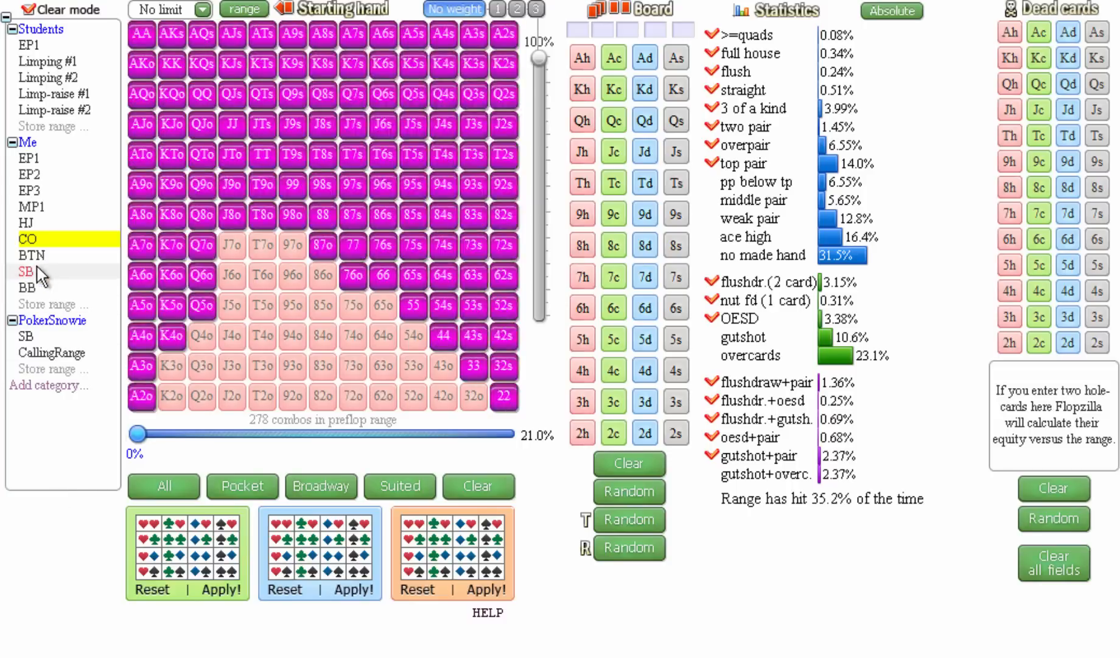
{"action": "left_click", "coordinate": [31, 255]}
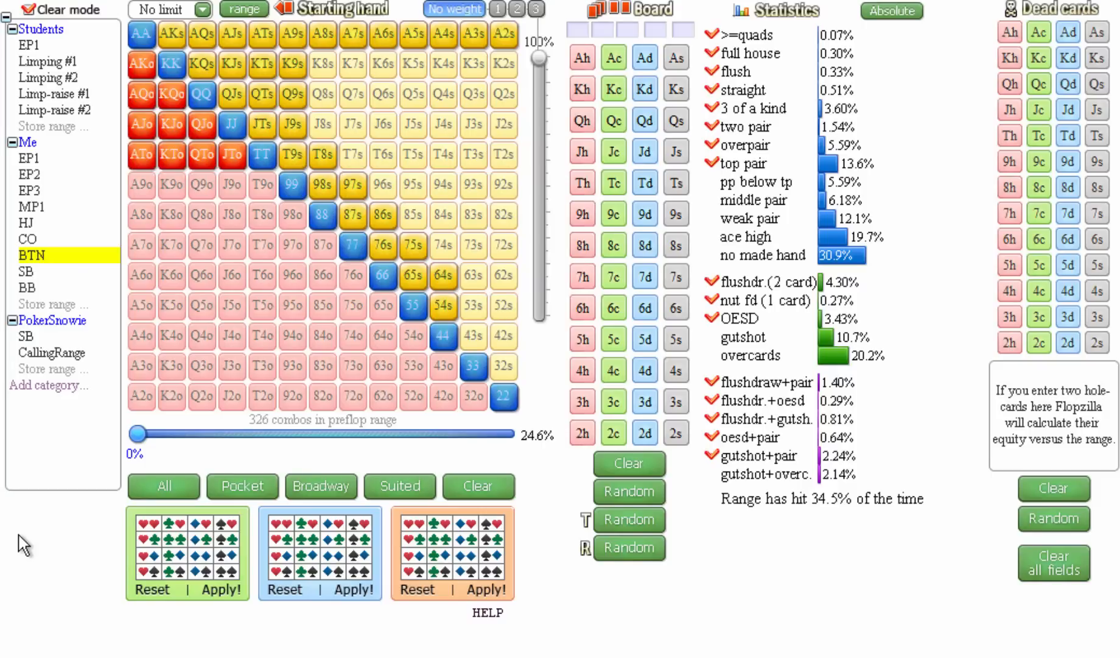
{"action": "mouse_move", "coordinate": [434, 256]}
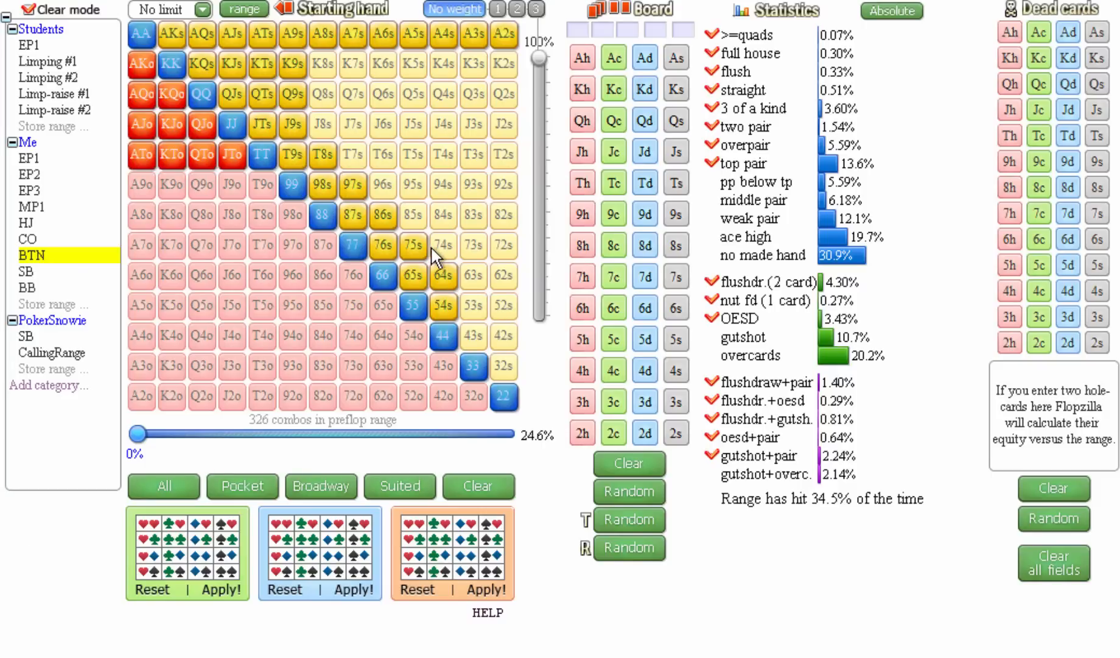
Step: Widen the range with offsuit hands like 87o to 646 combos, then reload the 326-combo BTN range
{"action": "left_click", "coordinate": [412, 215]}
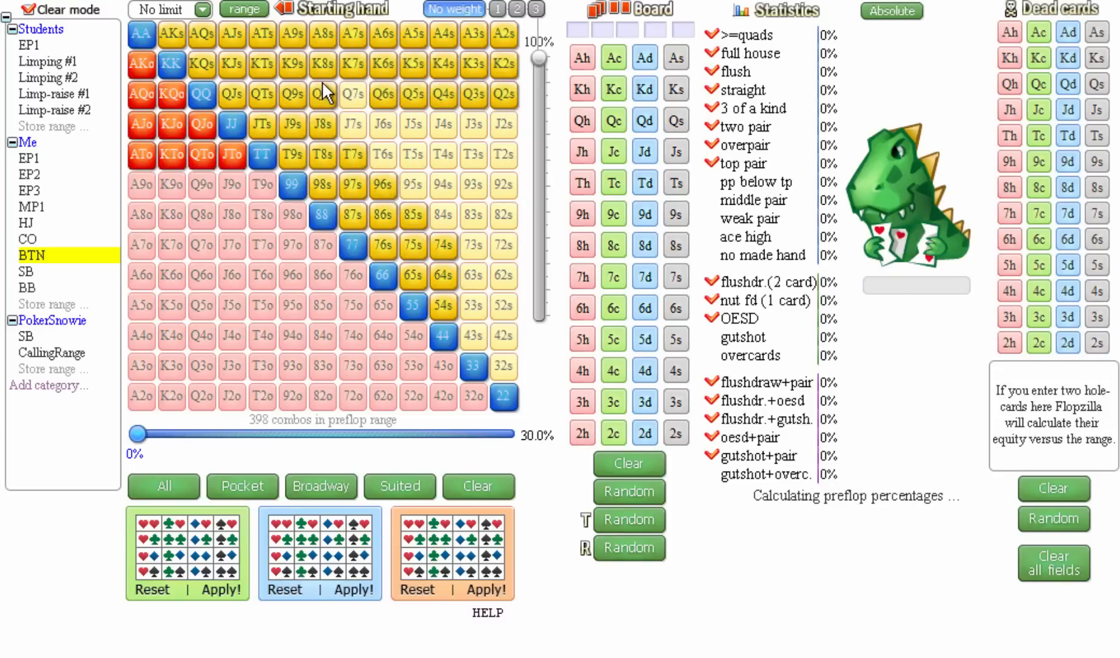
{"action": "left_click", "coordinate": [141, 184]}
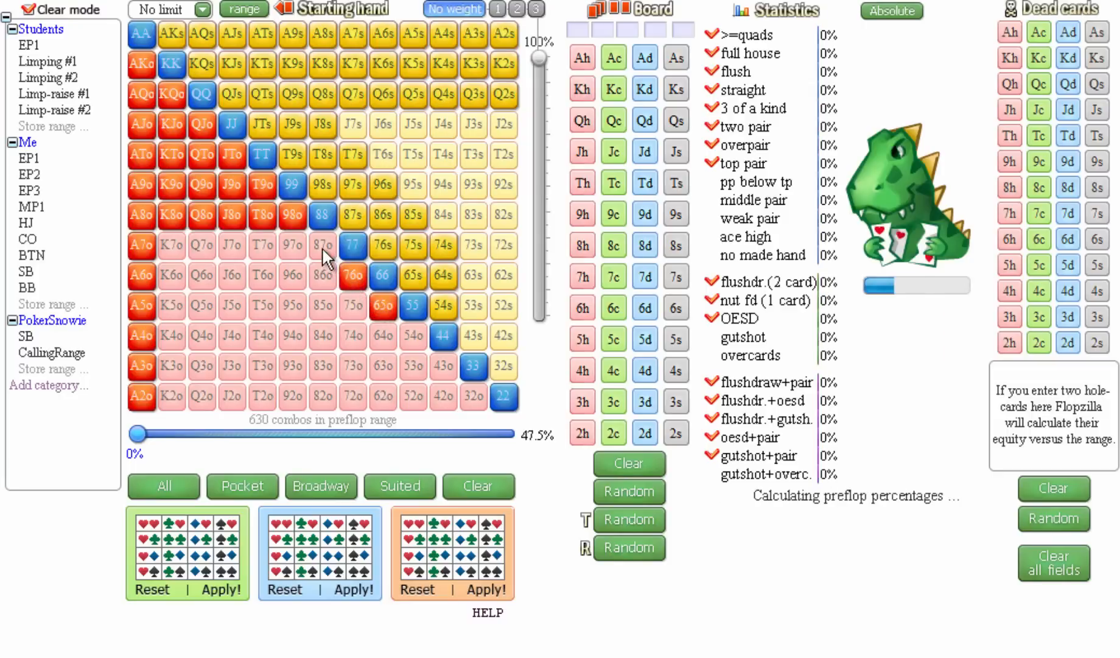
{"action": "left_click", "coordinate": [351, 123]}
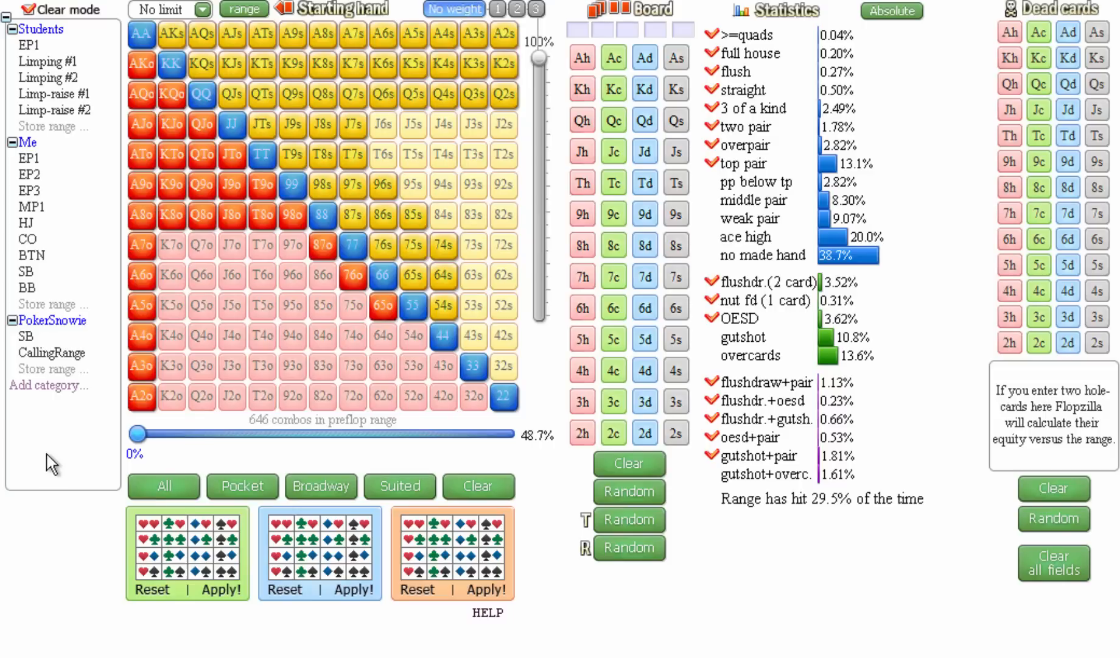
{"action": "left_click", "coordinate": [29, 255]}
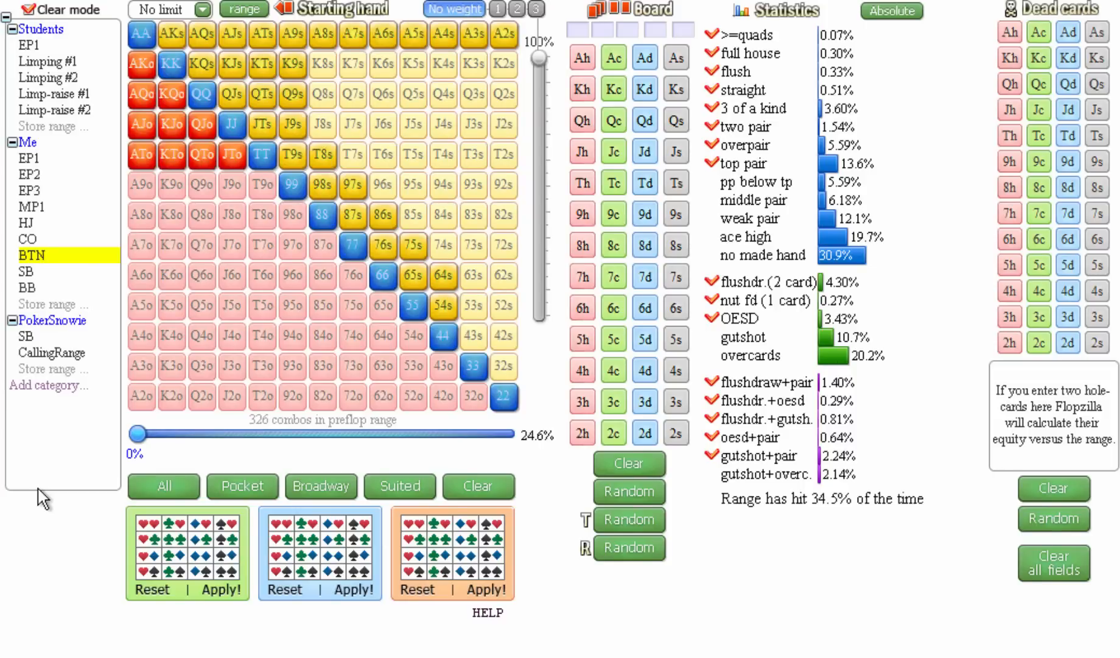
Step: Replace the BTN range with the stored Me SB range of 822 combos (62.0%)
{"action": "left_click", "coordinate": [26, 272]}
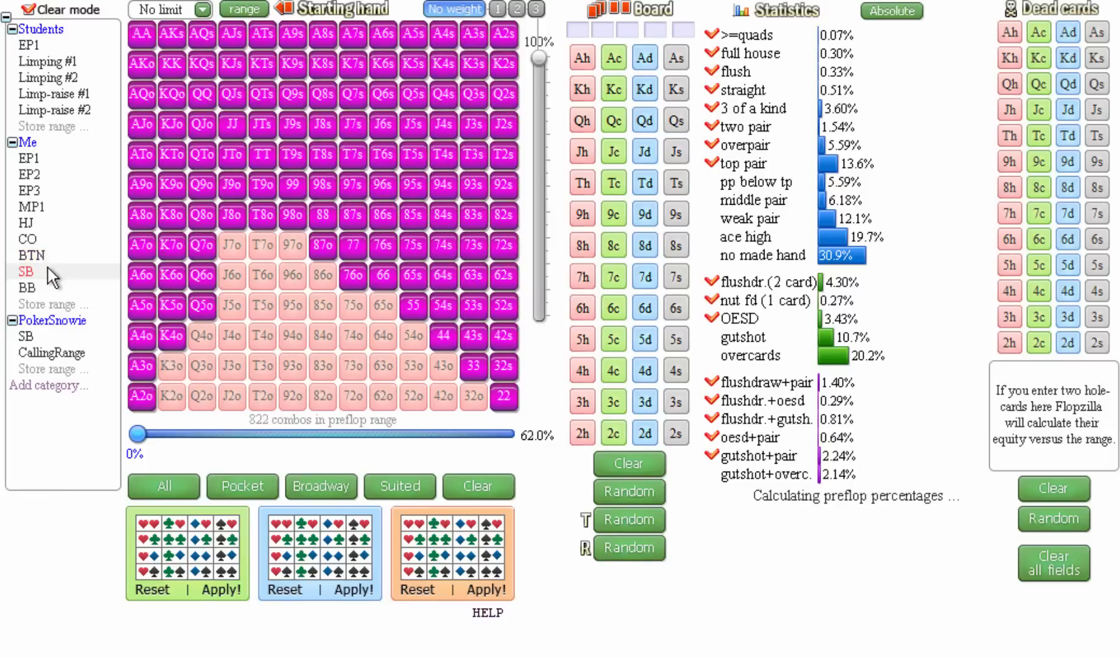
{"action": "left_click", "coordinate": [26, 270]}
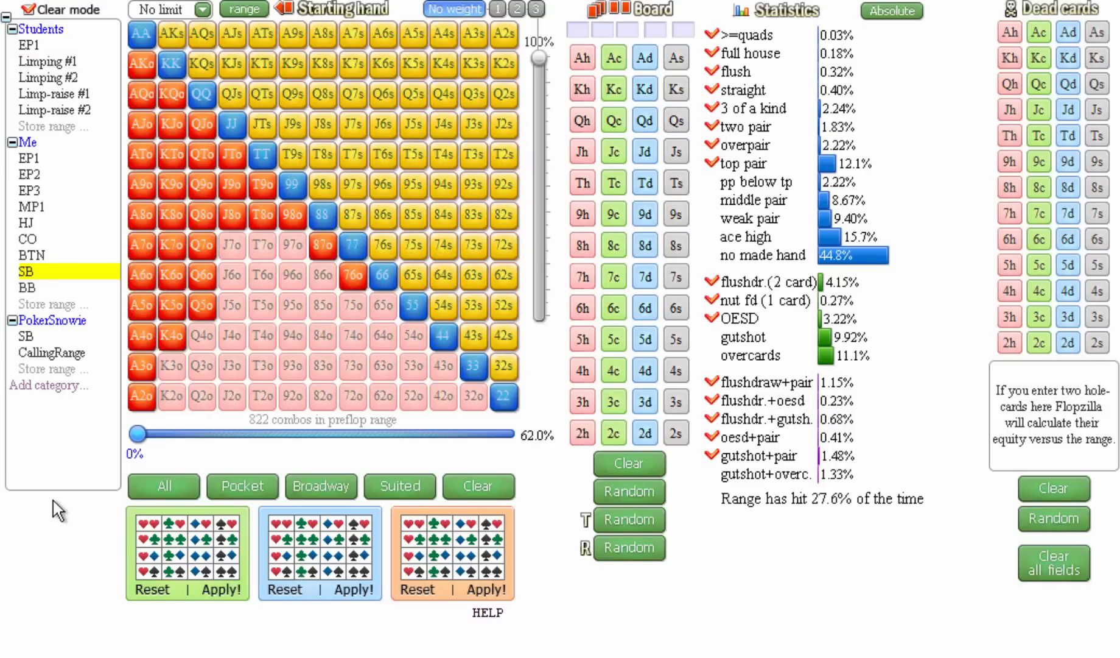
{"action": "left_click", "coordinate": [25, 336]}
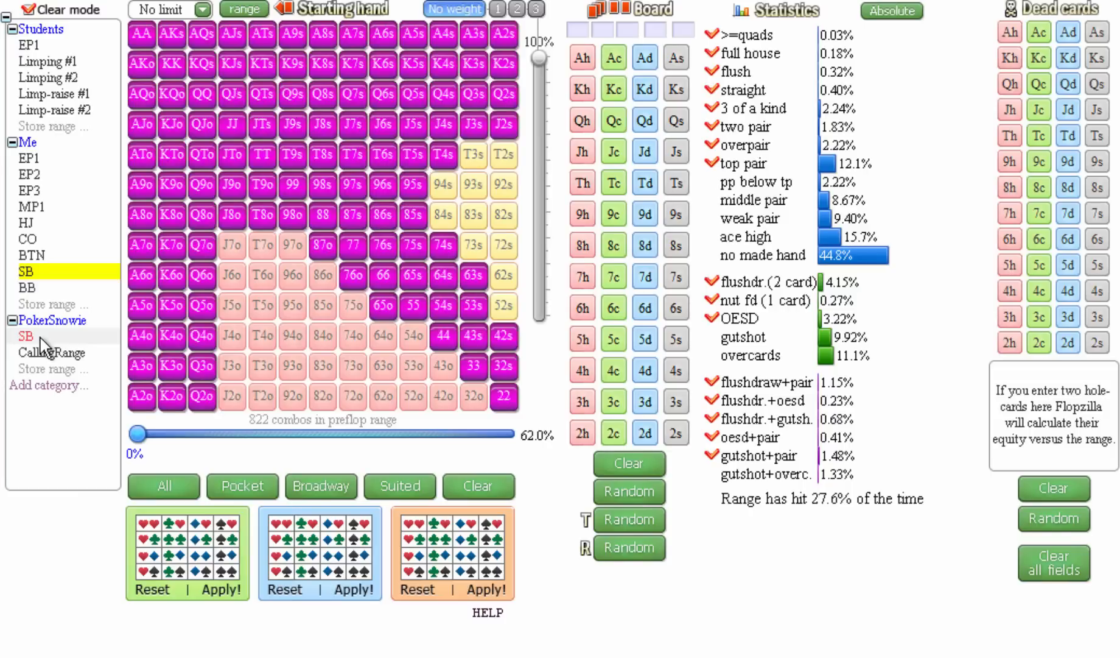
Step: Load the PokerSnowie SB range of 846 combos (63.8%) in place of my own
{"action": "left_click", "coordinate": [26, 336]}
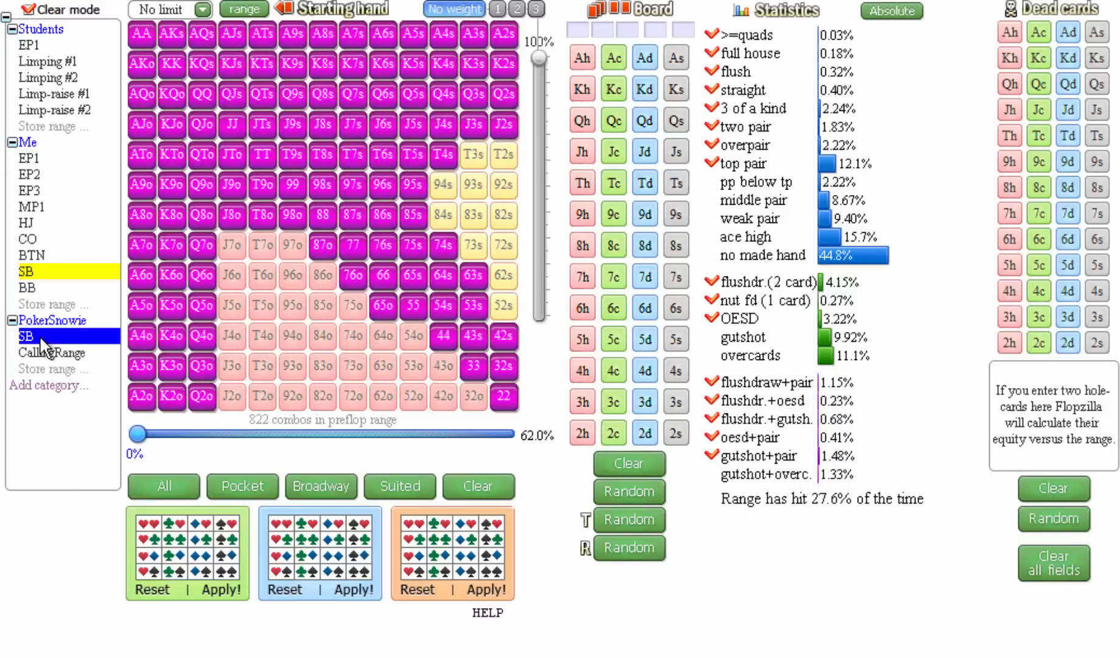
{"action": "left_click", "coordinate": [26, 336]}
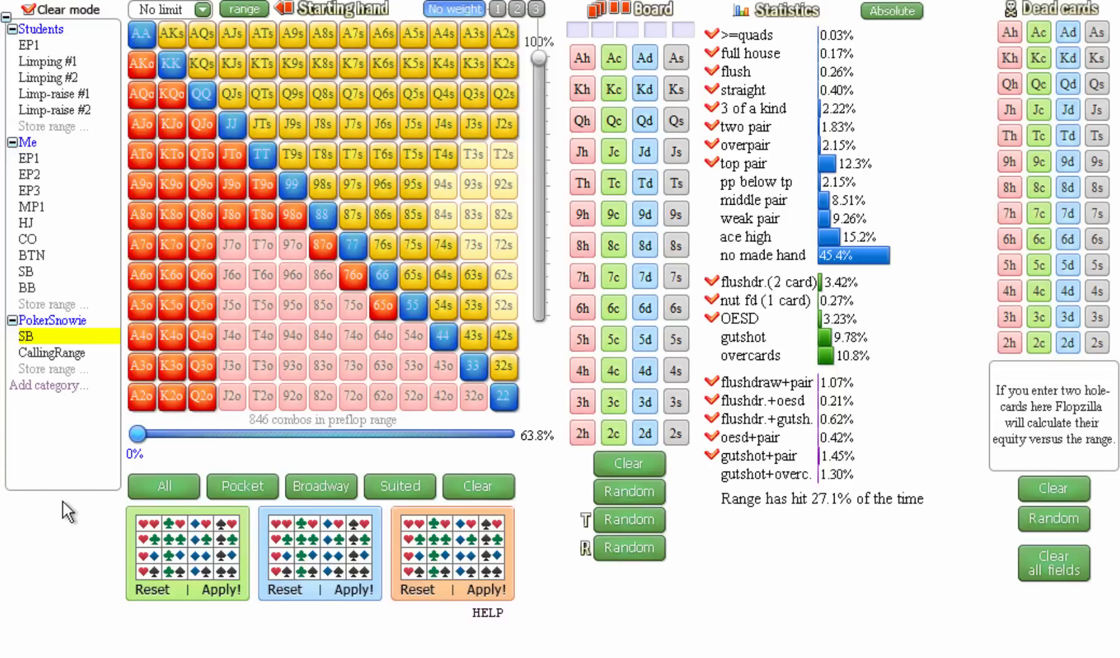
{"action": "mouse_move", "coordinate": [218, 489]}
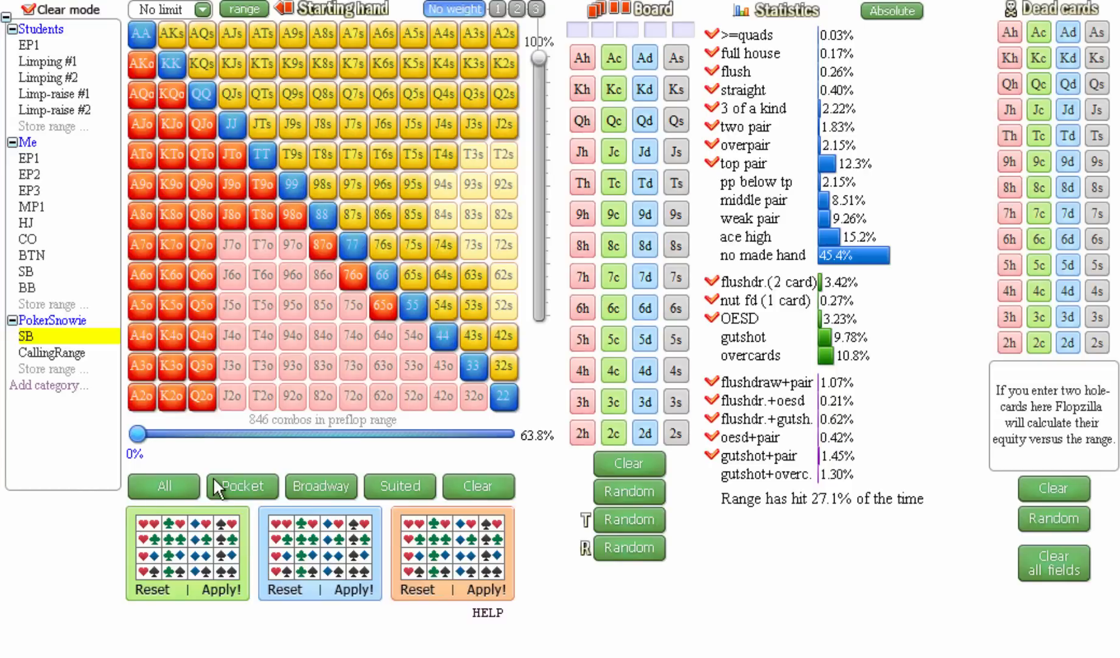
{"action": "mouse_move", "coordinate": [263, 480]}
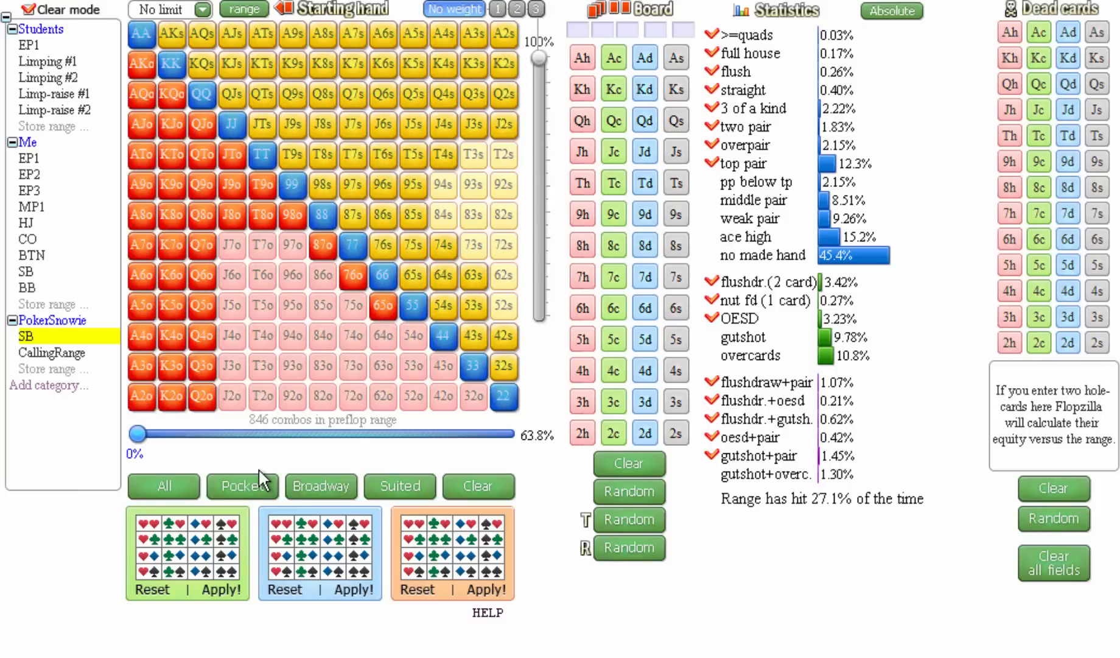
{"action": "mouse_move", "coordinate": [207, 215]}
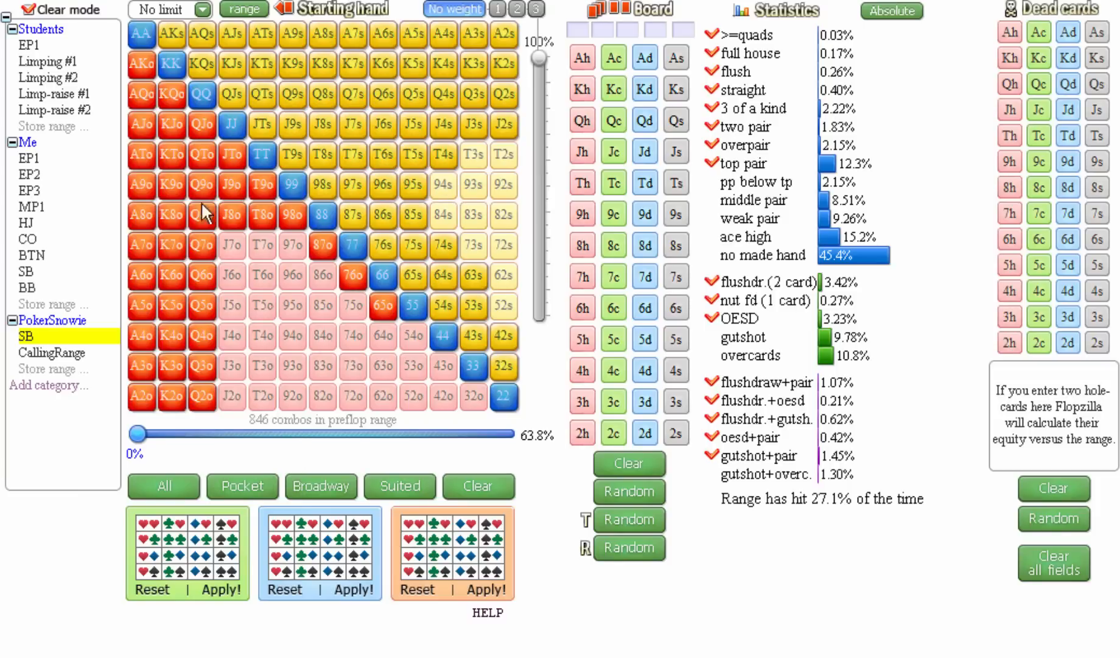
{"action": "mouse_move", "coordinate": [139, 486]}
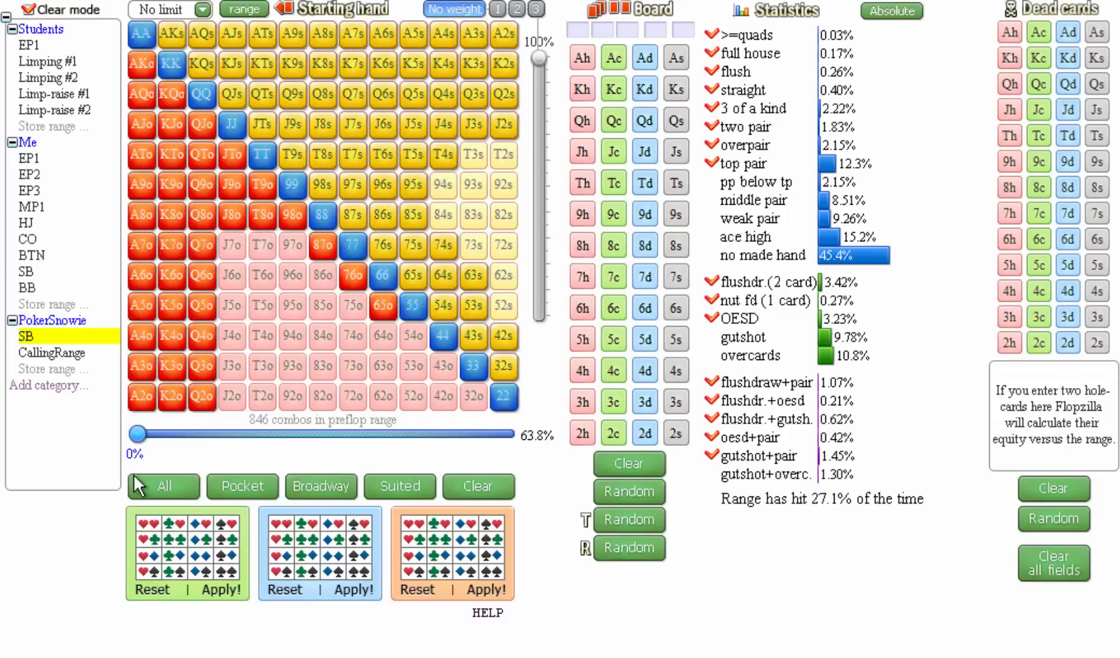
{"action": "mouse_move", "coordinate": [364, 319]}
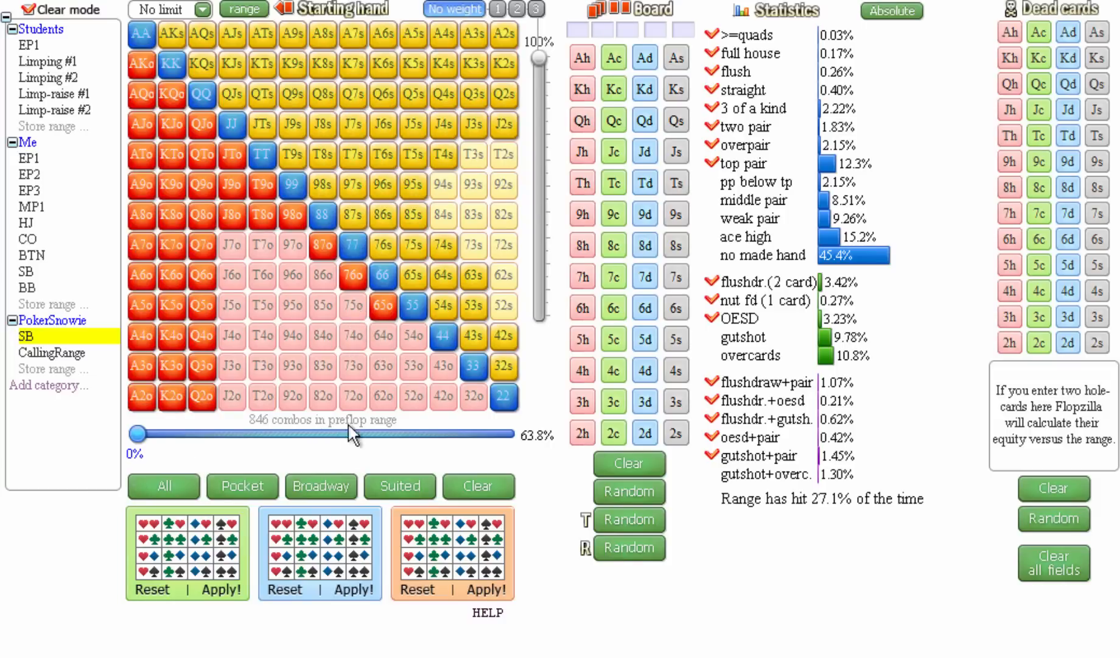
{"action": "mouse_move", "coordinate": [259, 470]}
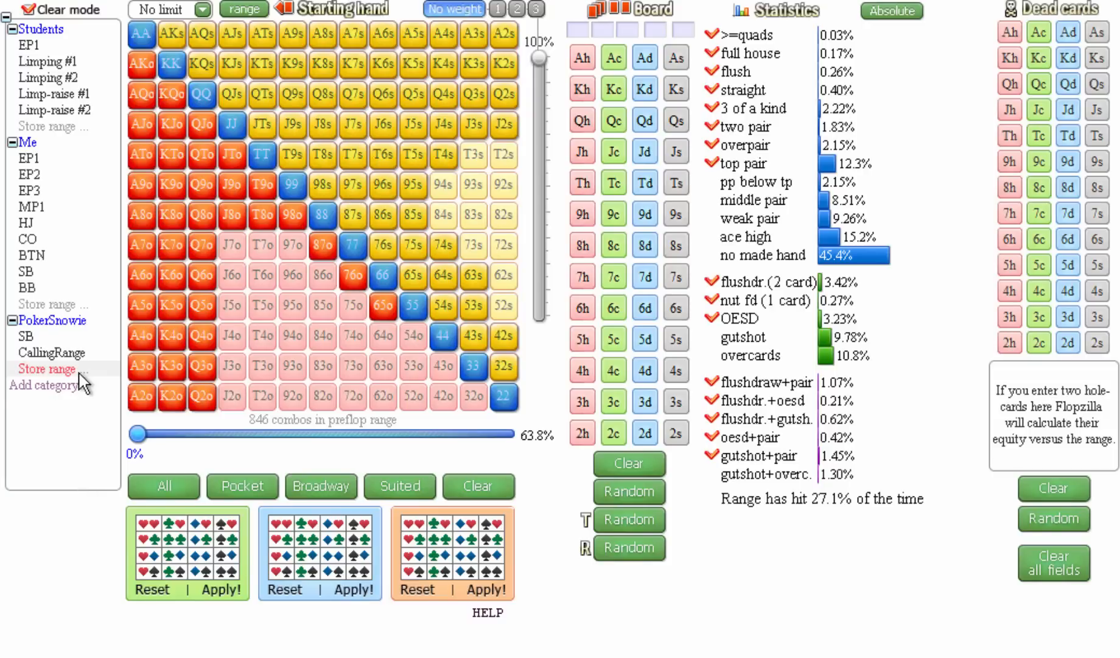
Step: Reload my own Me SB range, then load the Me BB range (62 combos, TT+ and AQ+)
{"action": "left_click", "coordinate": [26, 271]}
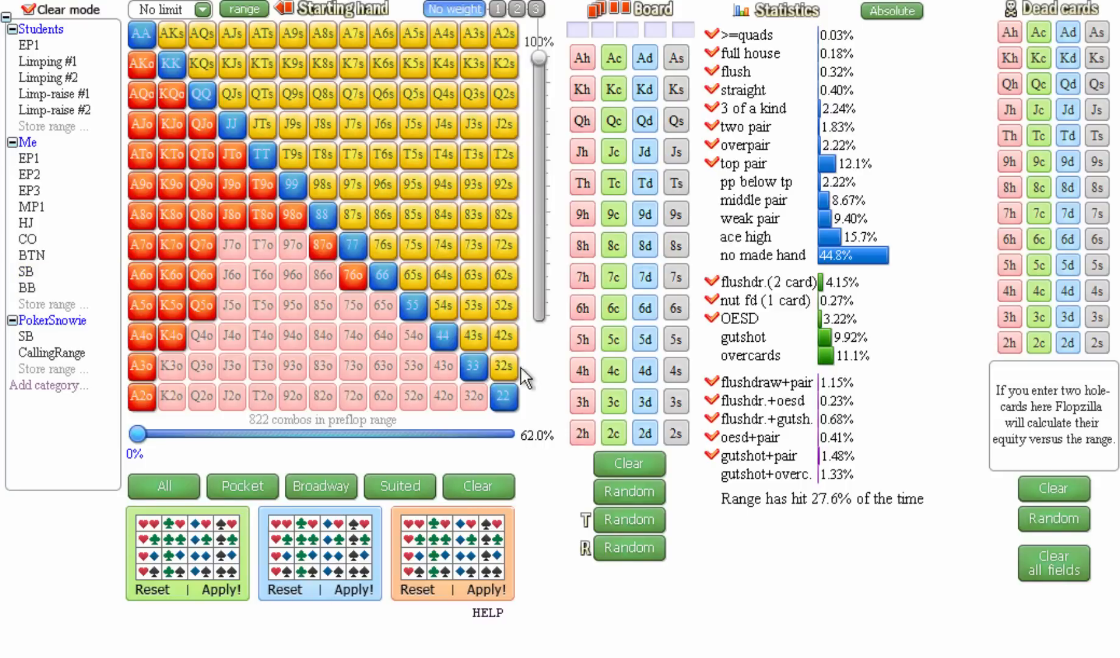
{"action": "mouse_move", "coordinate": [465, 238]}
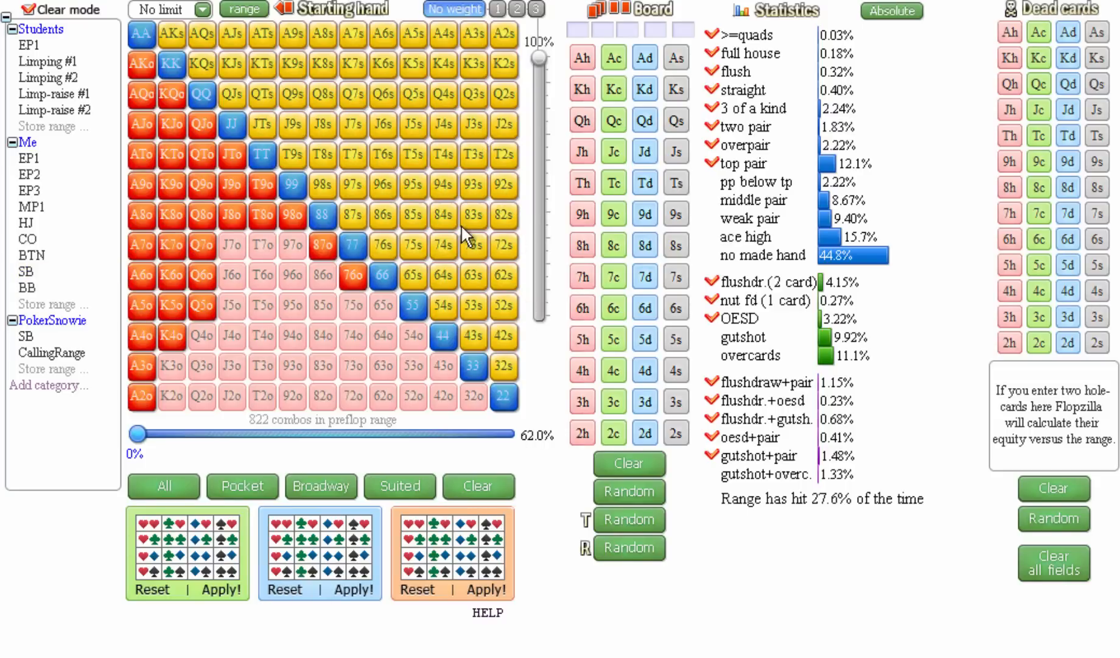
{"action": "mouse_move", "coordinate": [544, 227]}
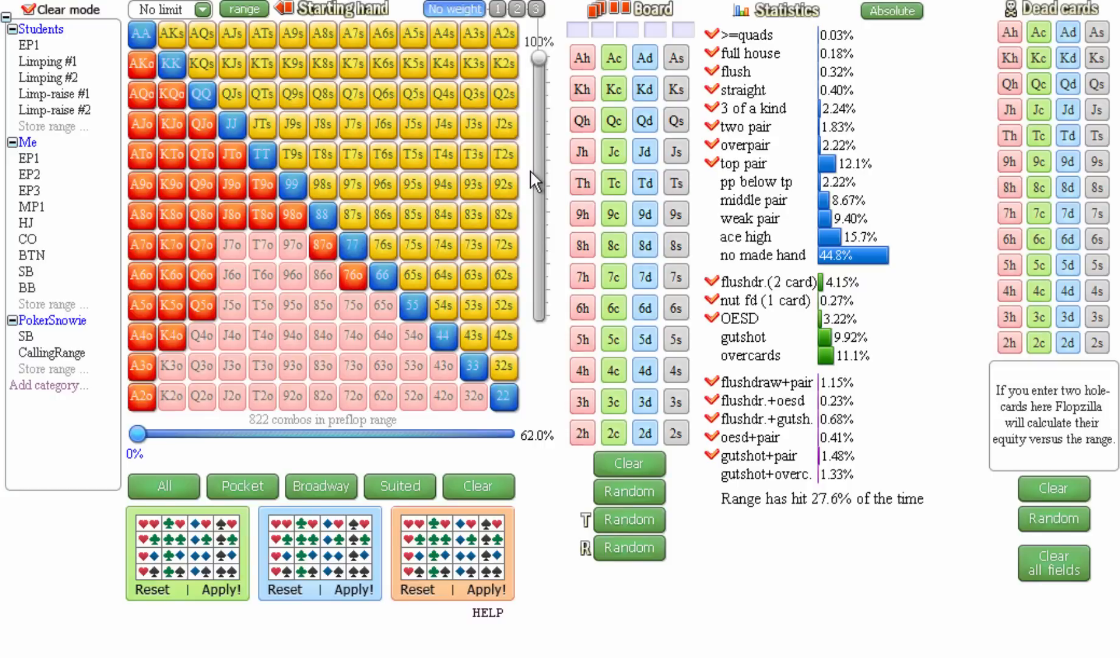
{"action": "mouse_move", "coordinate": [418, 495]}
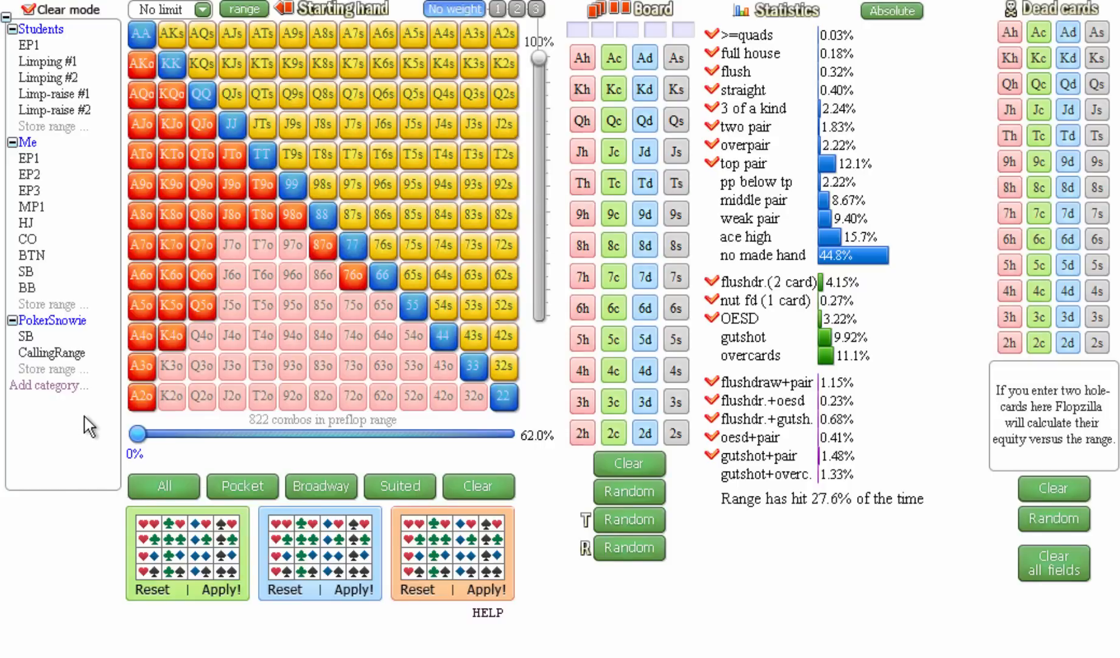
{"action": "left_click", "coordinate": [26, 287]}
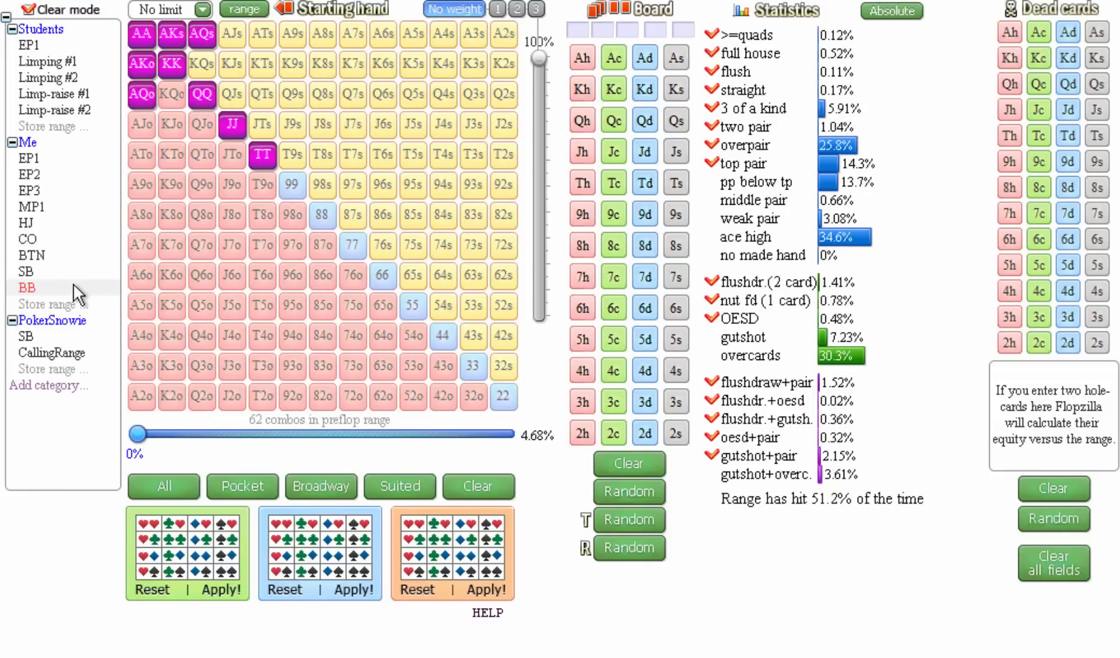
{"action": "left_click", "coordinate": [27, 286]}
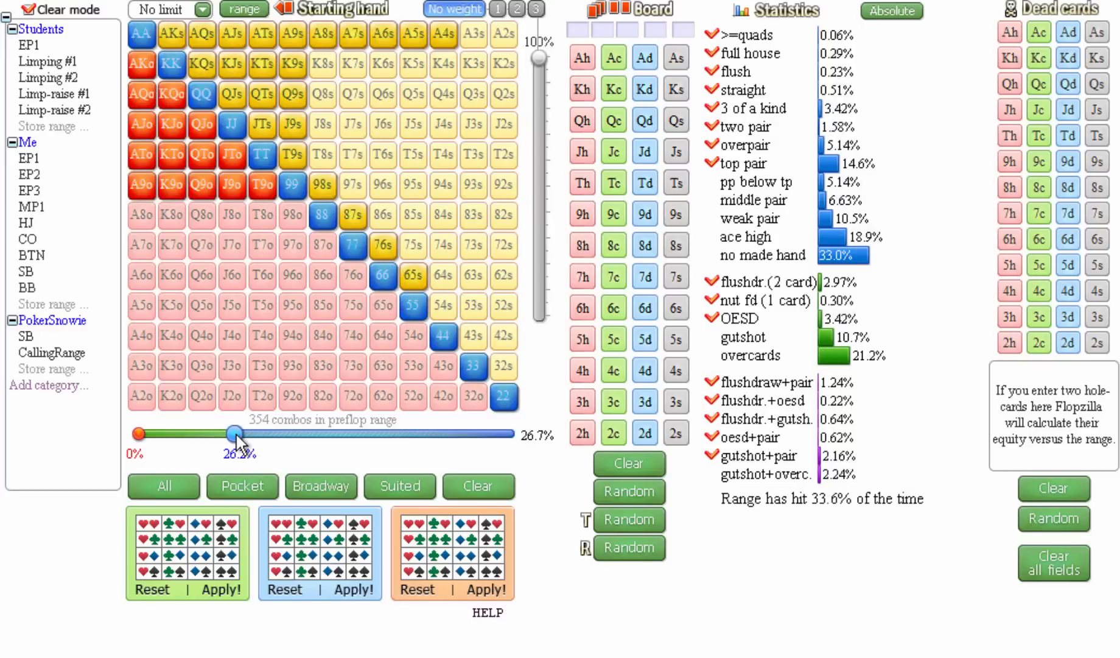
{"action": "mouse_move", "coordinate": [218, 453]}
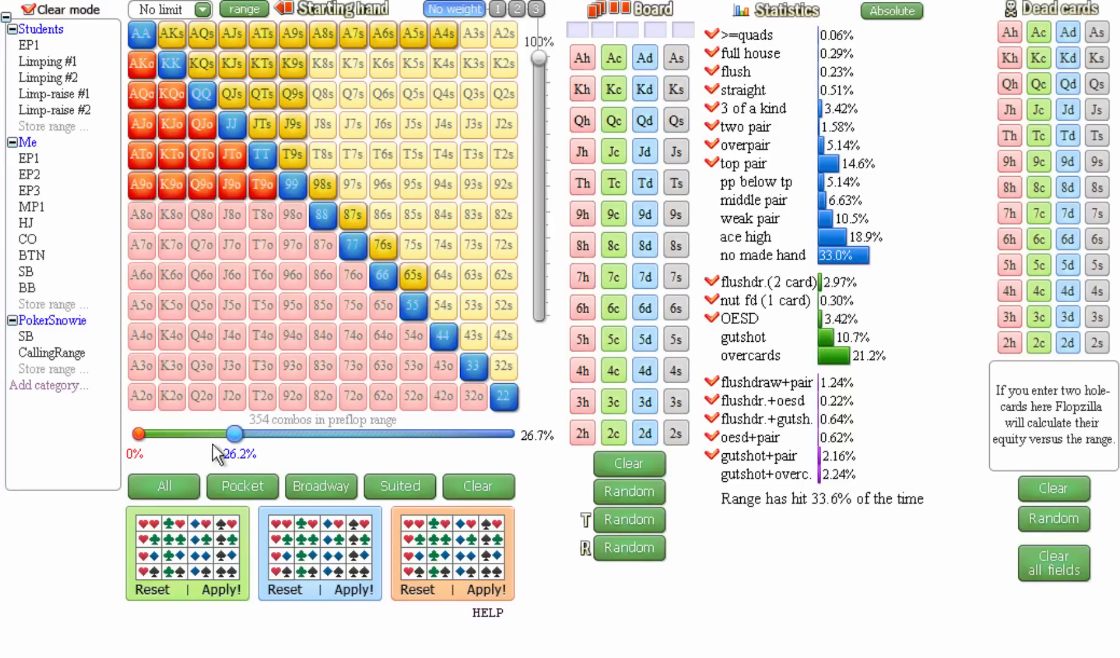
{"action": "mouse_move", "coordinate": [71, 504]}
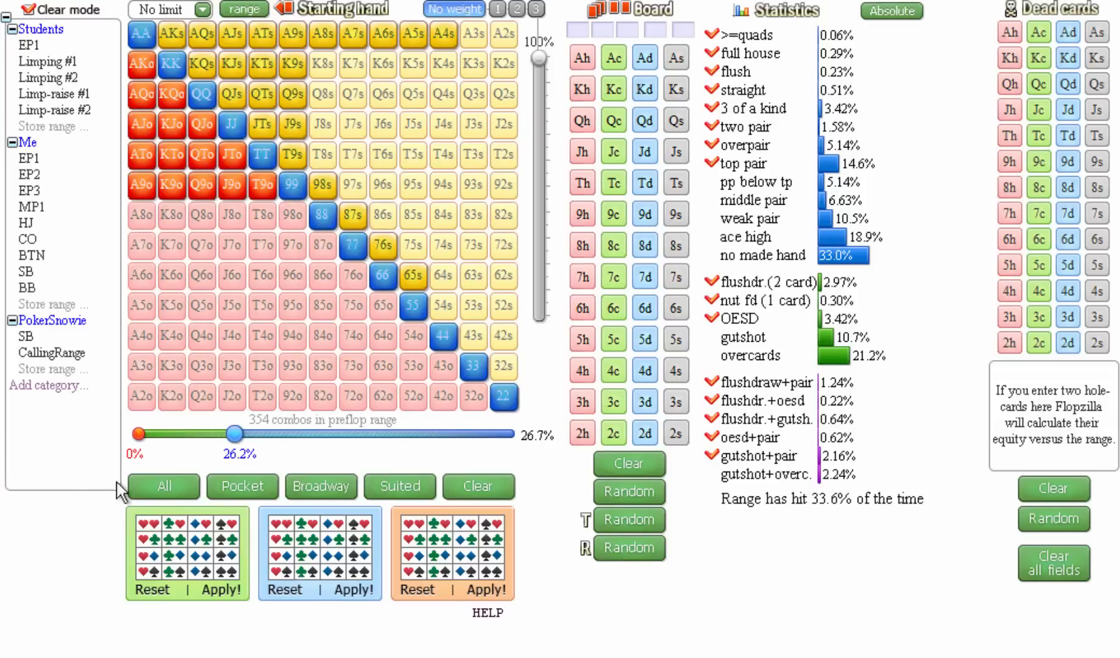
{"action": "mouse_move", "coordinate": [165, 465]}
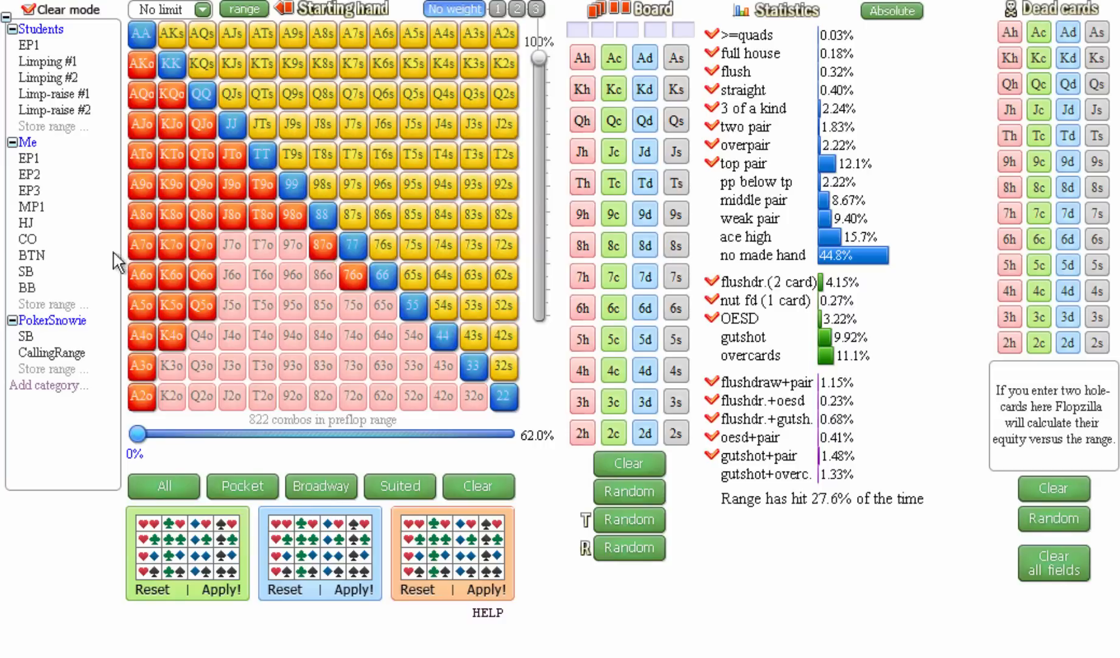
{"action": "left_click", "coordinate": [29, 239]}
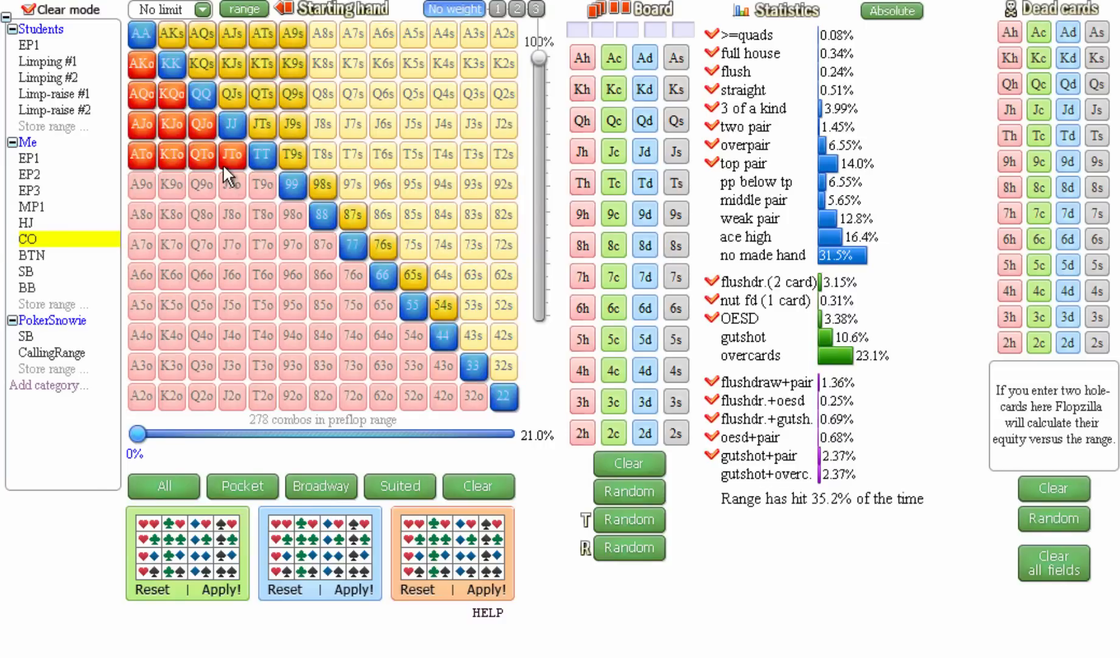
{"action": "left_click", "coordinate": [232, 154]}
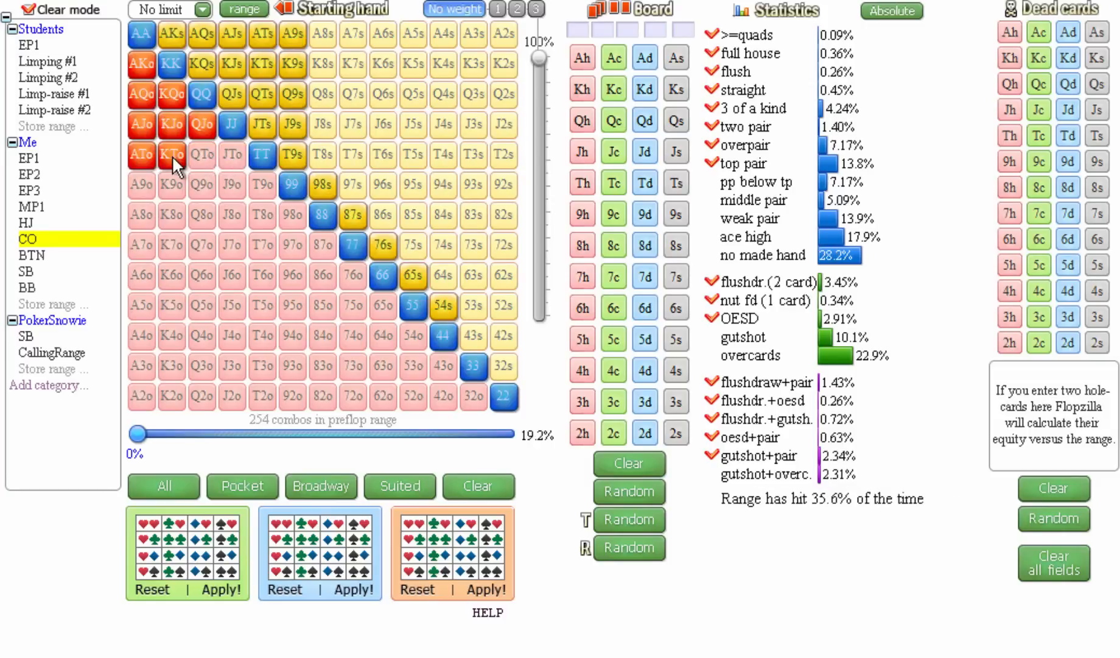
{"action": "left_click", "coordinate": [172, 155]}
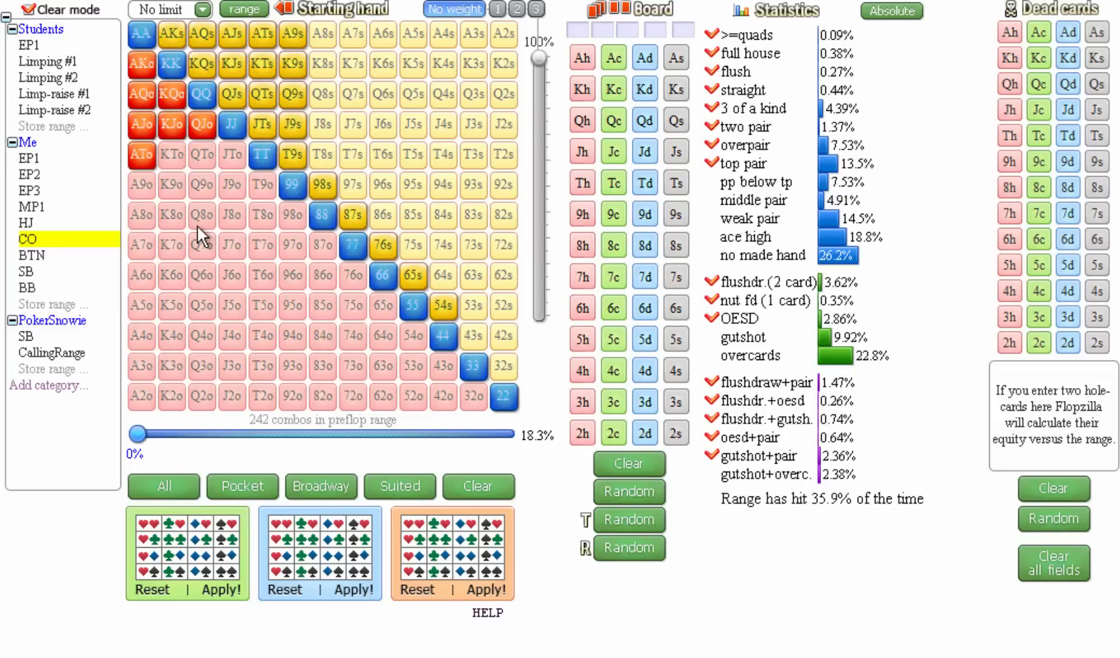
{"action": "left_click", "coordinate": [232, 155]}
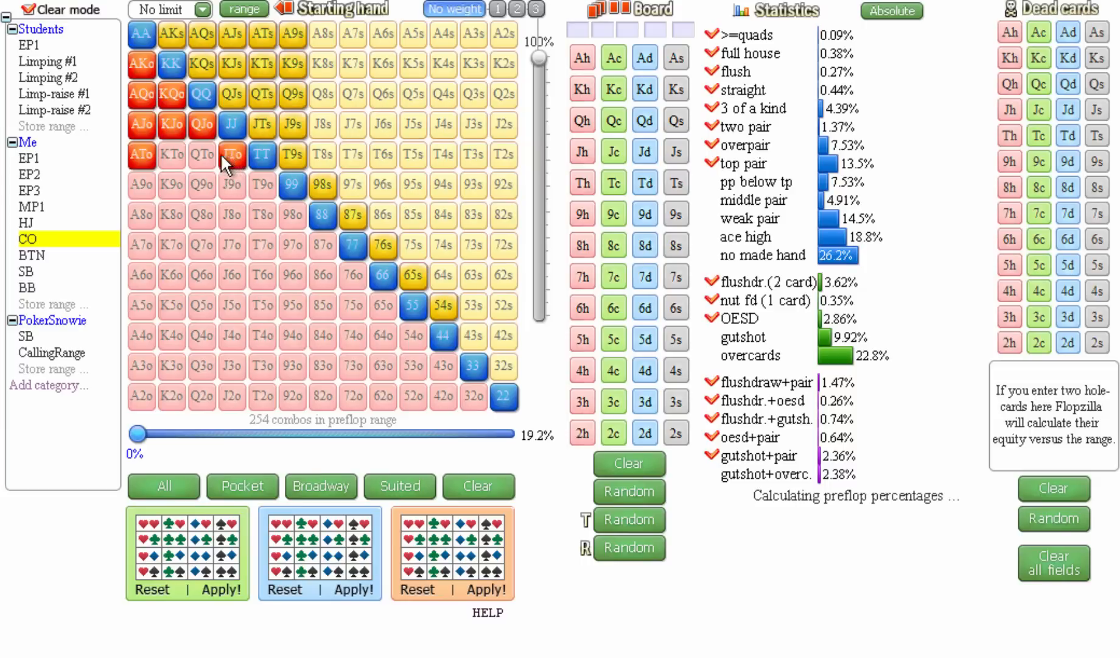
{"action": "left_click", "coordinate": [171, 154]}
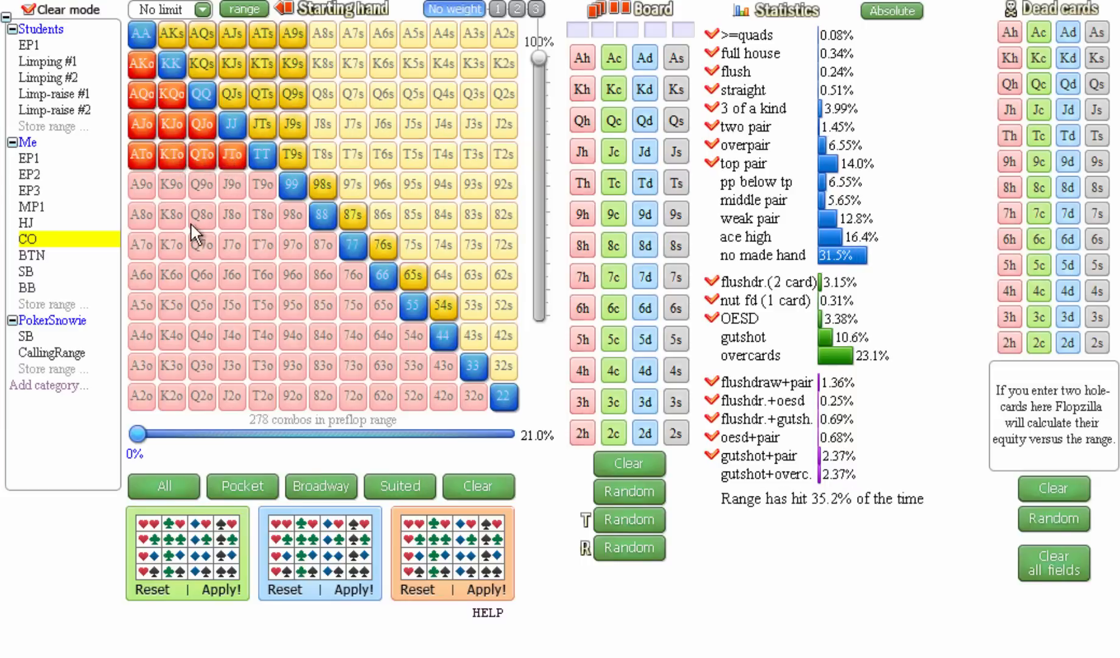
{"action": "mouse_move", "coordinate": [245, 199]}
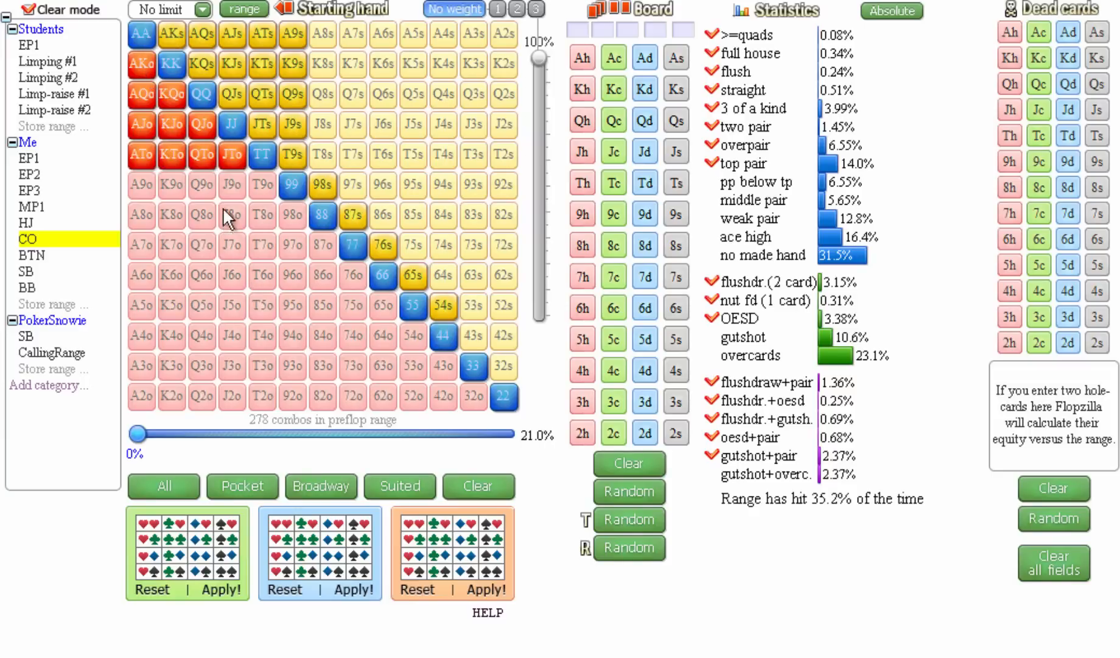
{"action": "mouse_move", "coordinate": [215, 193]}
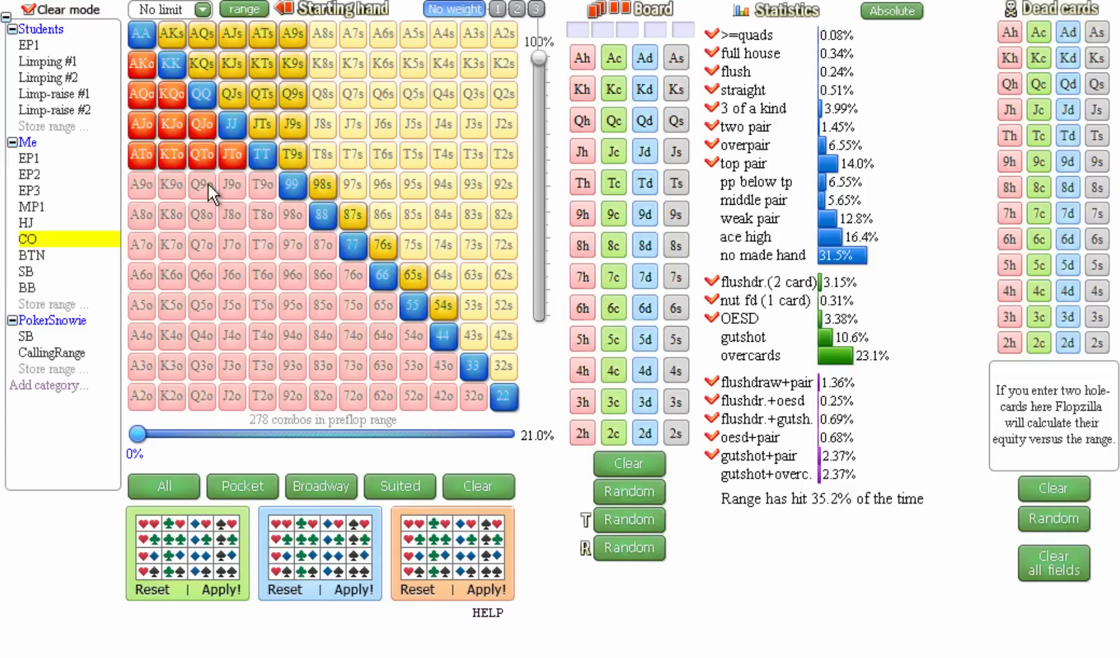
{"action": "mouse_move", "coordinate": [169, 171]}
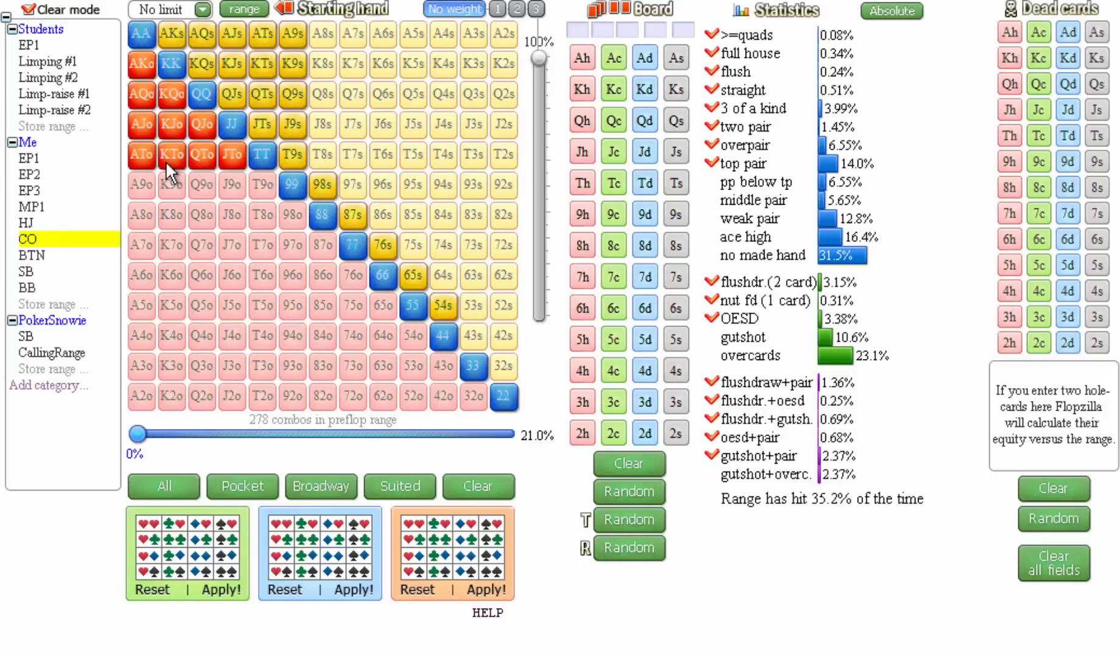
{"action": "mouse_move", "coordinate": [177, 170]}
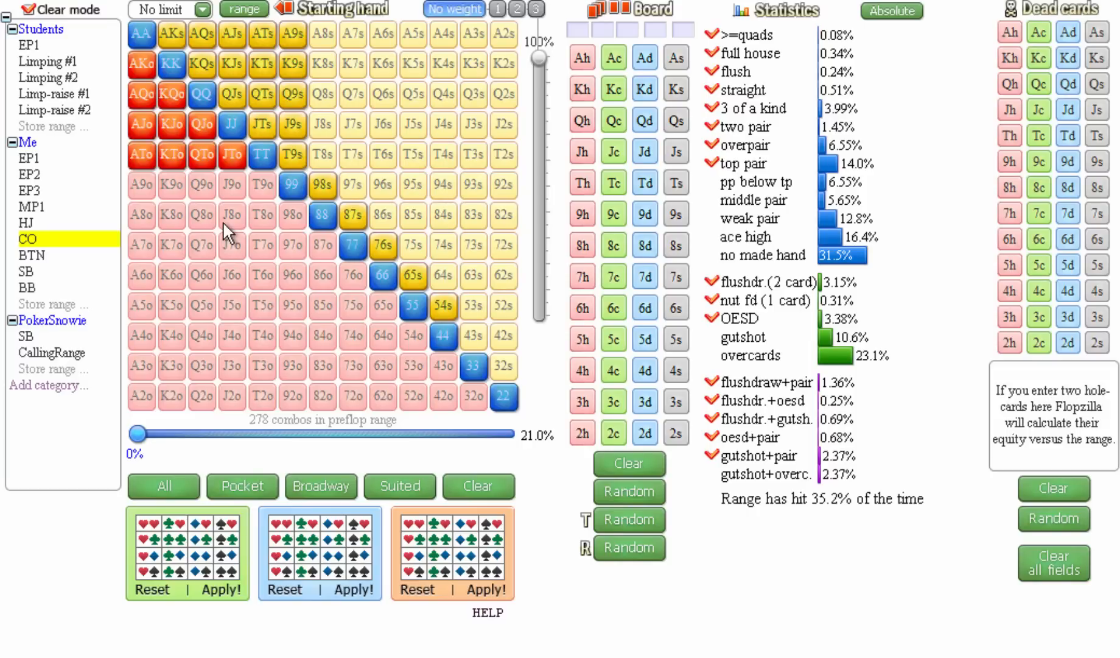
{"action": "mouse_move", "coordinate": [157, 250]}
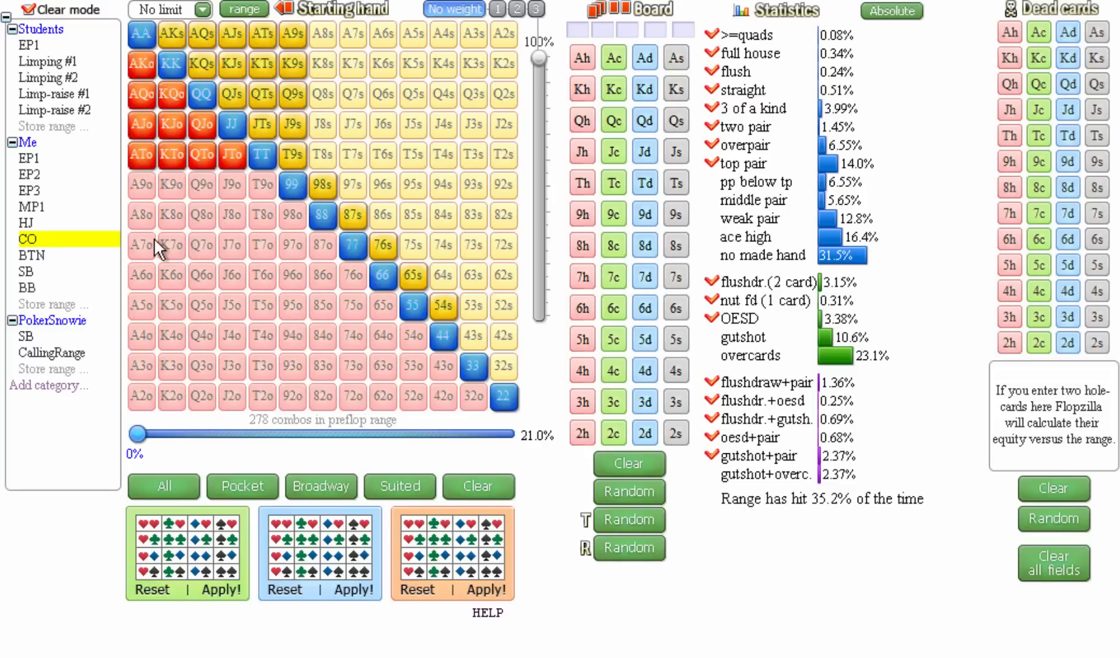
Step: Replace the CO range with the stored Me SB opening range, 822 combos (62.0%)
{"action": "left_click", "coordinate": [26, 271]}
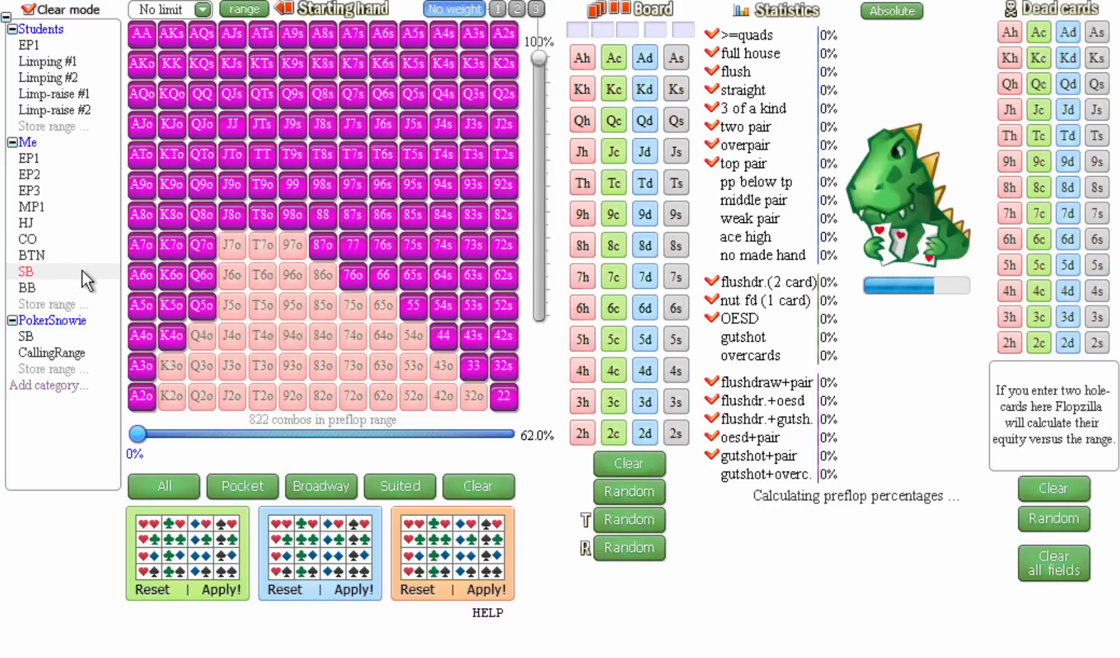
{"action": "left_click", "coordinate": [27, 271]}
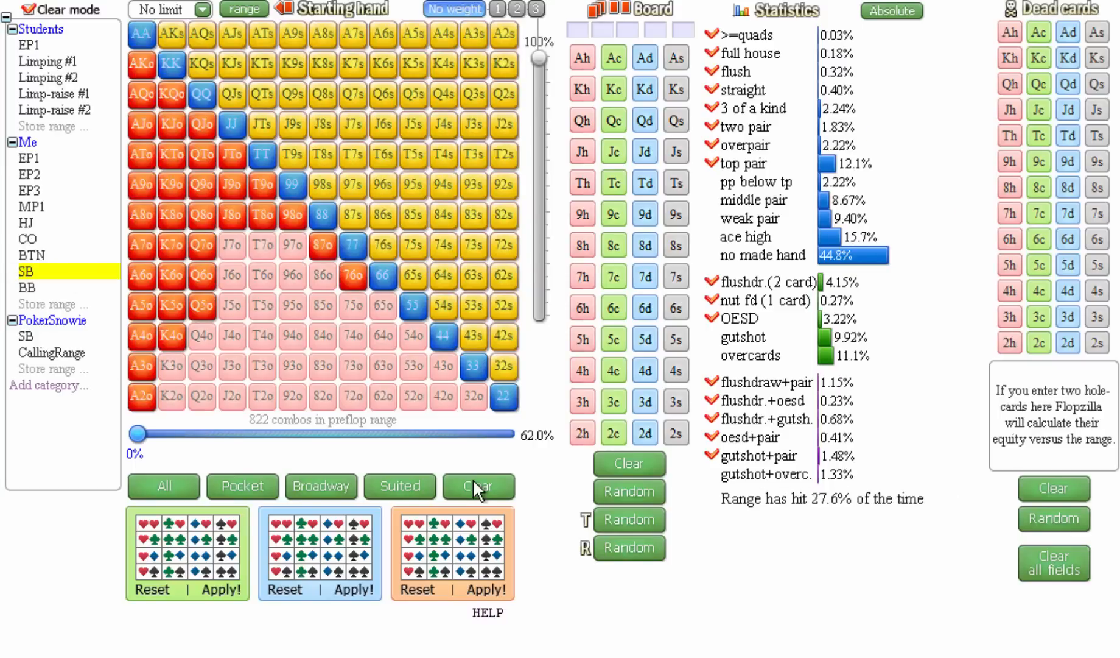
{"action": "mouse_move", "coordinate": [506, 477]}
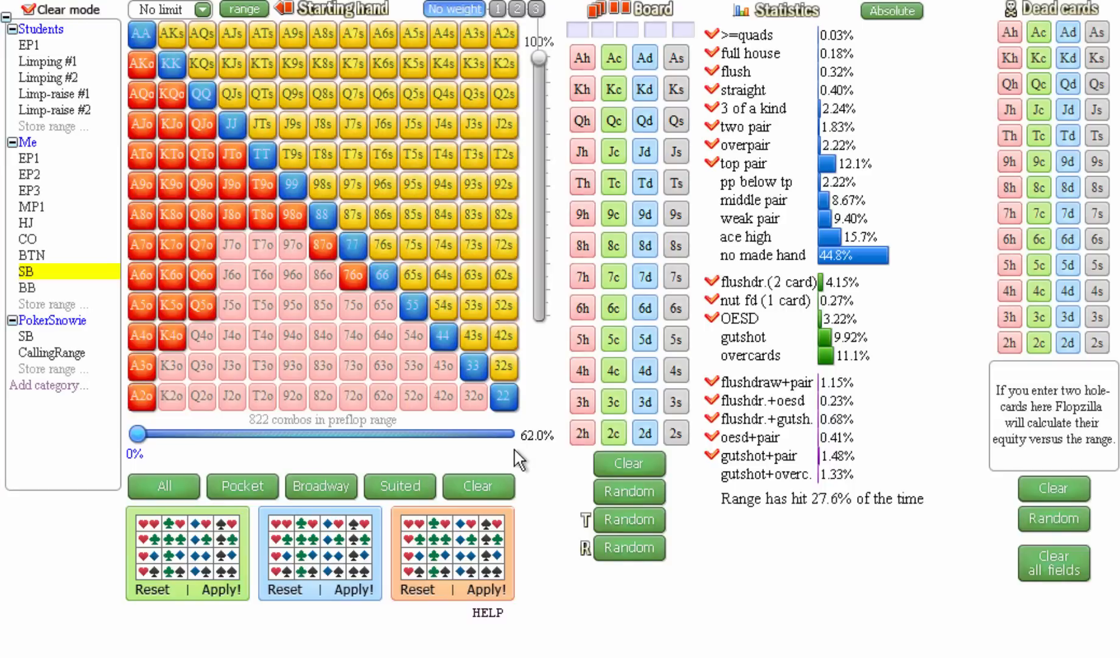
{"action": "mouse_move", "coordinate": [532, 439]}
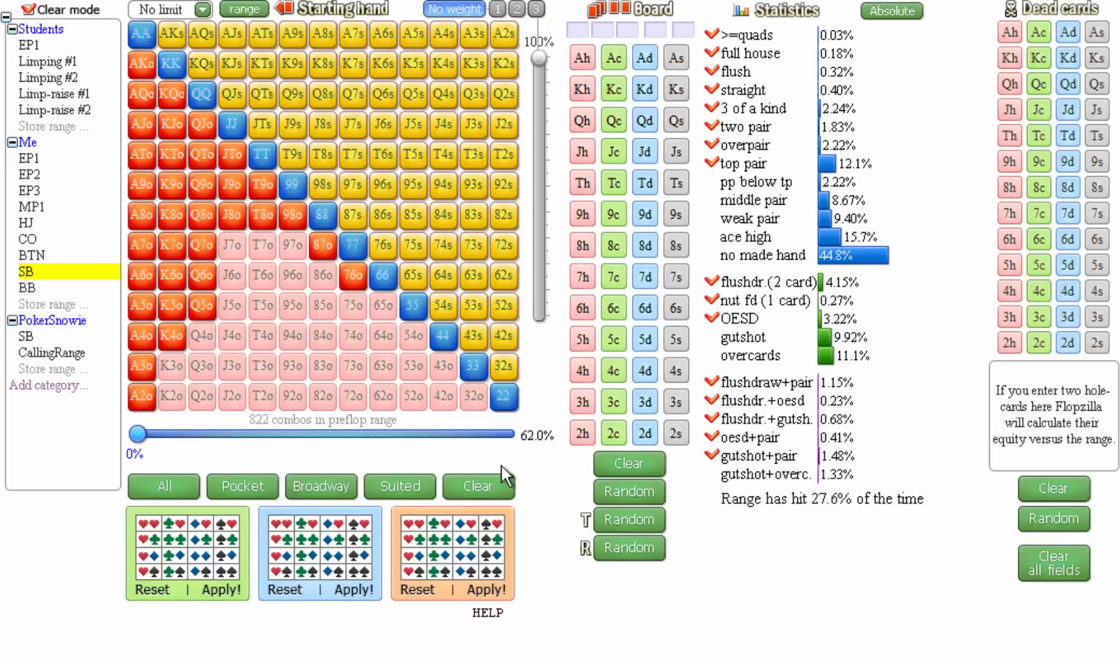
{"action": "mouse_move", "coordinate": [107, 347]}
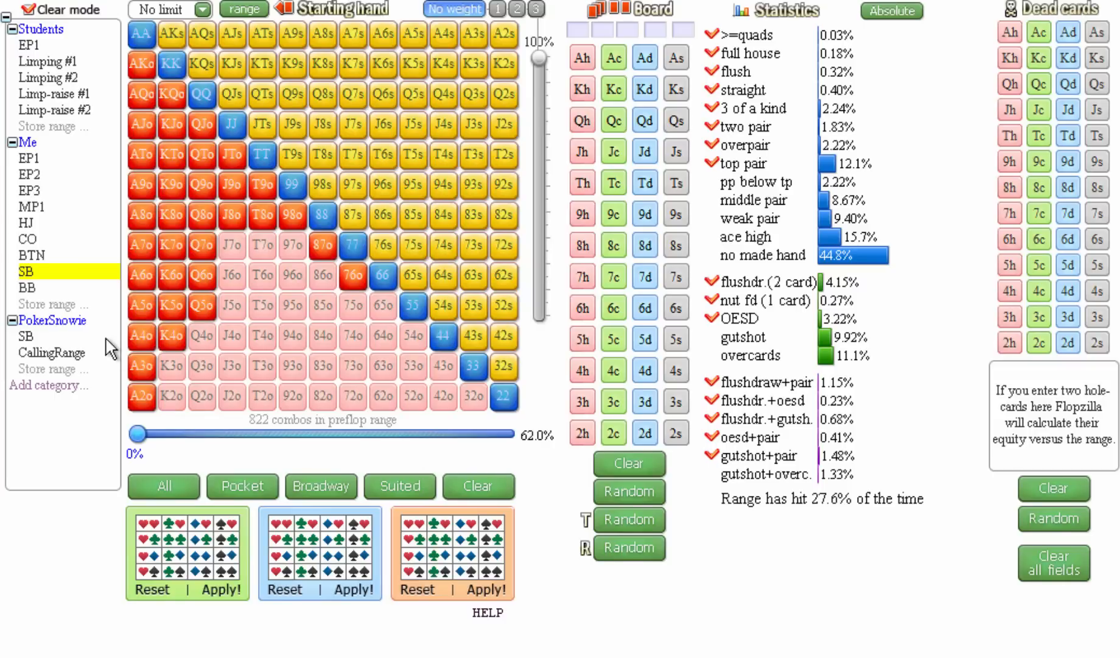
Step: Load the Me BTN range and add A9o, K9o and Q9o, reaching 398 combos (30.0%)
{"action": "left_click", "coordinate": [30, 255]}
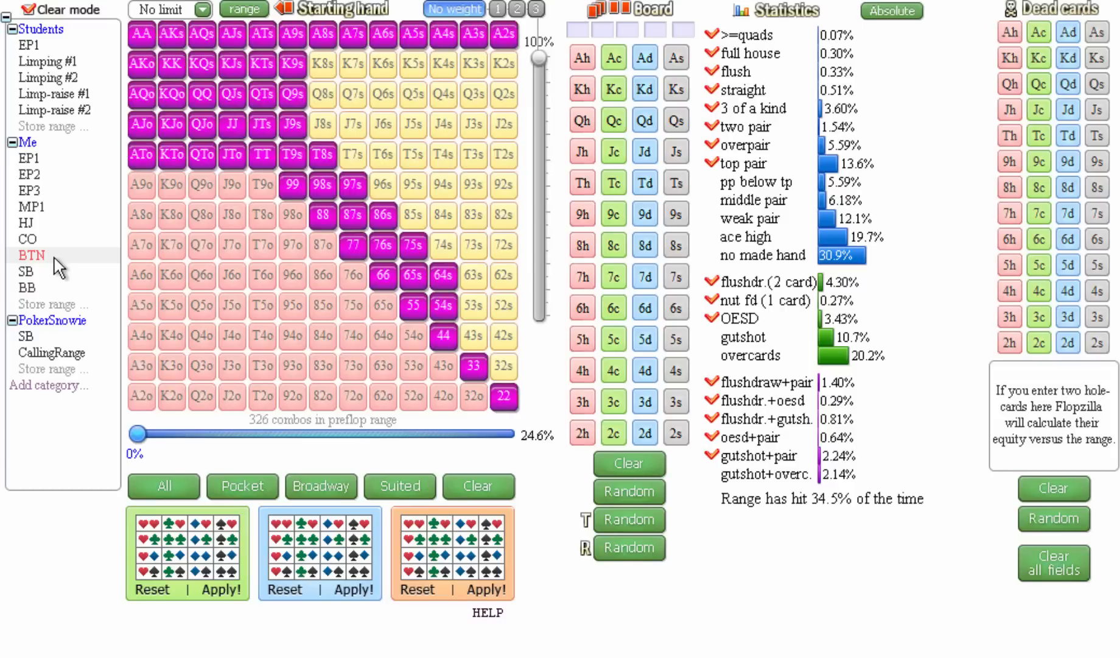
{"action": "left_click", "coordinate": [32, 254]}
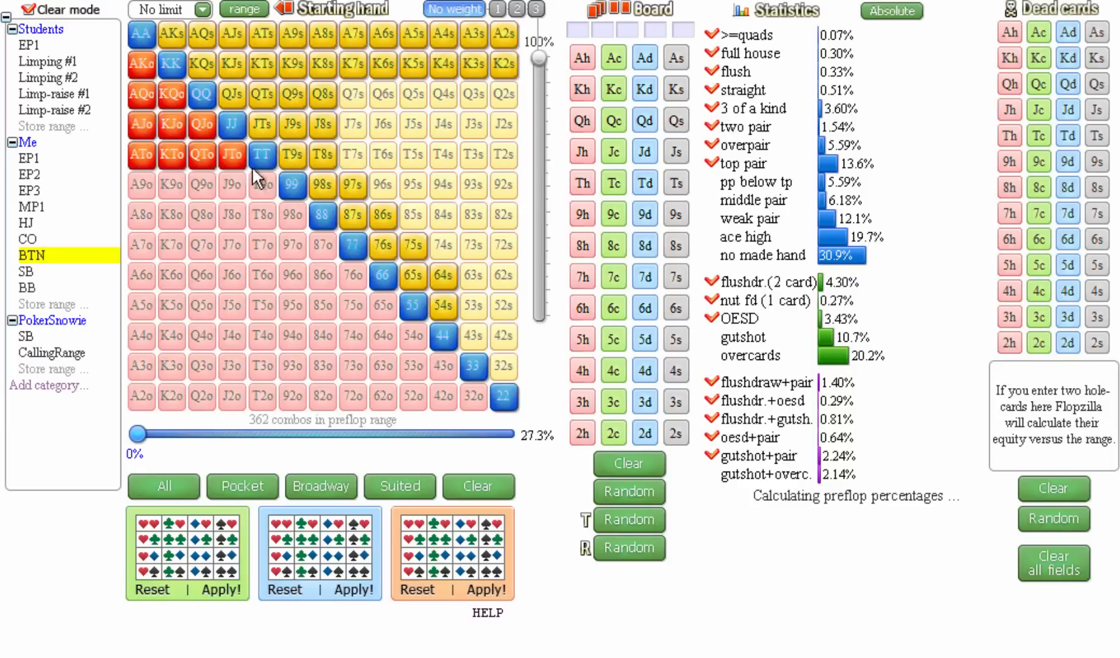
{"action": "left_click", "coordinate": [171, 185]}
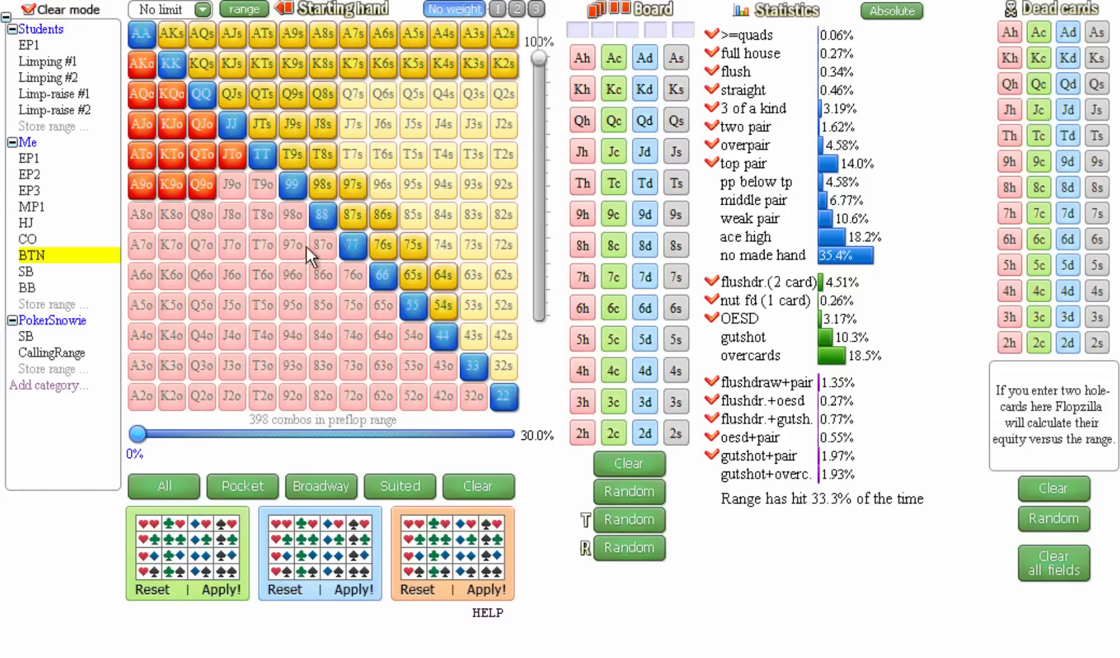
{"action": "mouse_move", "coordinate": [247, 272]}
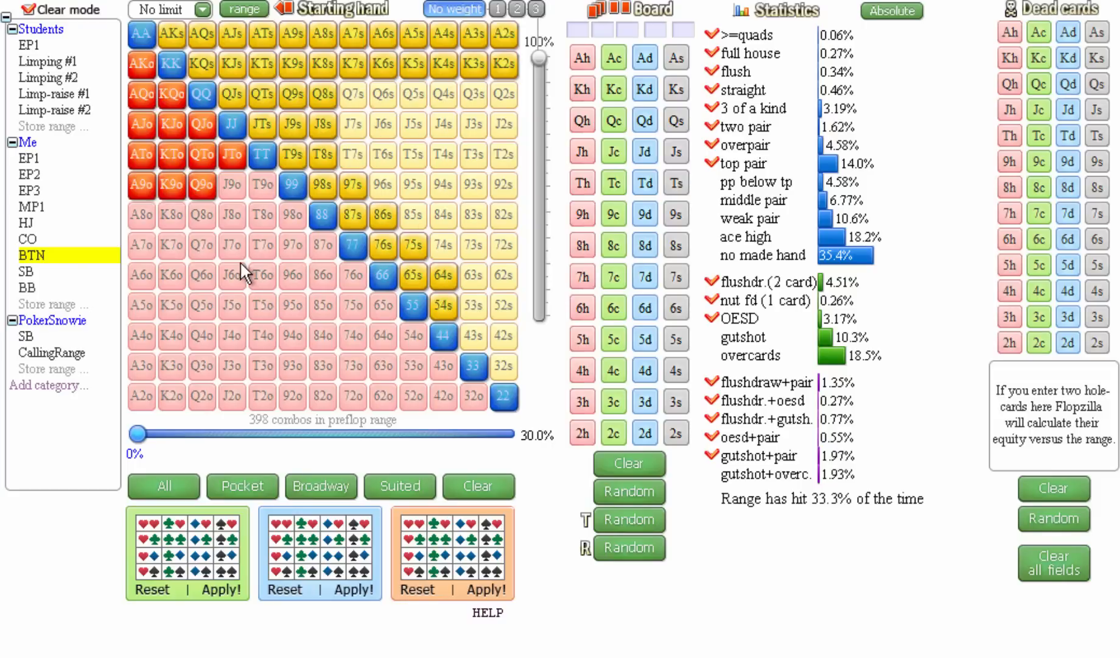
{"action": "mouse_move", "coordinate": [257, 300]}
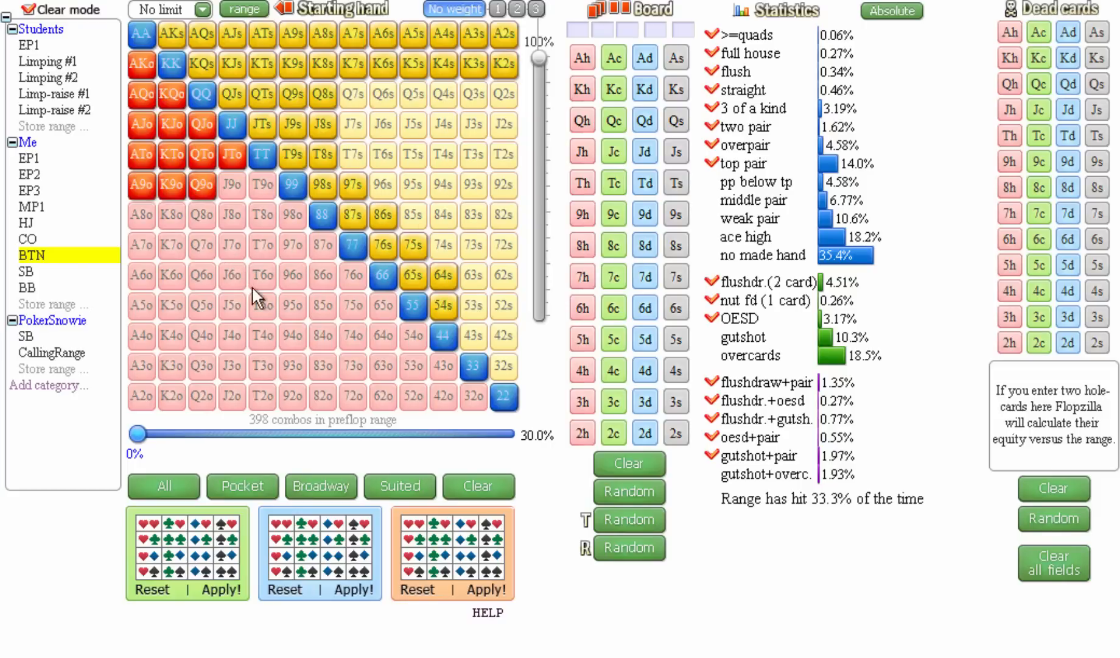
{"action": "mouse_move", "coordinate": [235, 292]}
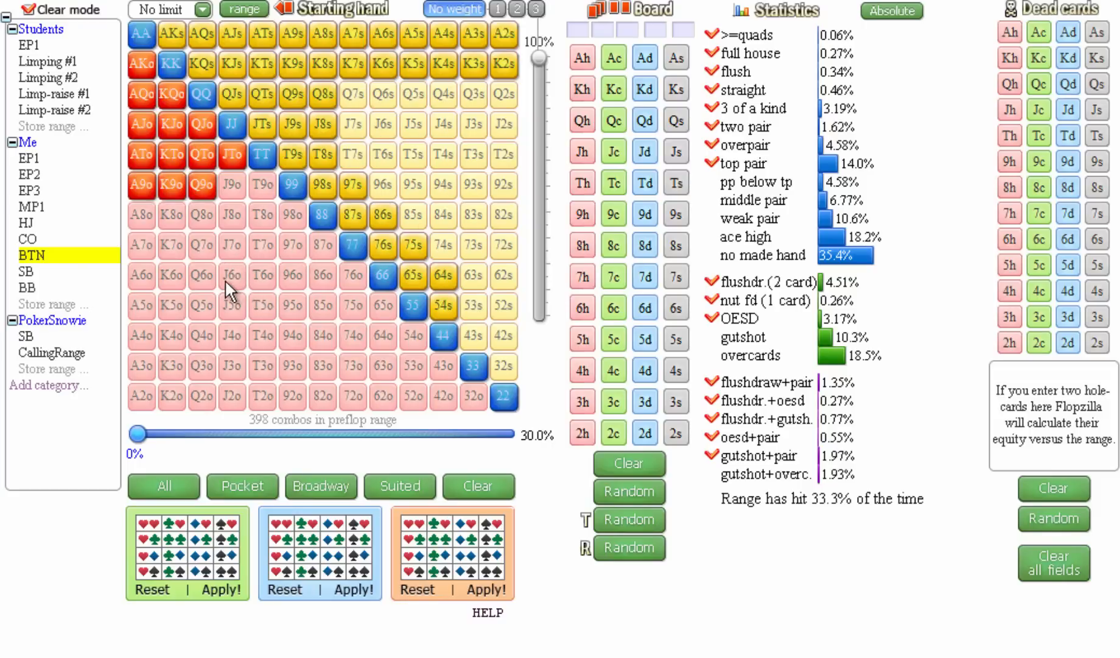
Step: Load the Me CO, HJ and MP1 ranges in turn, finishing on EP3 (112 combos, 8.45%)
{"action": "left_click", "coordinate": [27, 238]}
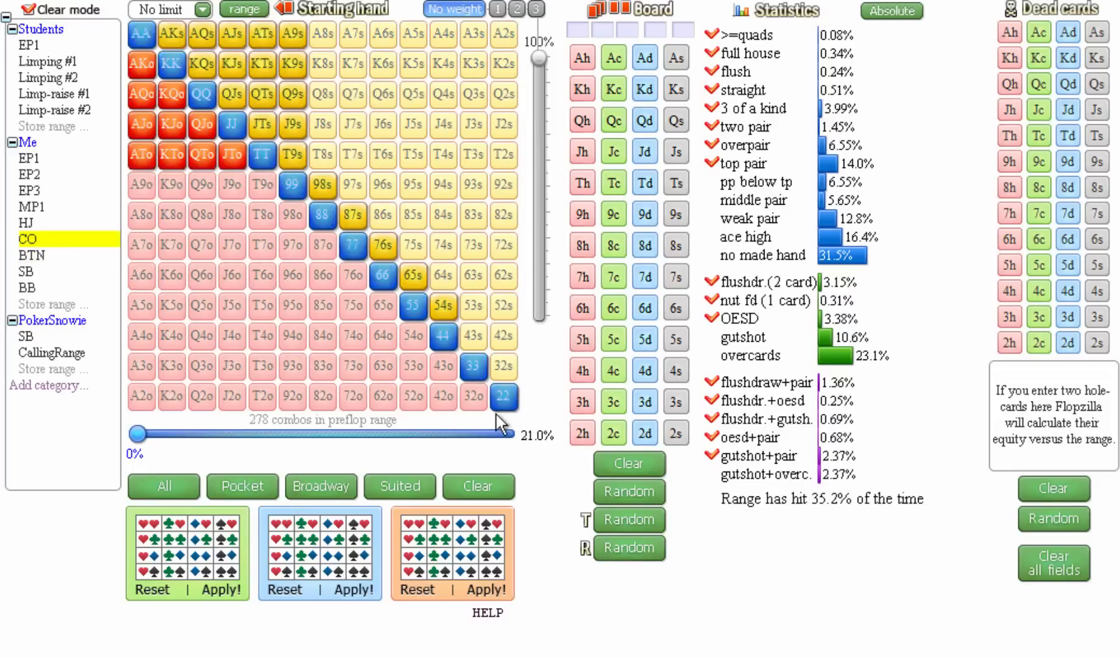
{"action": "mouse_move", "coordinate": [178, 268]}
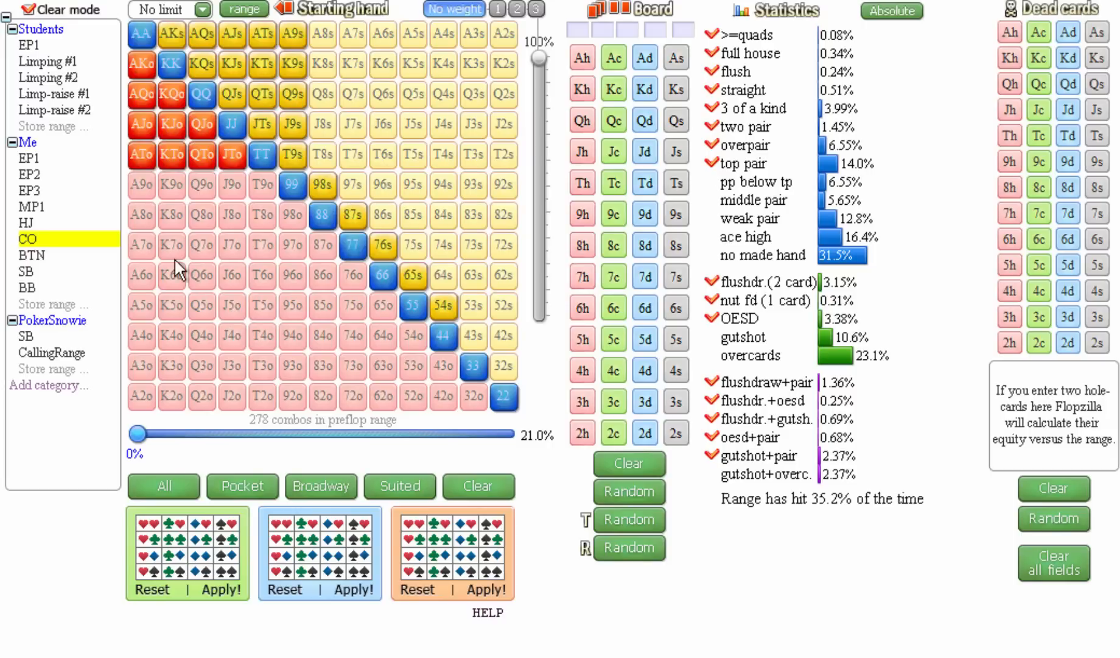
{"action": "left_click", "coordinate": [28, 222]}
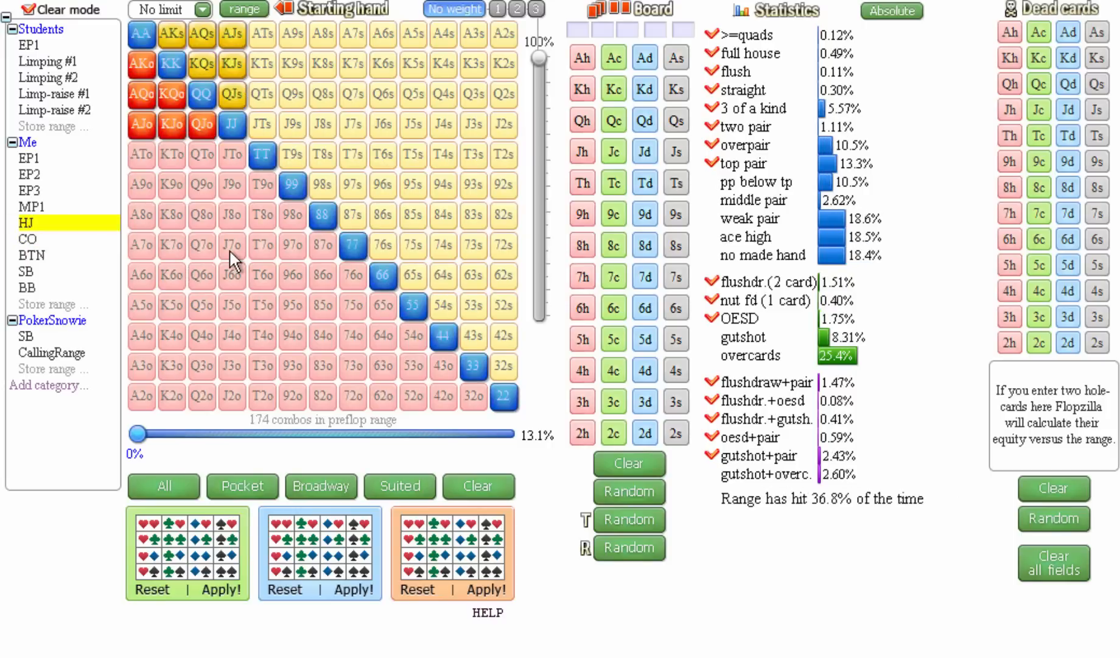
{"action": "mouse_move", "coordinate": [415, 407]}
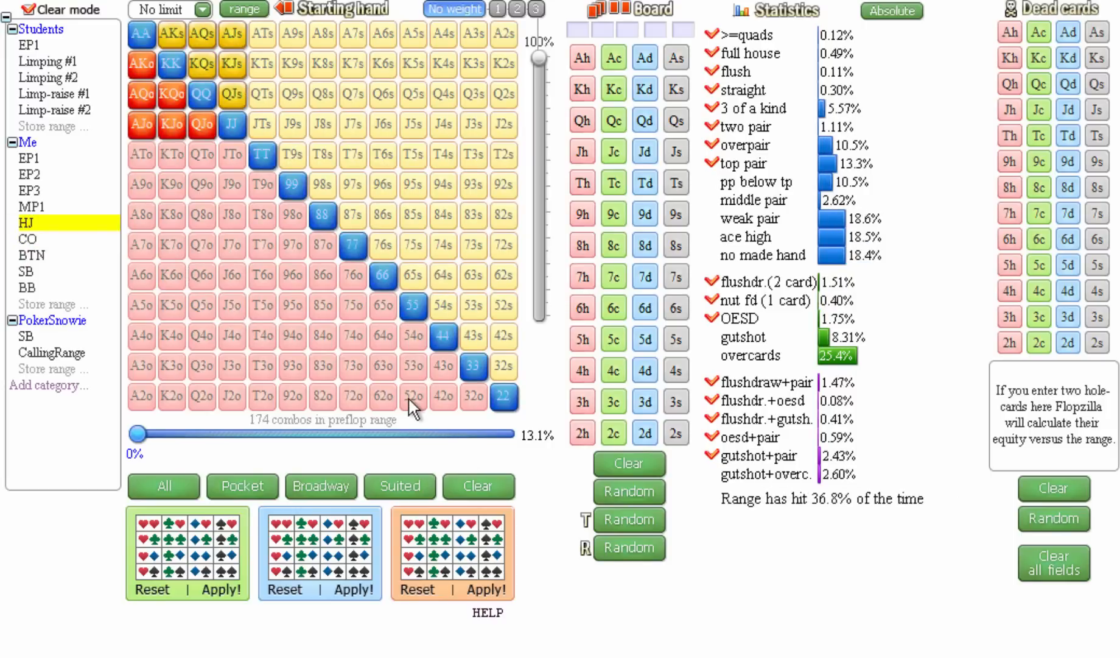
{"action": "mouse_move", "coordinate": [539, 429]}
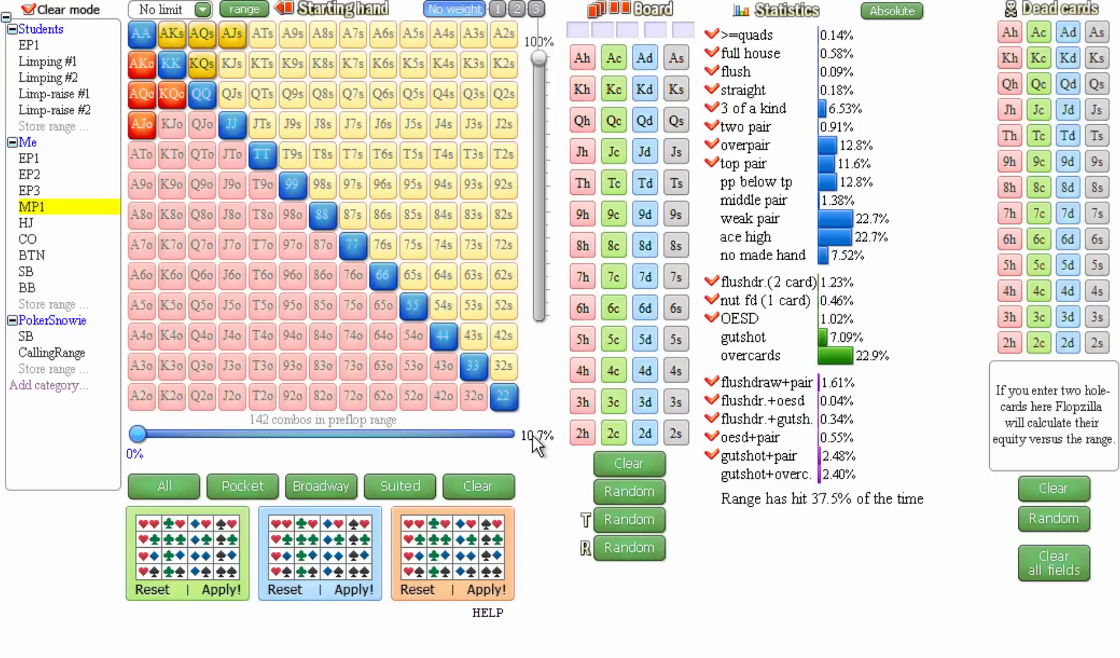
{"action": "left_click", "coordinate": [30, 190]}
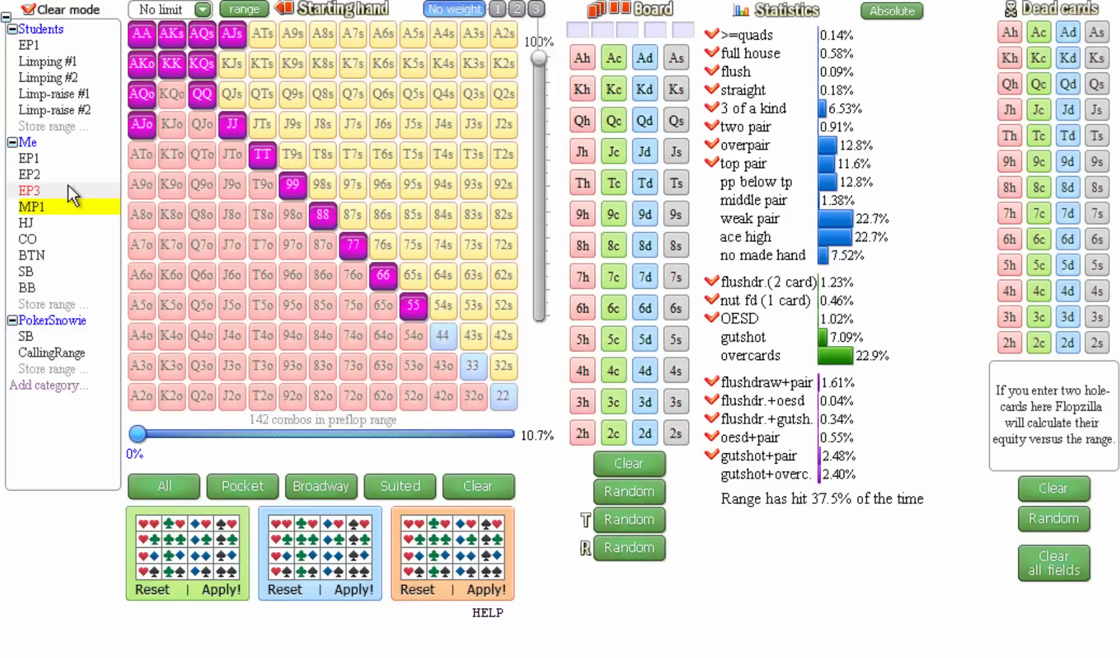
{"action": "left_click", "coordinate": [29, 190]}
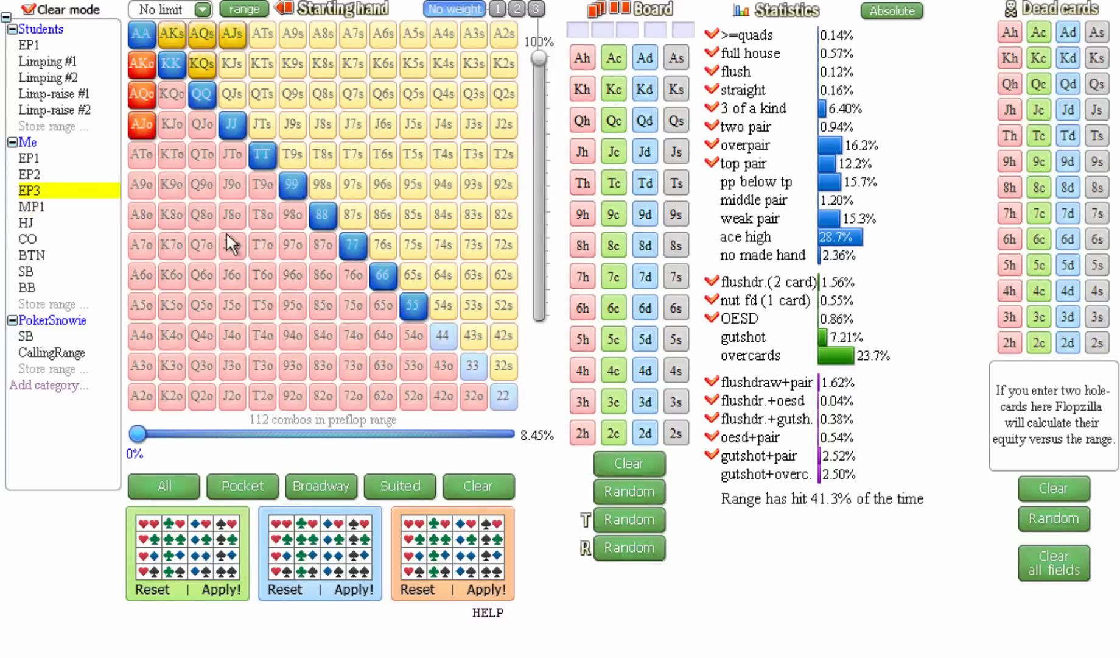
{"action": "mouse_move", "coordinate": [279, 286]}
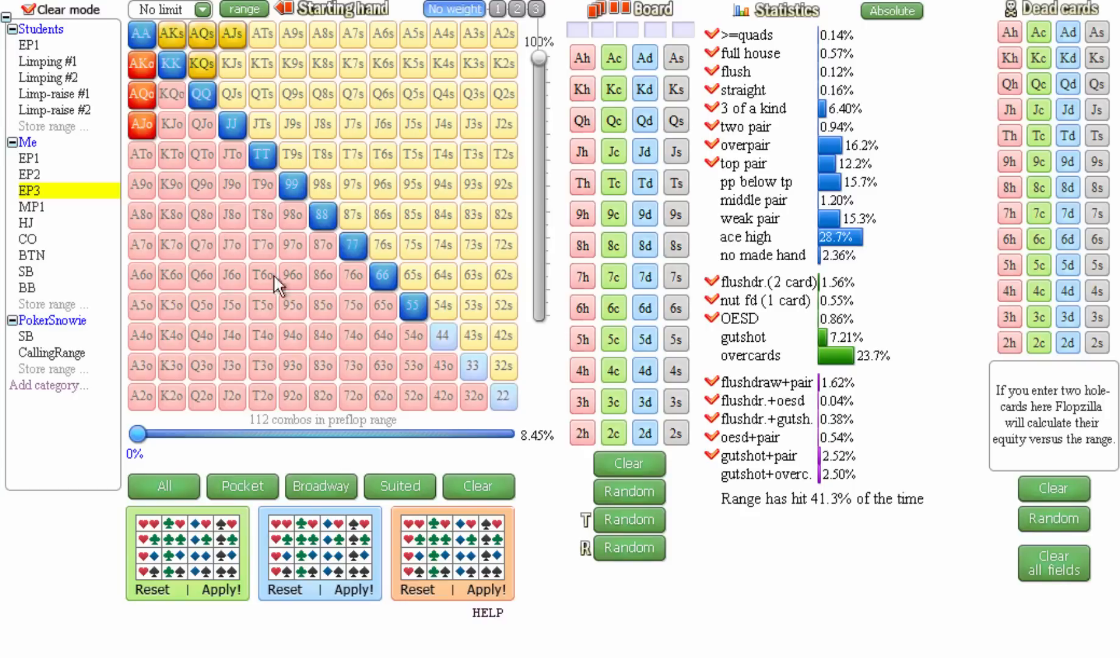
{"action": "mouse_move", "coordinate": [528, 457]}
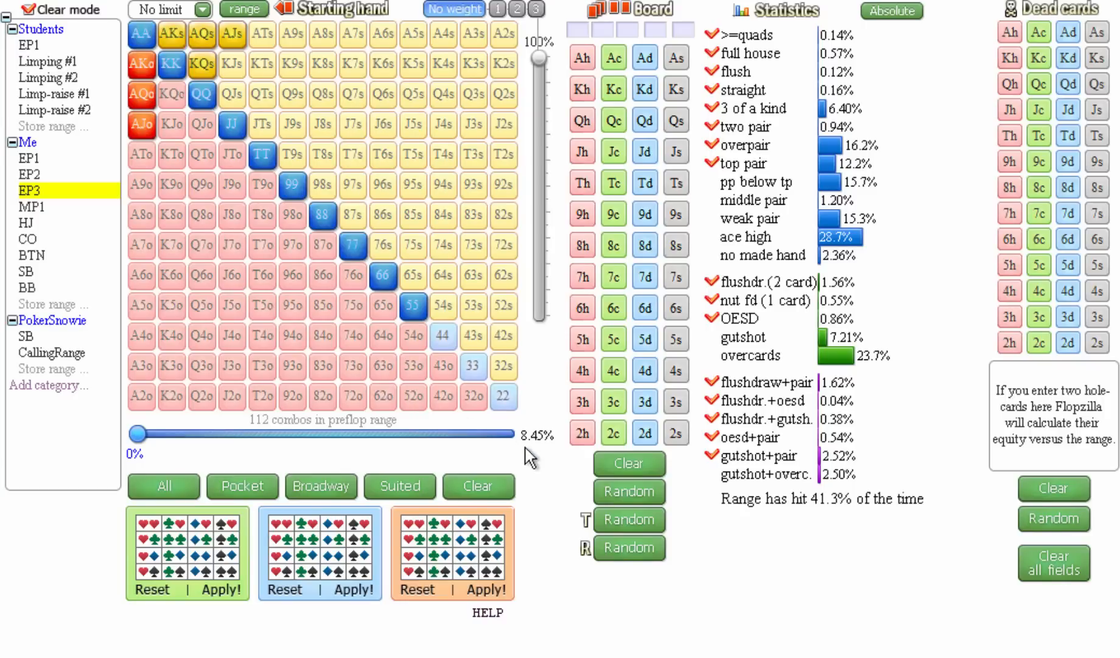
{"action": "mouse_move", "coordinate": [495, 475]}
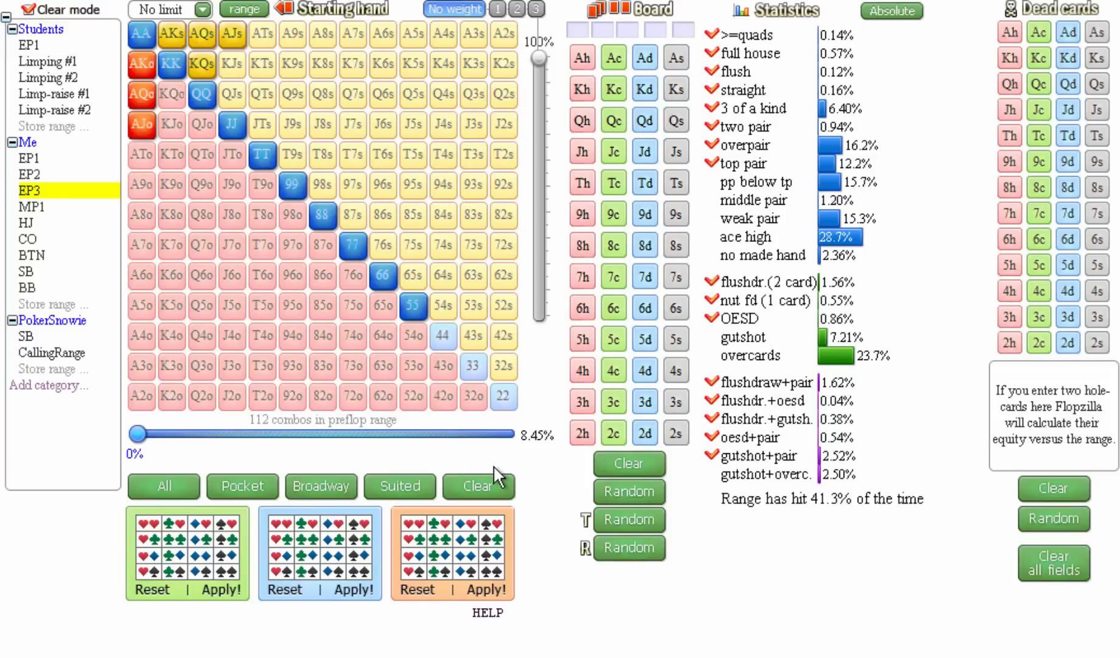
{"action": "mouse_move", "coordinate": [488, 472]}
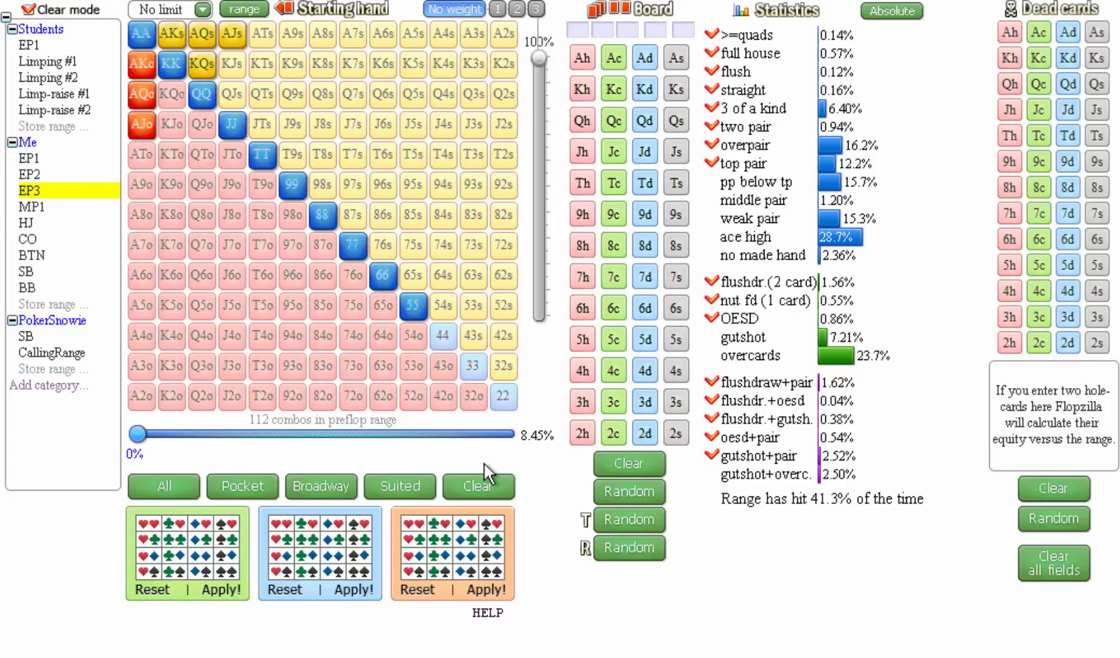
{"action": "mouse_move", "coordinate": [507, 429]}
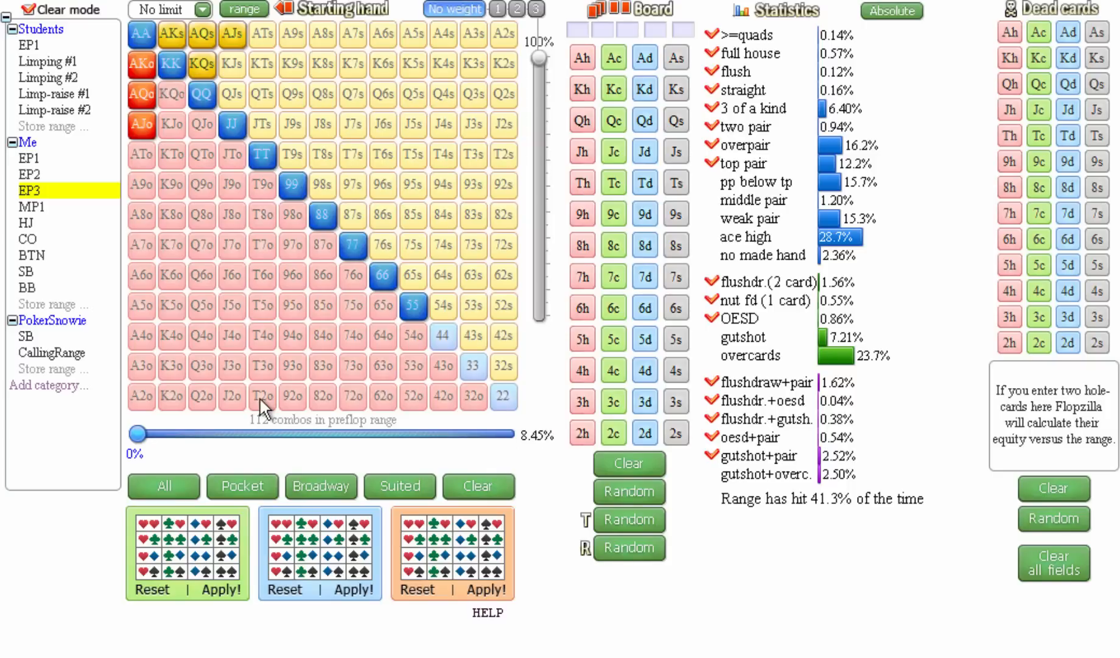
Step: Keep the Me EP3 range of 112 combos (8.45%) displayed in the starting-hand grid
{"action": "left_click", "coordinate": [27, 336]}
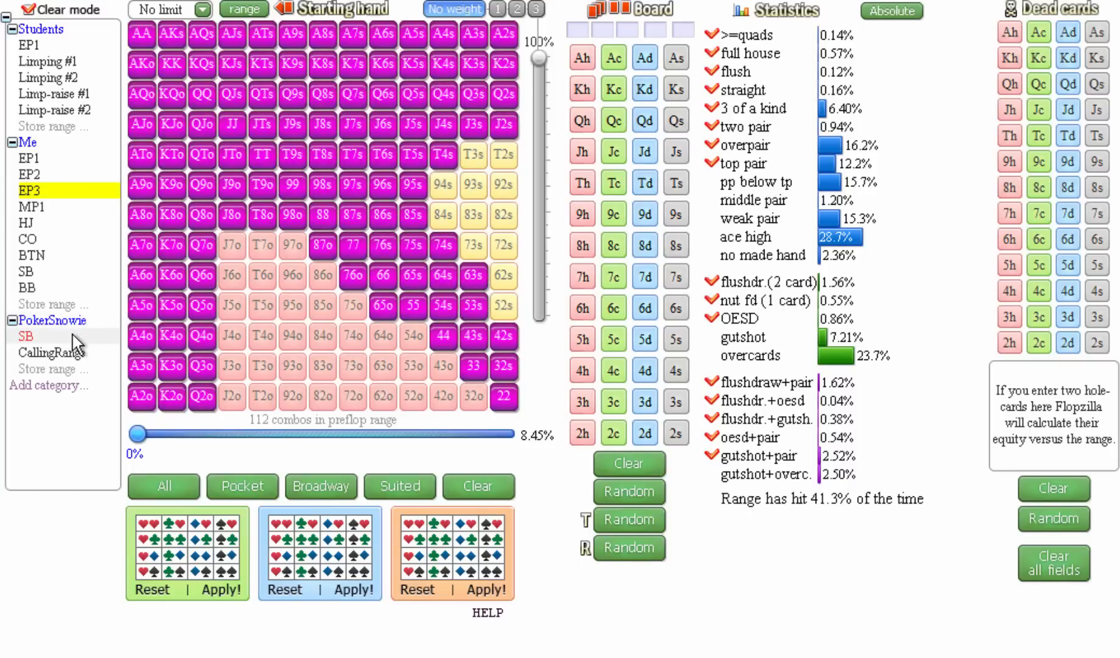
{"action": "left_click", "coordinate": [26, 336]}
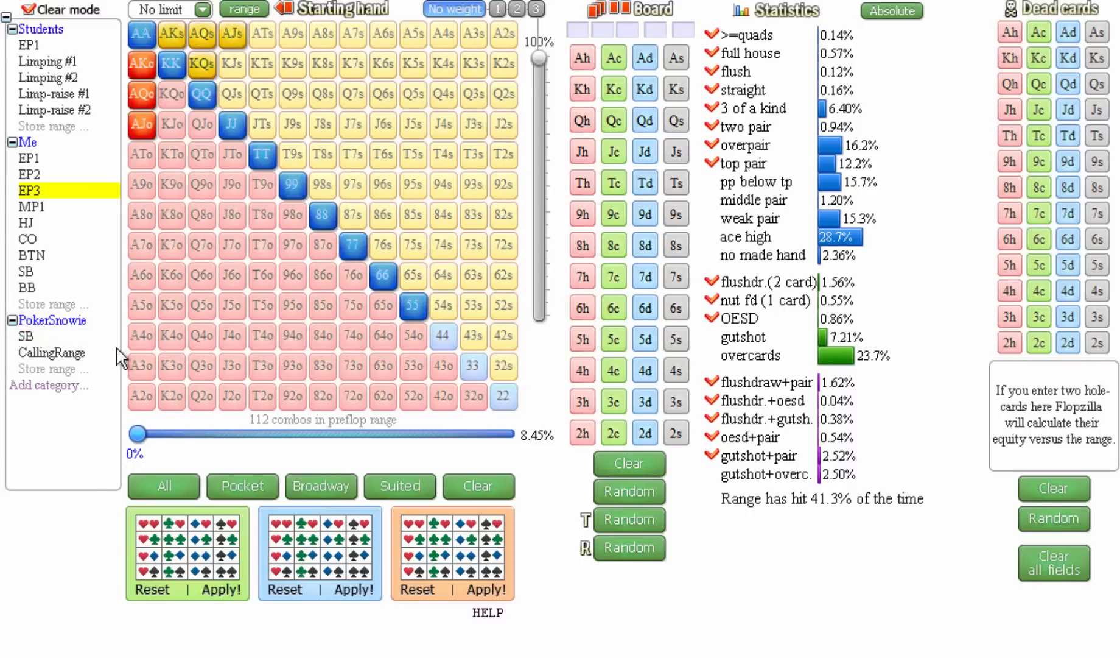
{"action": "mouse_move", "coordinate": [210, 371]}
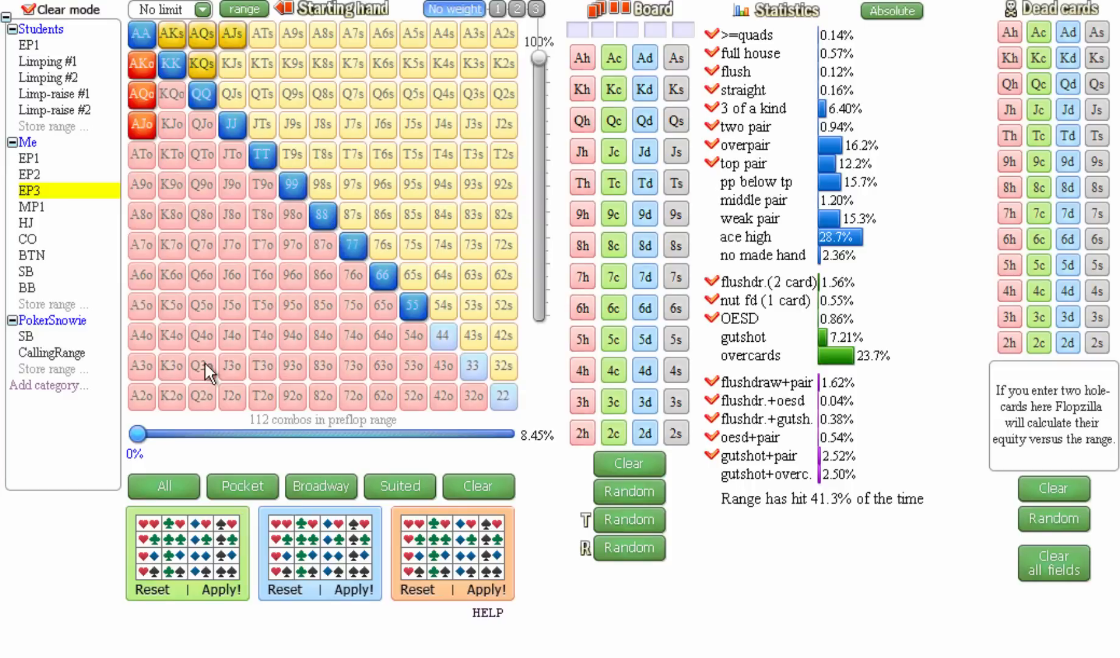
{"action": "mouse_move", "coordinate": [275, 369]}
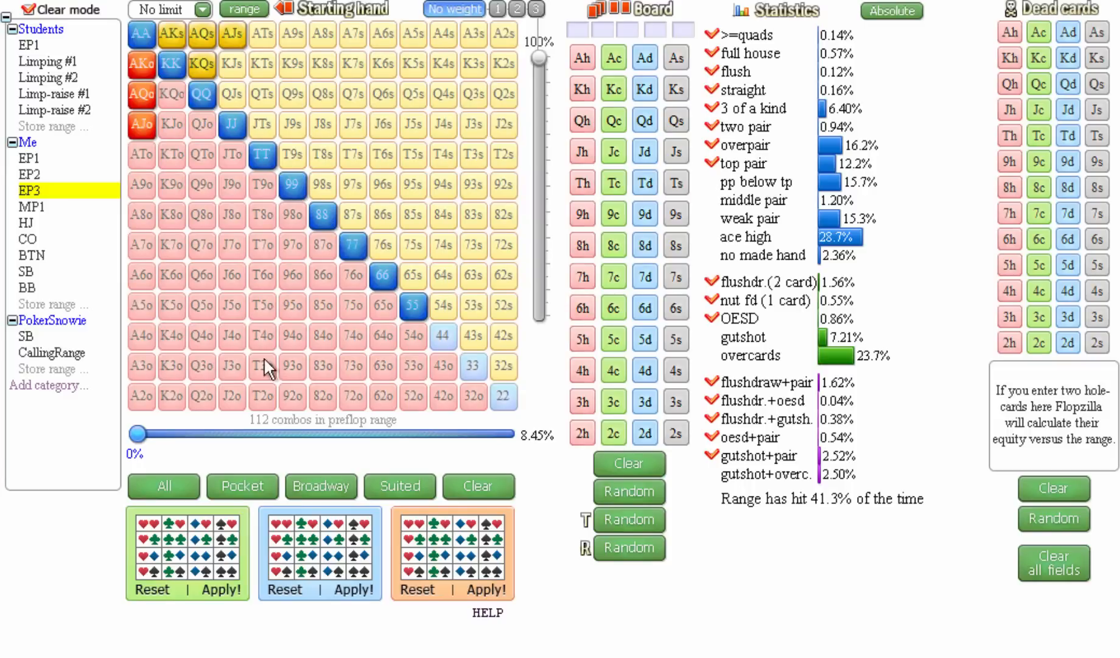
{"action": "mouse_move", "coordinate": [143, 34]}
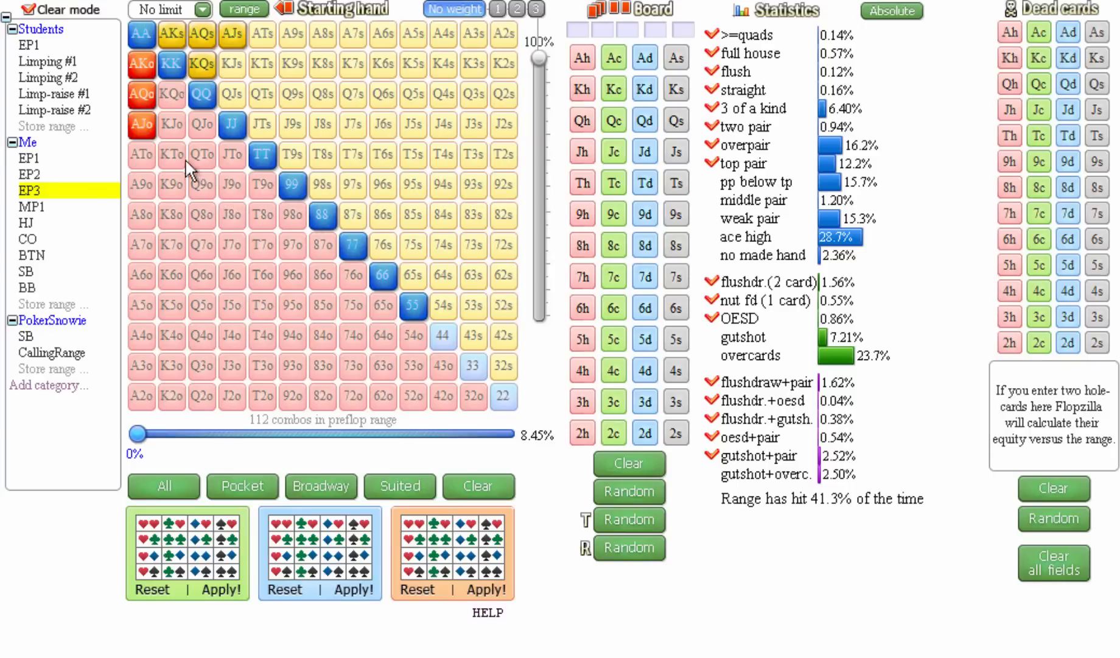
Step: Remove AJo and KQo from EP3 for 100 combos, then load the Me EP2 range (90 combos)
{"action": "left_click", "coordinate": [172, 94]}
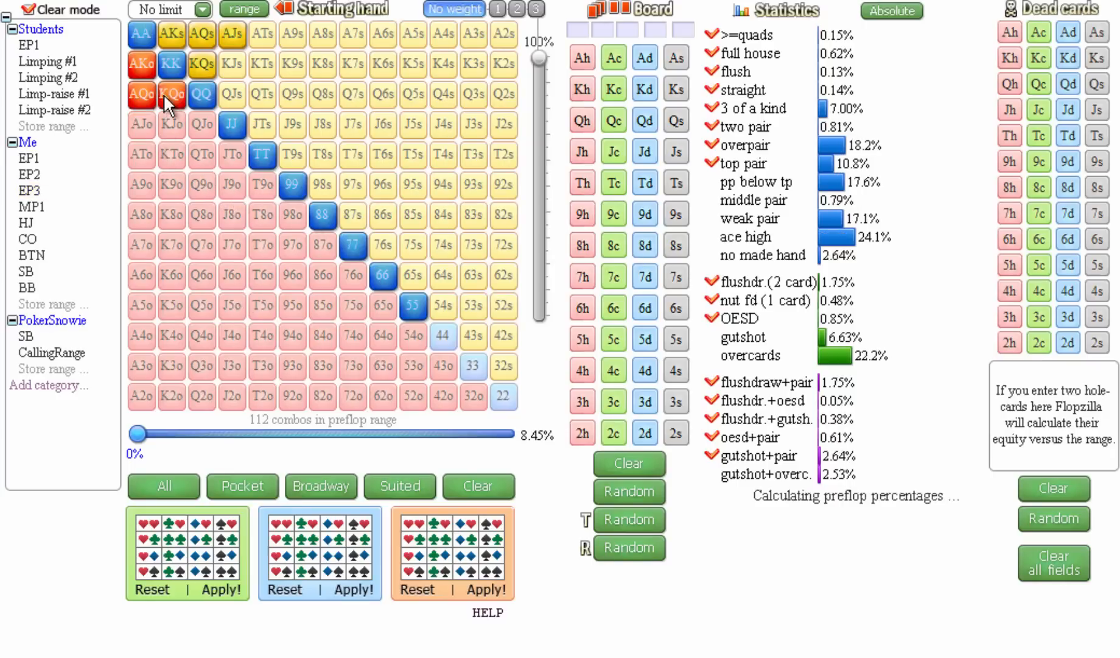
{"action": "left_click", "coordinate": [172, 94]}
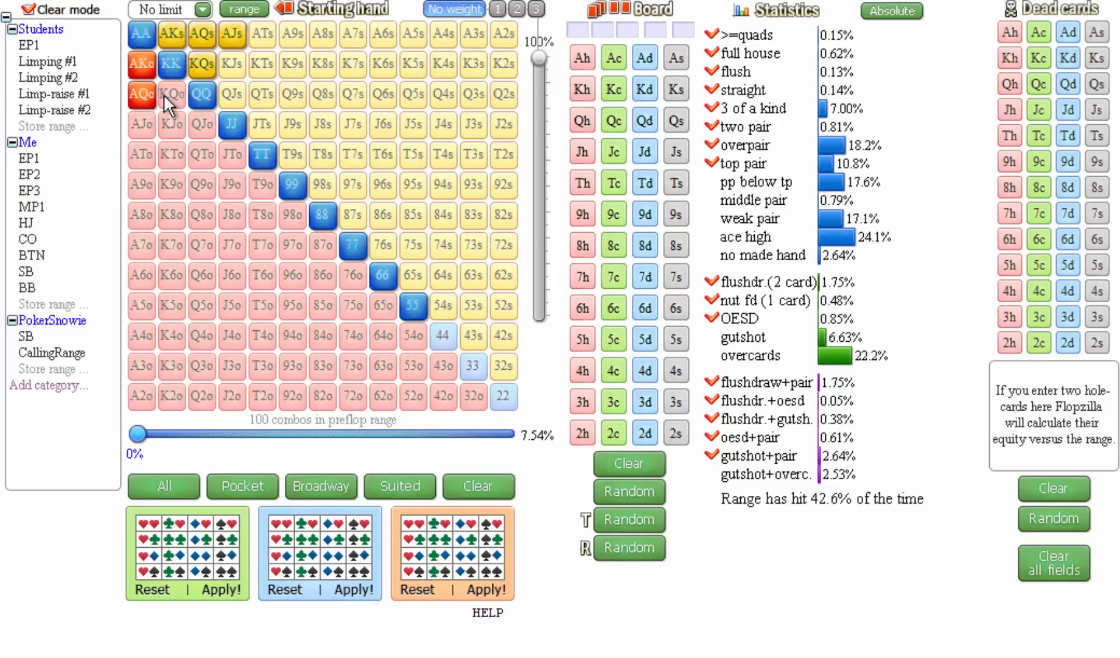
{"action": "mouse_move", "coordinate": [139, 143]}
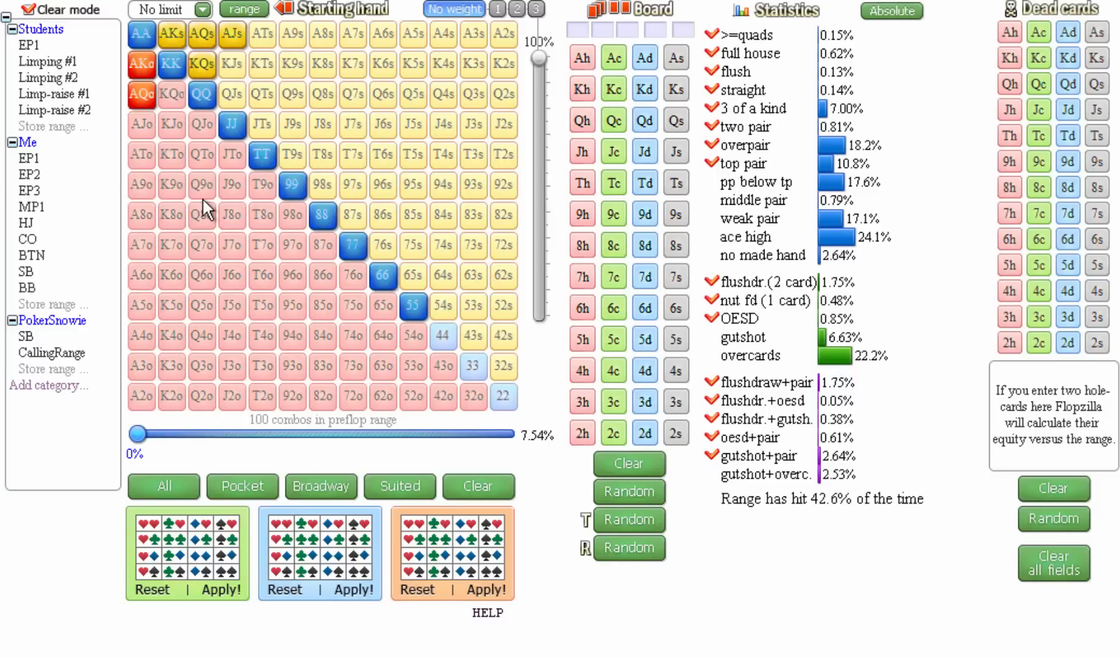
{"action": "mouse_move", "coordinate": [243, 265]}
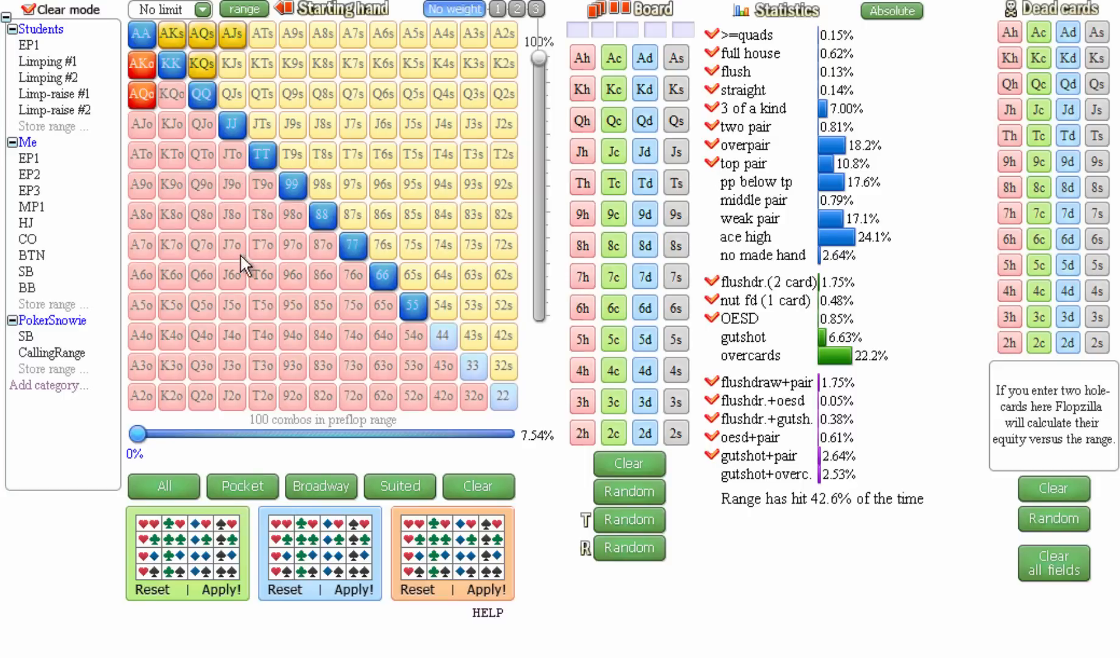
{"action": "mouse_move", "coordinate": [234, 255]}
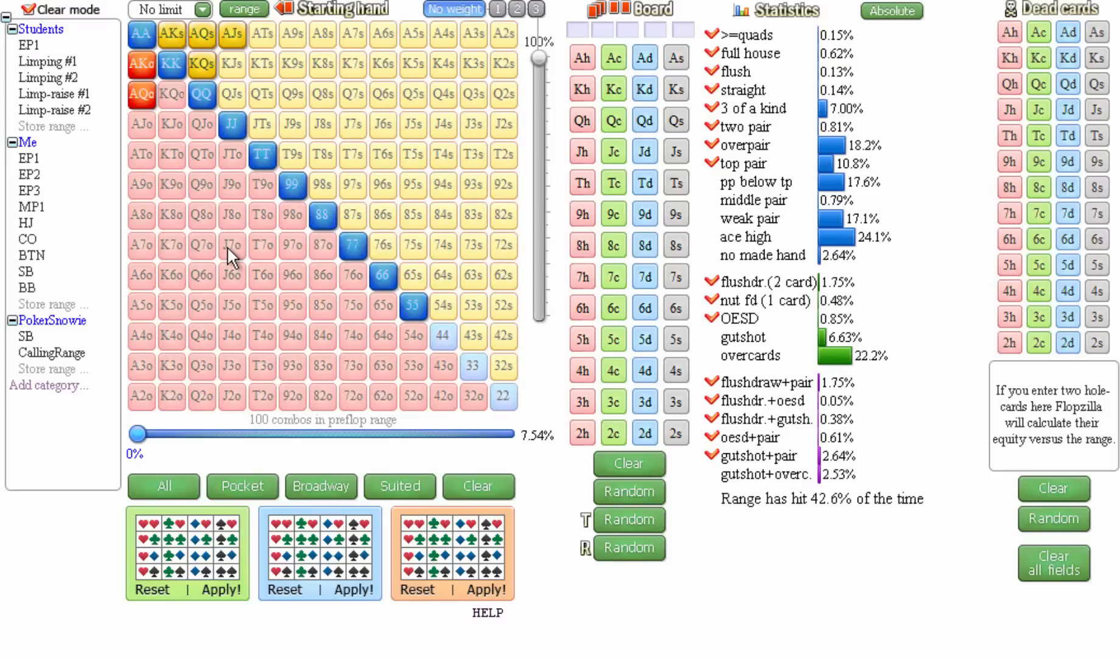
{"action": "left_click", "coordinate": [28, 144]}
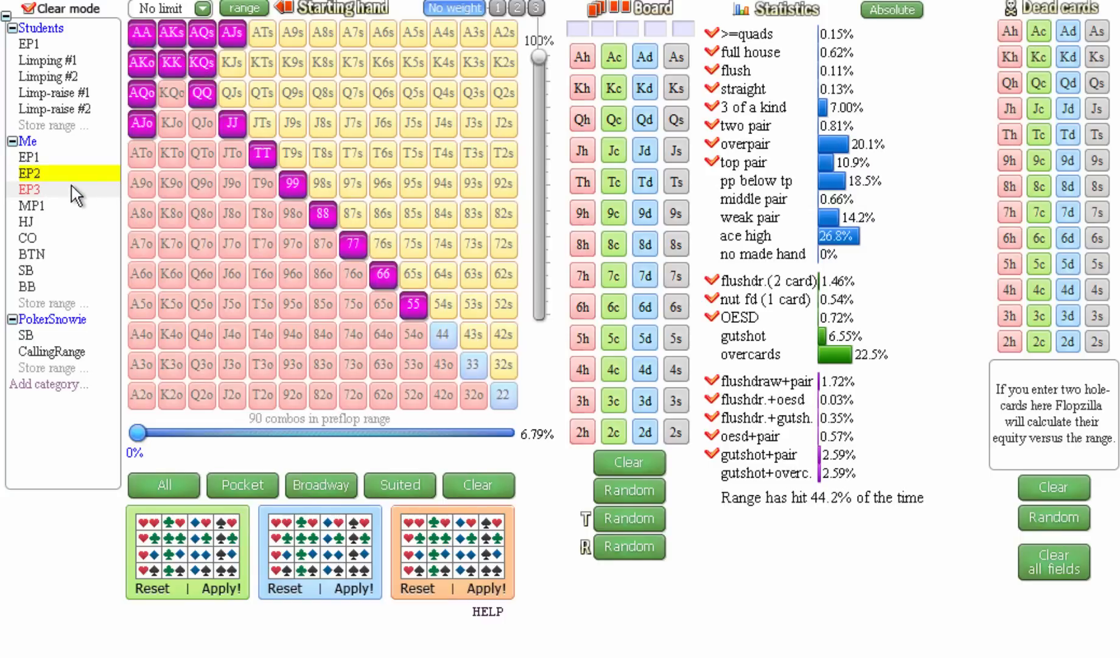
Step: Load the stored Me EP3 range of 112 combos (8.45%) in place of EP2
{"action": "left_click", "coordinate": [28, 189]}
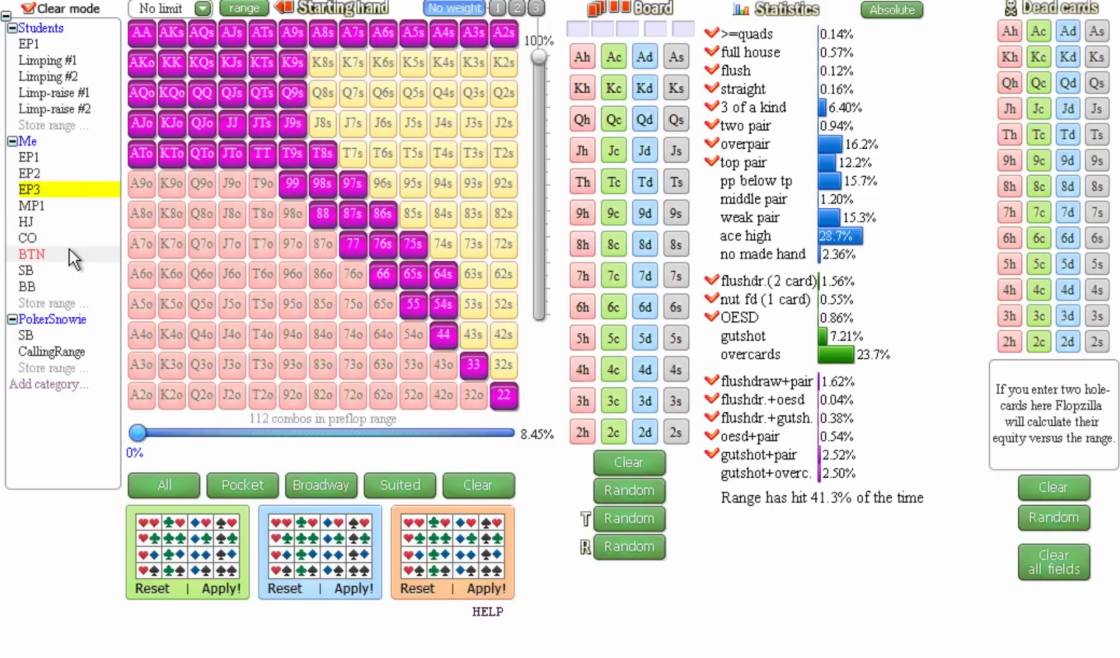
Step: Reload EP3 and trim it to only pocket pairs QQ through 88, 30 combos (2.26%)
{"action": "left_click", "coordinate": [26, 271]}
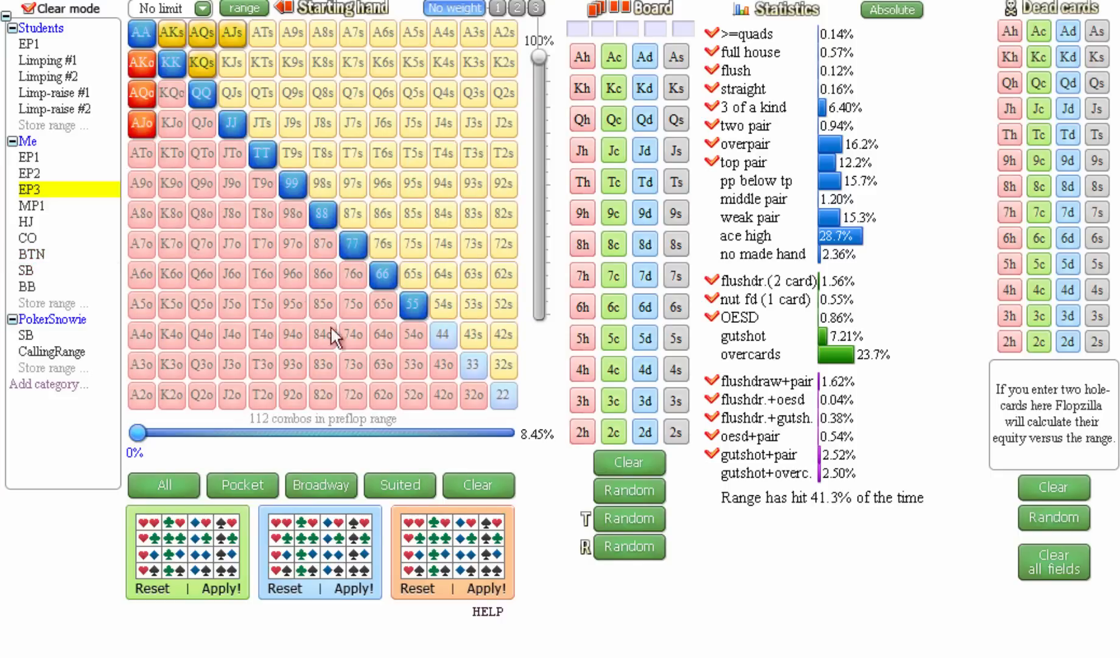
{"action": "left_click", "coordinate": [477, 485]}
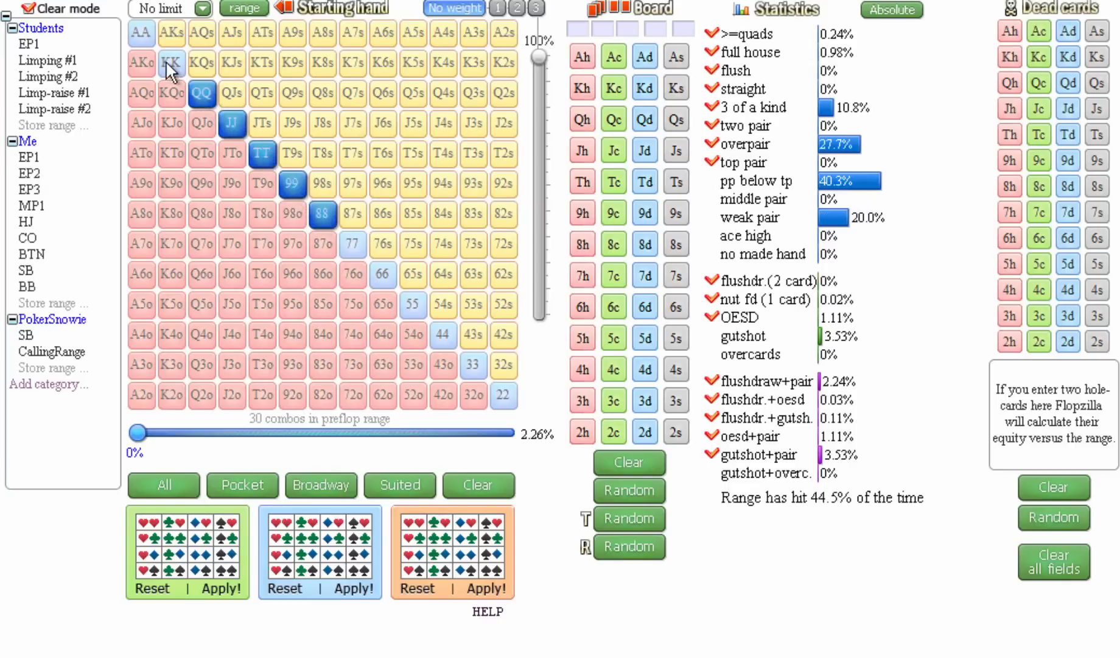
Step: Add KK, AK, AQ, AJ, KQo and KQs to the pairs, reaching 106 combos (7.99%)
{"action": "left_click", "coordinate": [140, 33]}
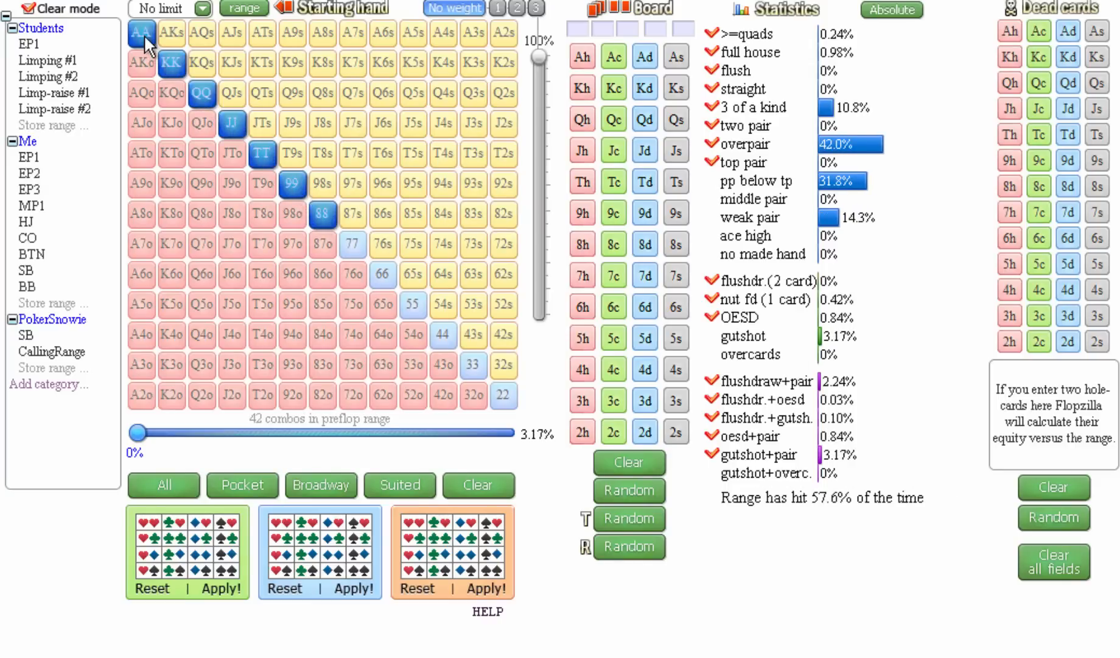
{"action": "left_click", "coordinate": [172, 33]}
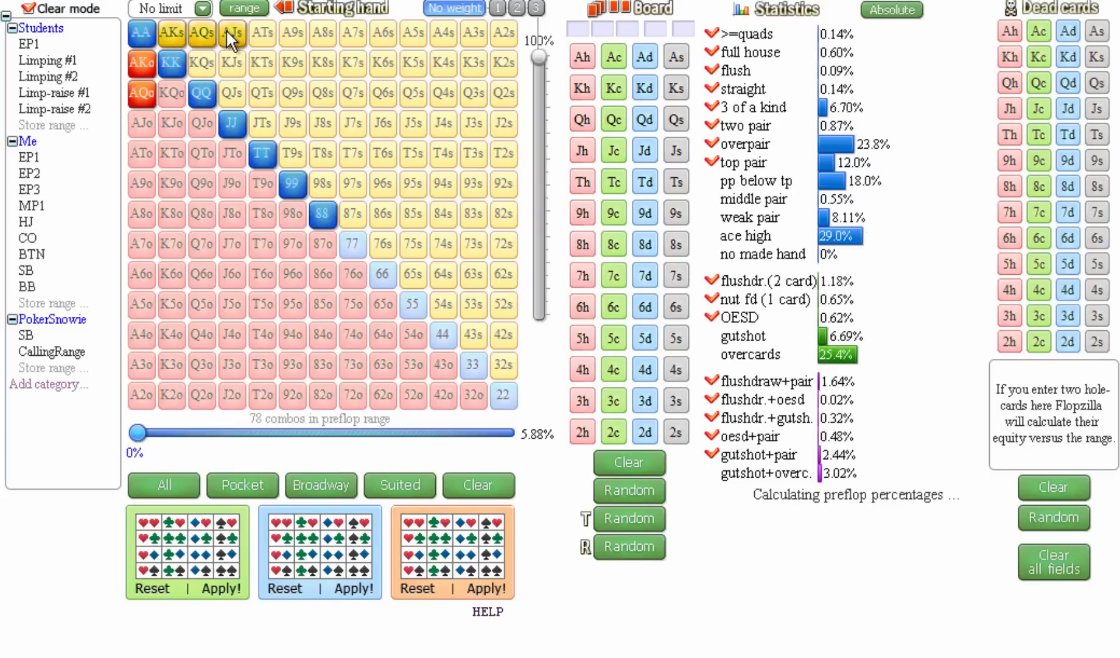
{"action": "left_click", "coordinate": [202, 63]}
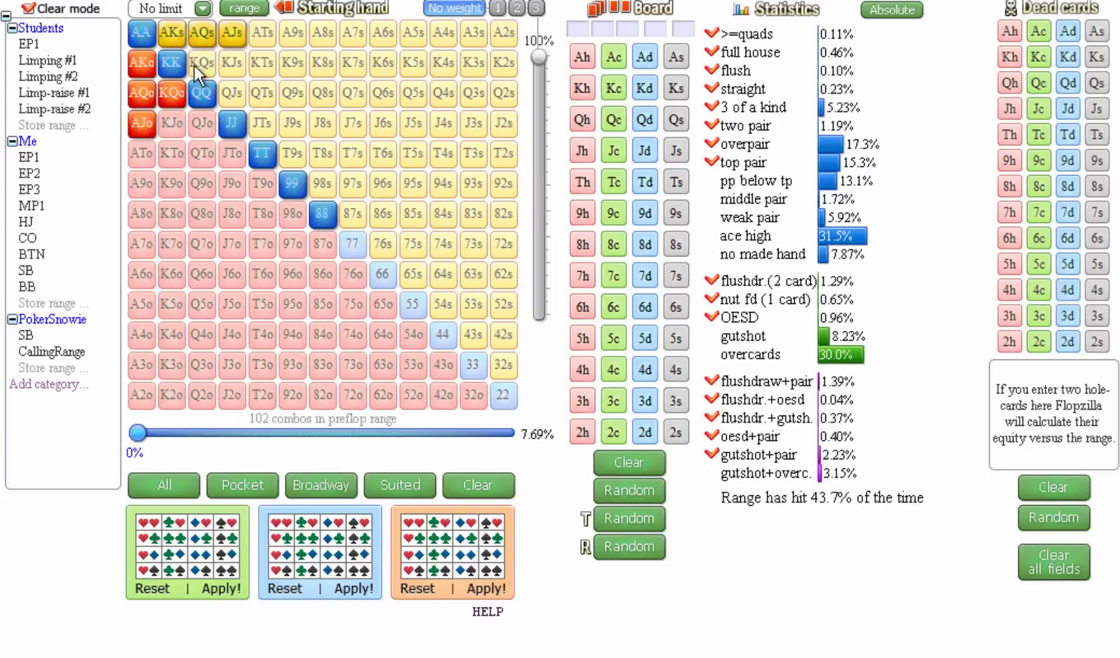
{"action": "left_click", "coordinate": [201, 62]}
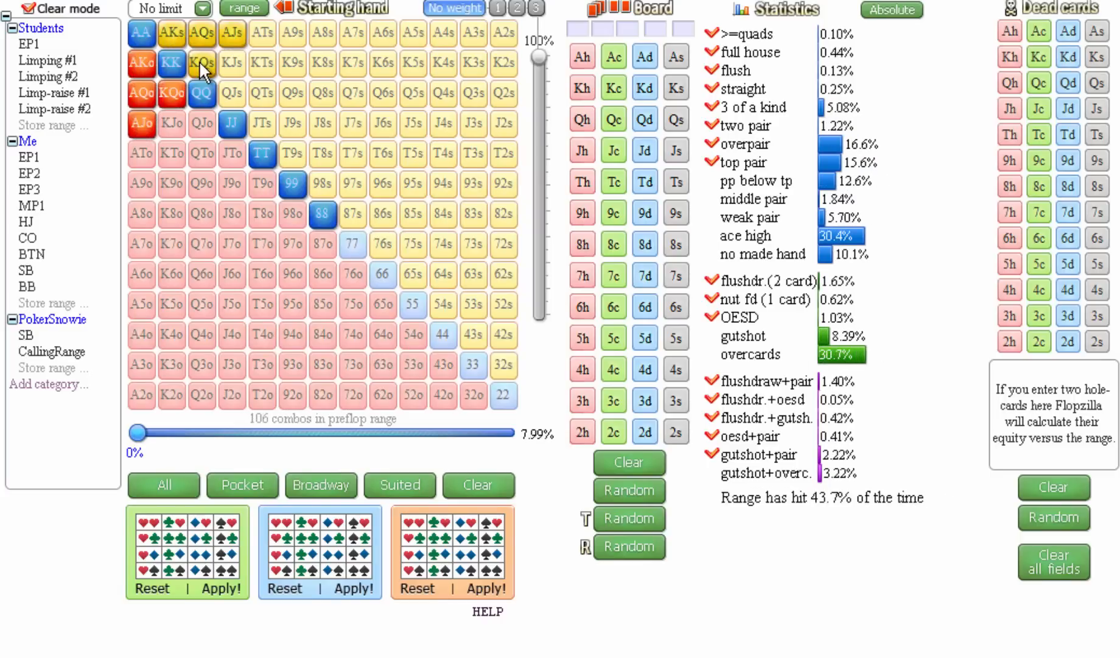
{"action": "mouse_move", "coordinate": [227, 188]}
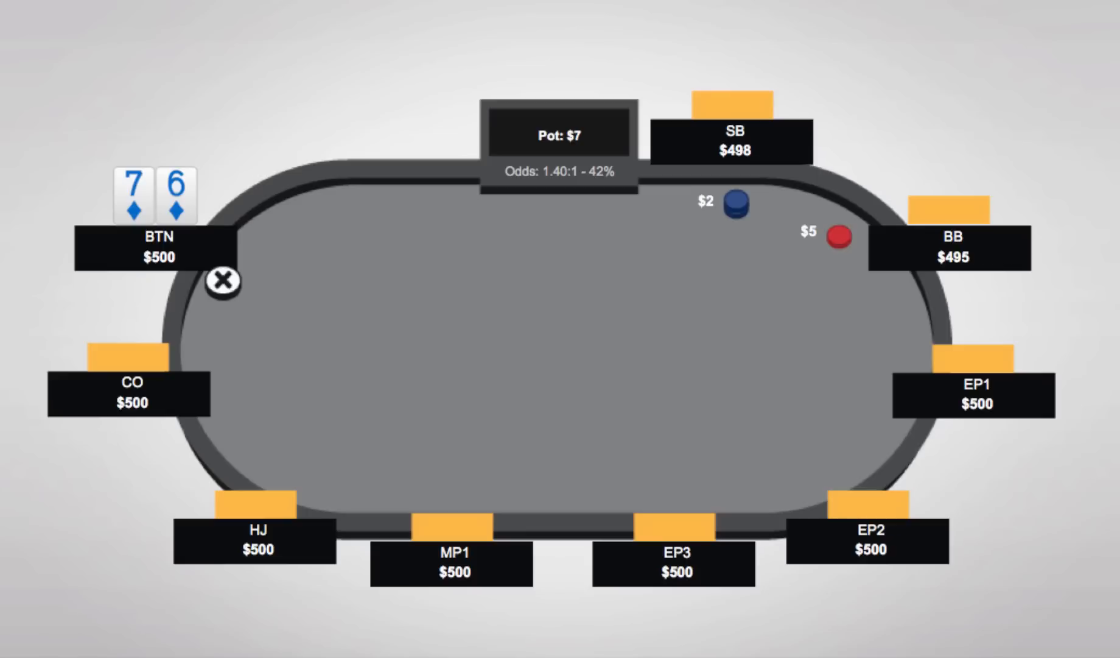
{"action": "mouse_move", "coordinate": [222, 373]}
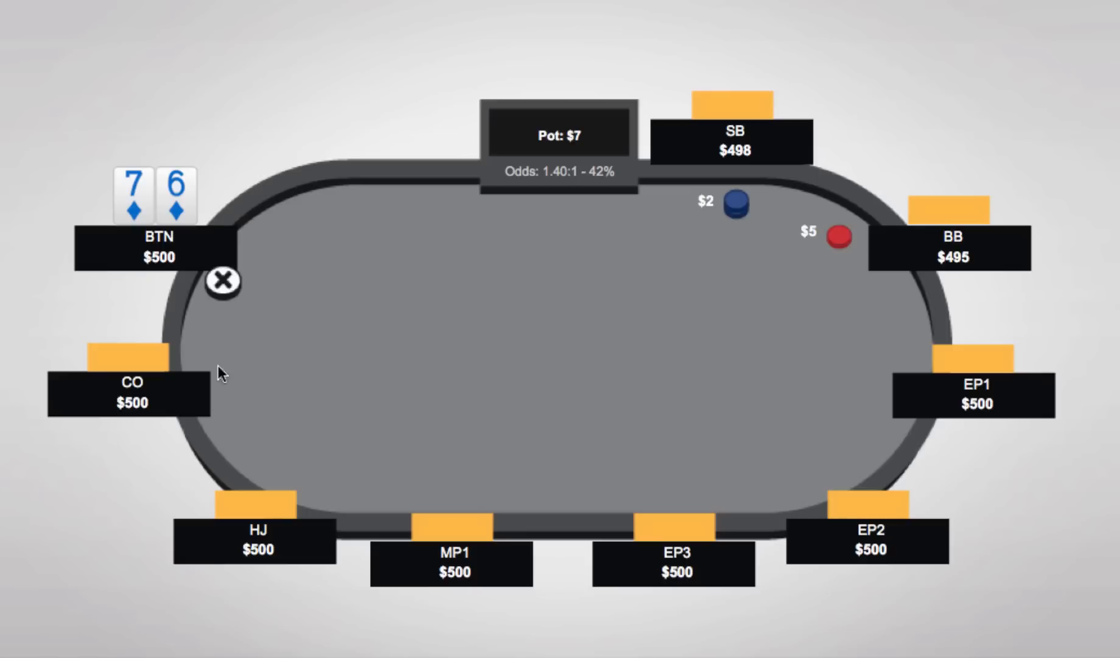
{"action": "mouse_move", "coordinate": [106, 211]}
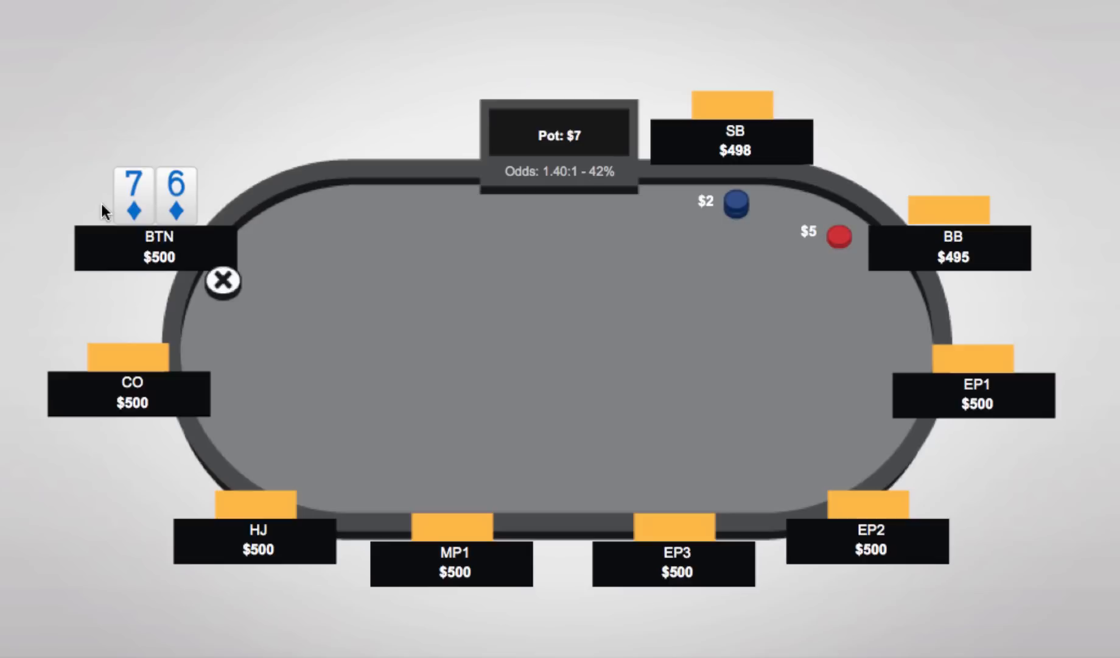
{"action": "mouse_move", "coordinate": [635, 549]}
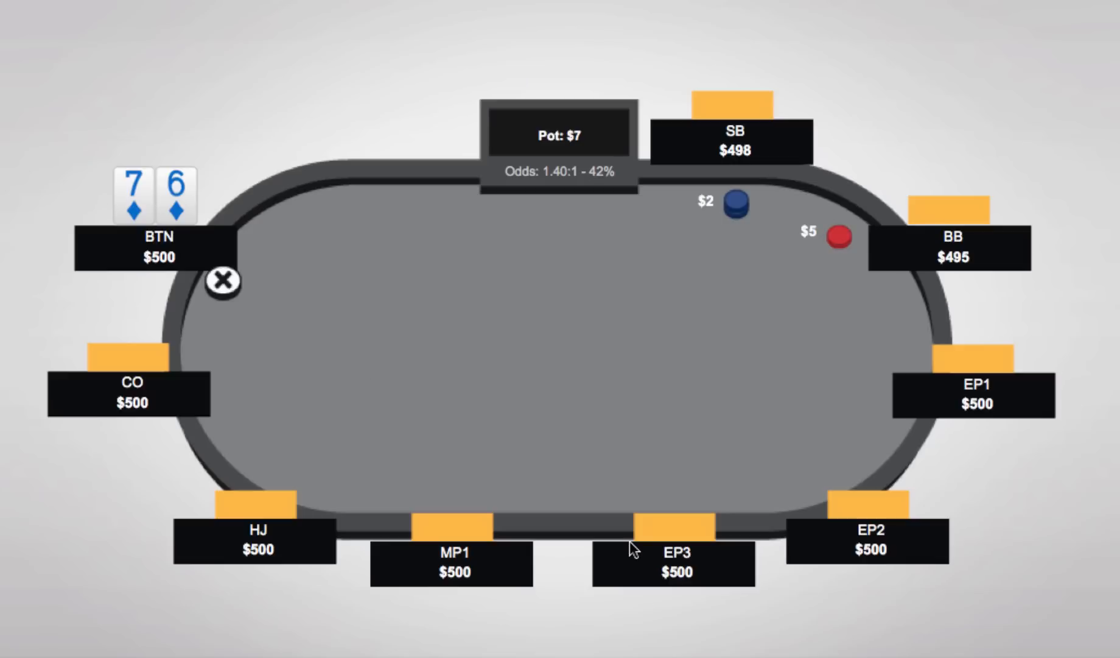
{"action": "mouse_move", "coordinate": [635, 548]}
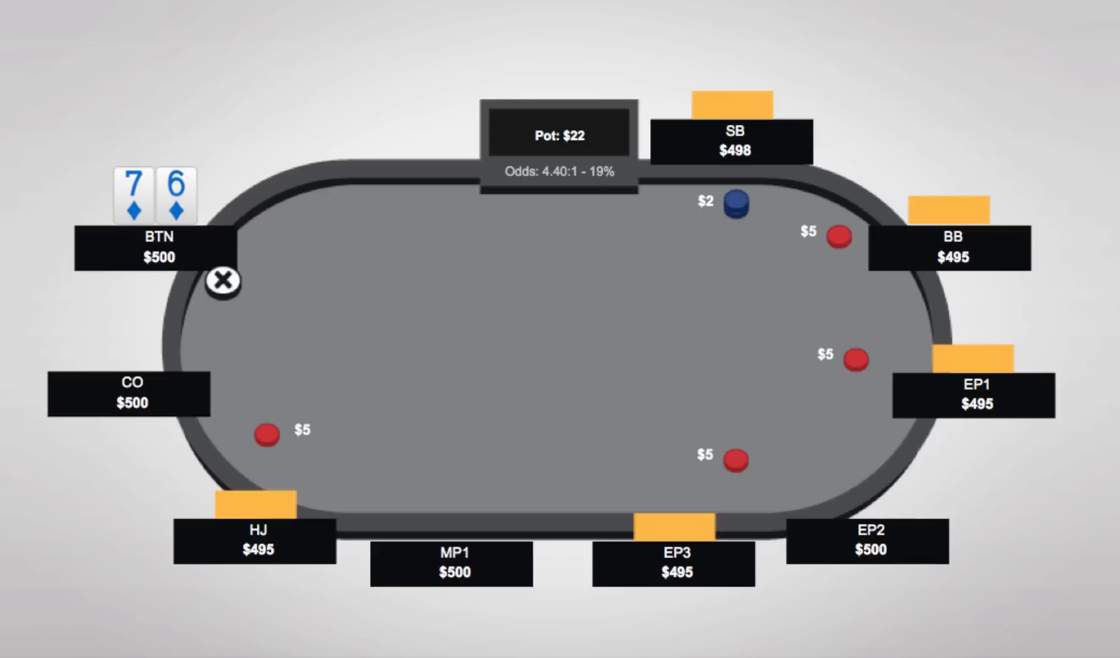
{"action": "mouse_move", "coordinate": [57, 231]}
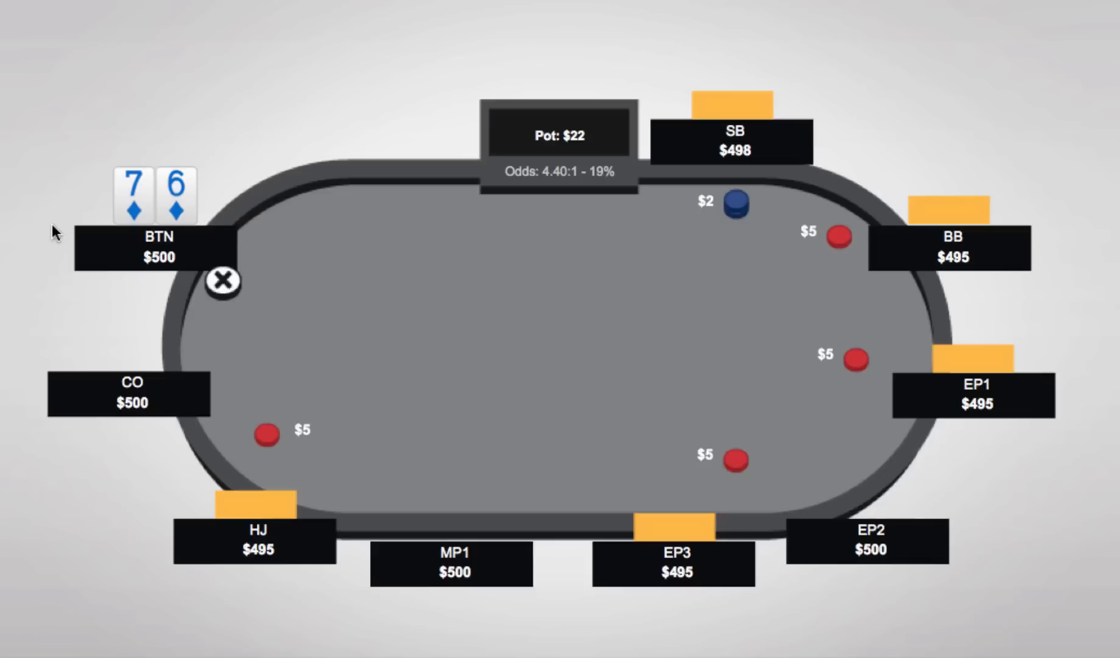
{"action": "mouse_move", "coordinate": [116, 283]}
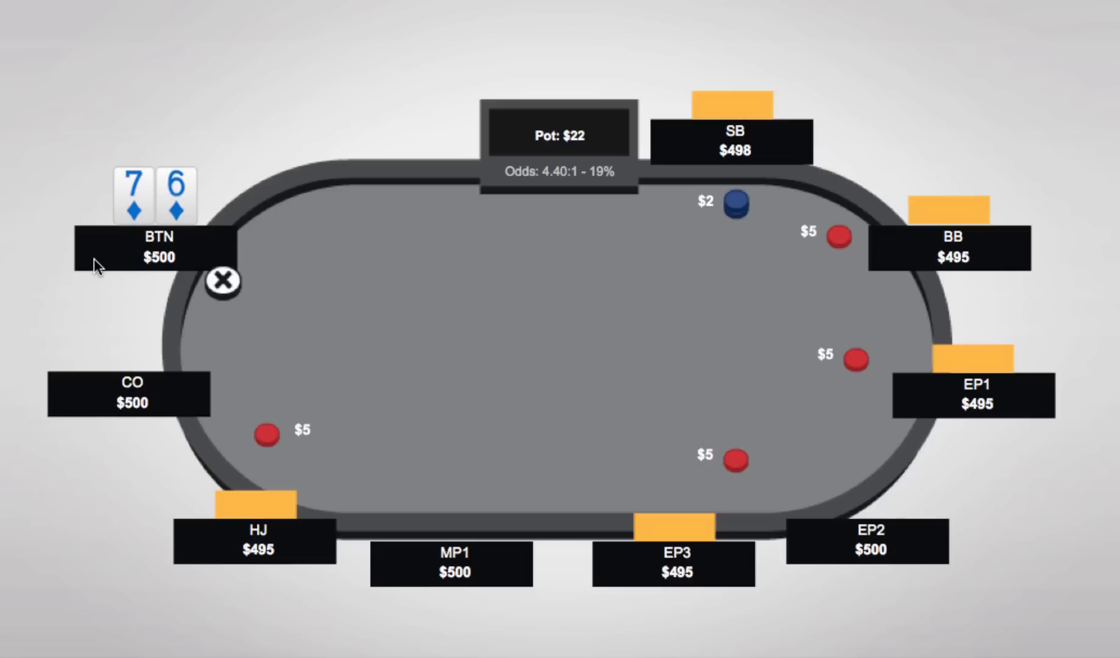
{"action": "mouse_move", "coordinate": [242, 279]}
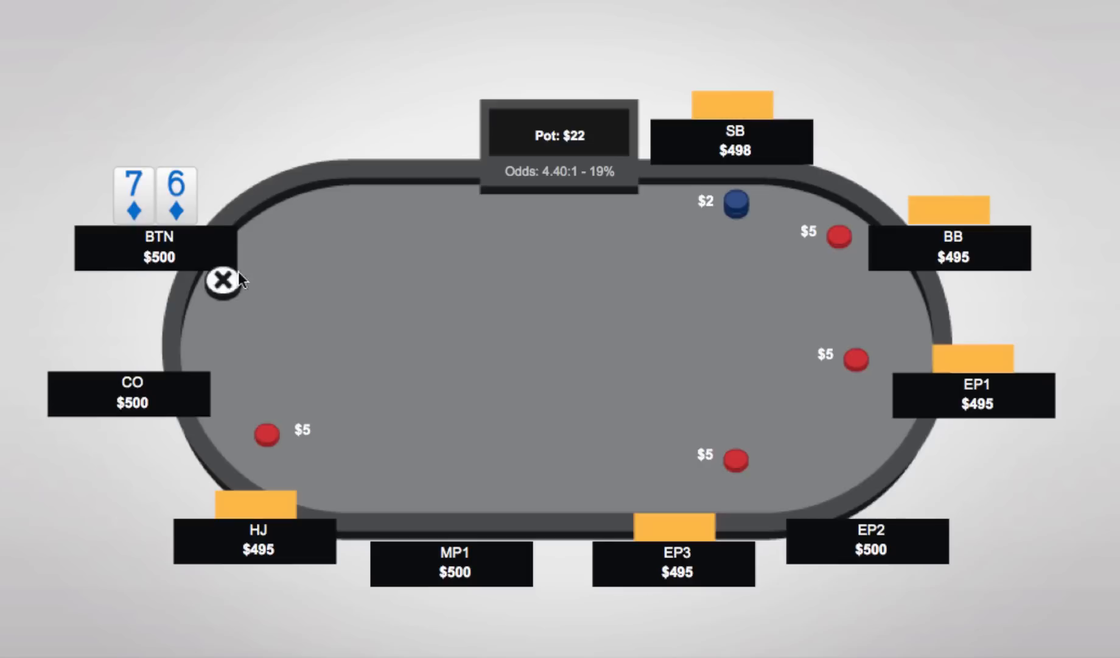
{"action": "mouse_move", "coordinate": [481, 366]}
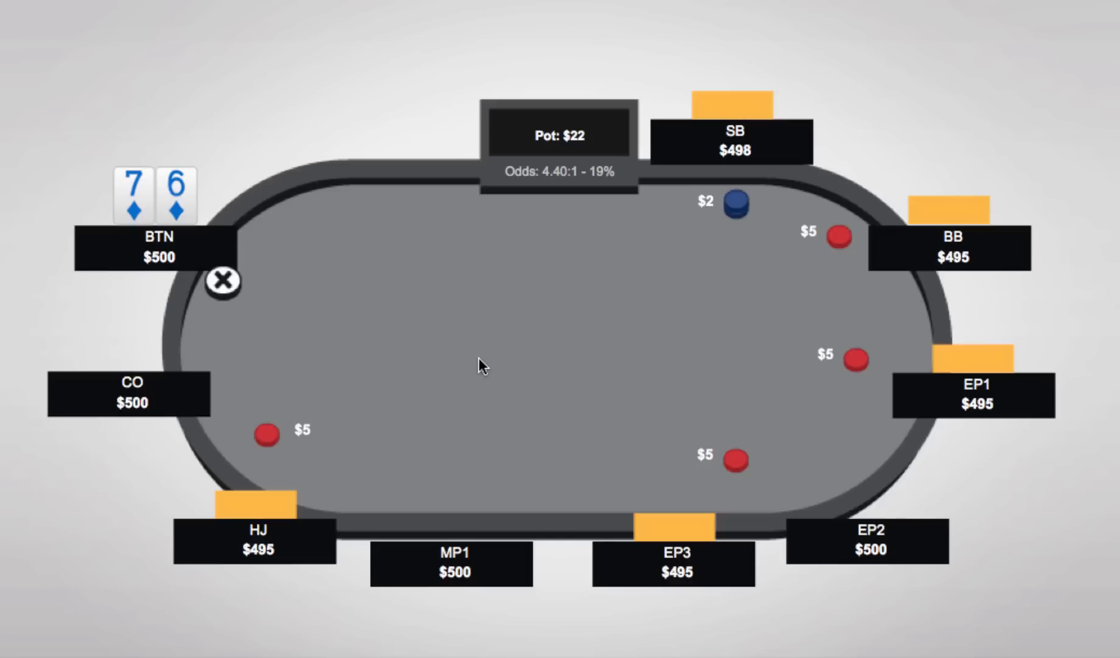
{"action": "mouse_move", "coordinate": [281, 431]}
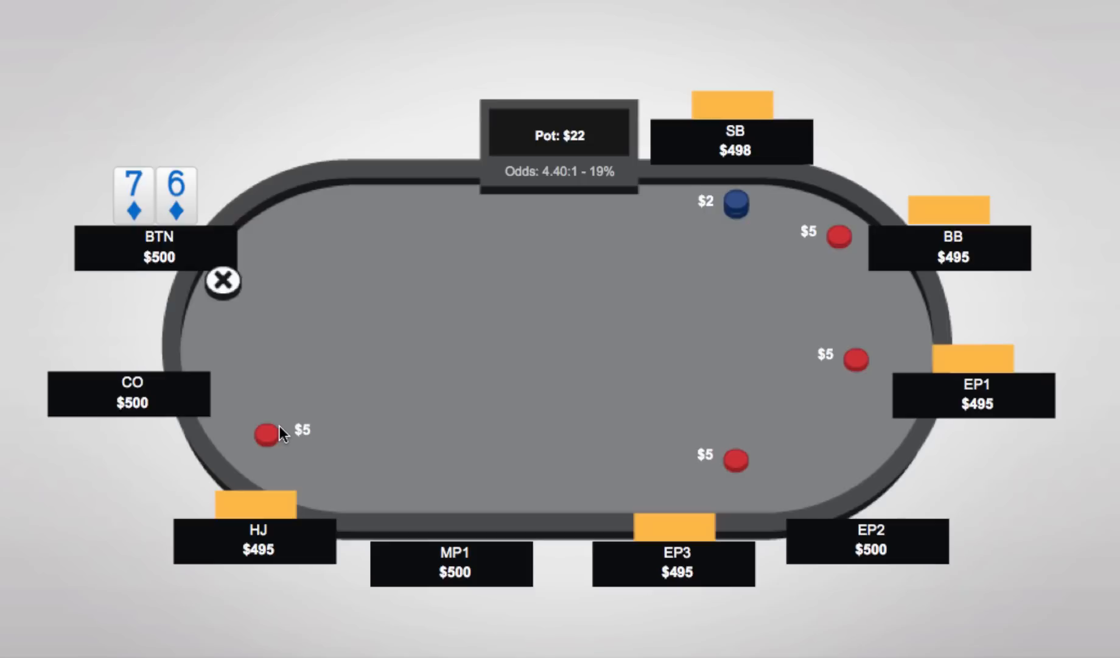
{"action": "mouse_move", "coordinate": [579, 439]}
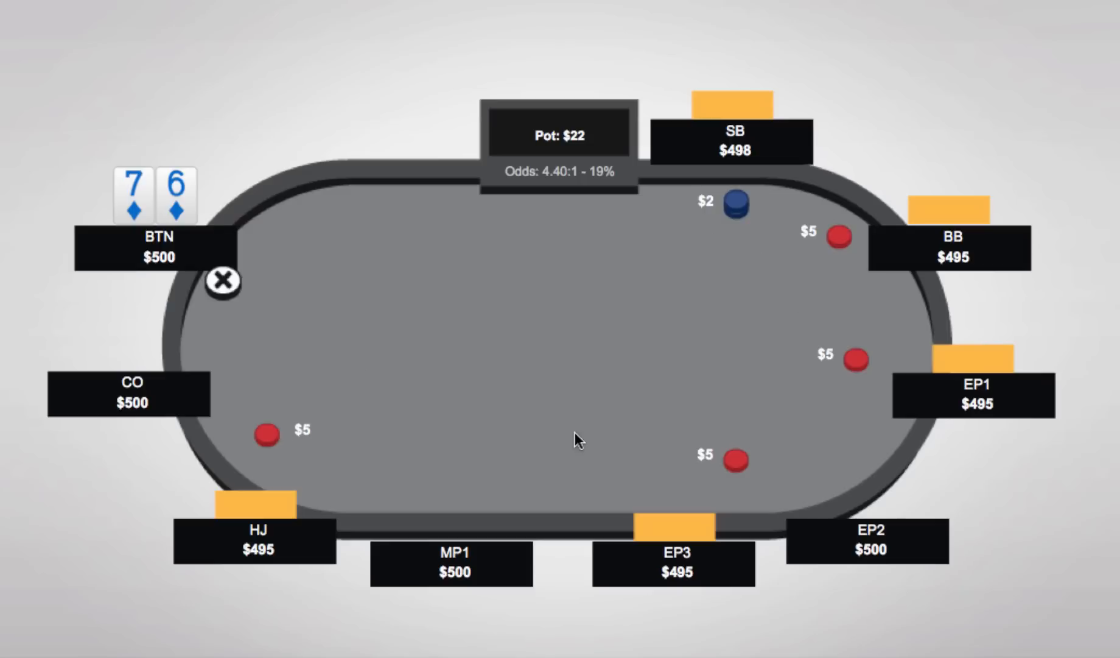
{"action": "mouse_move", "coordinate": [241, 435]}
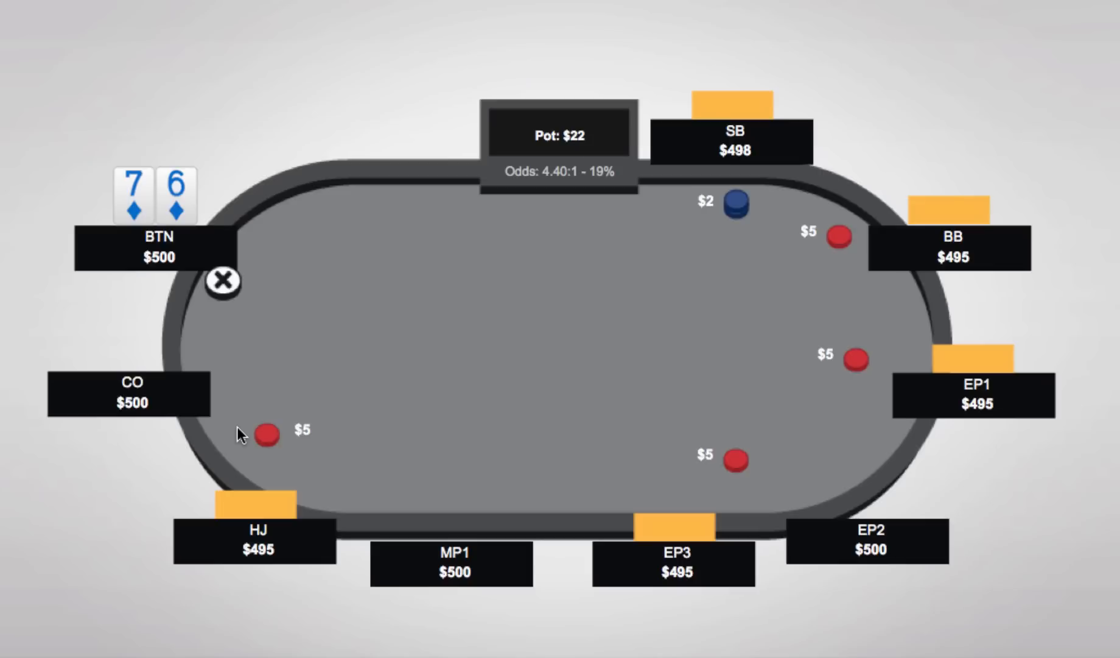
{"action": "mouse_move", "coordinate": [243, 441]}
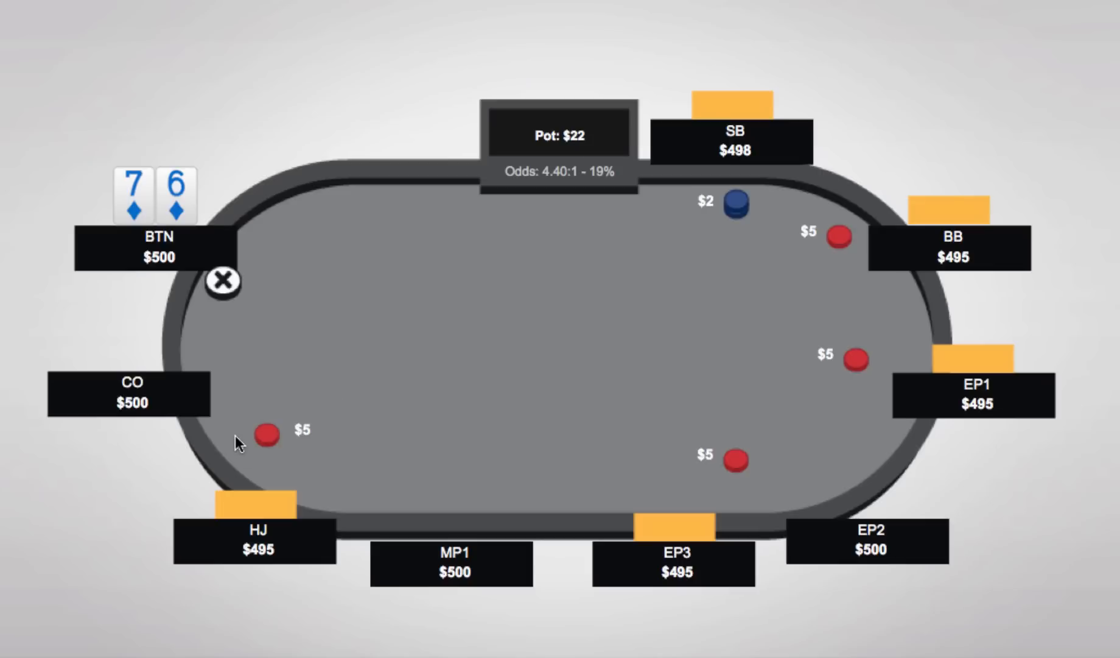
{"action": "mouse_move", "coordinate": [248, 382]}
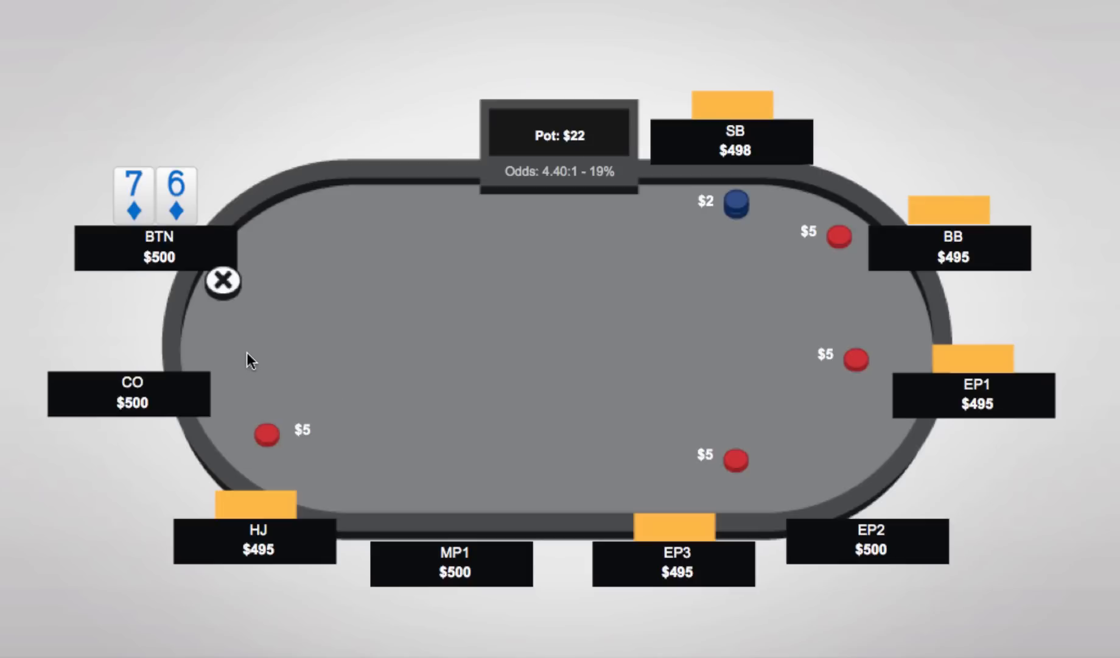
{"action": "mouse_move", "coordinate": [259, 329]}
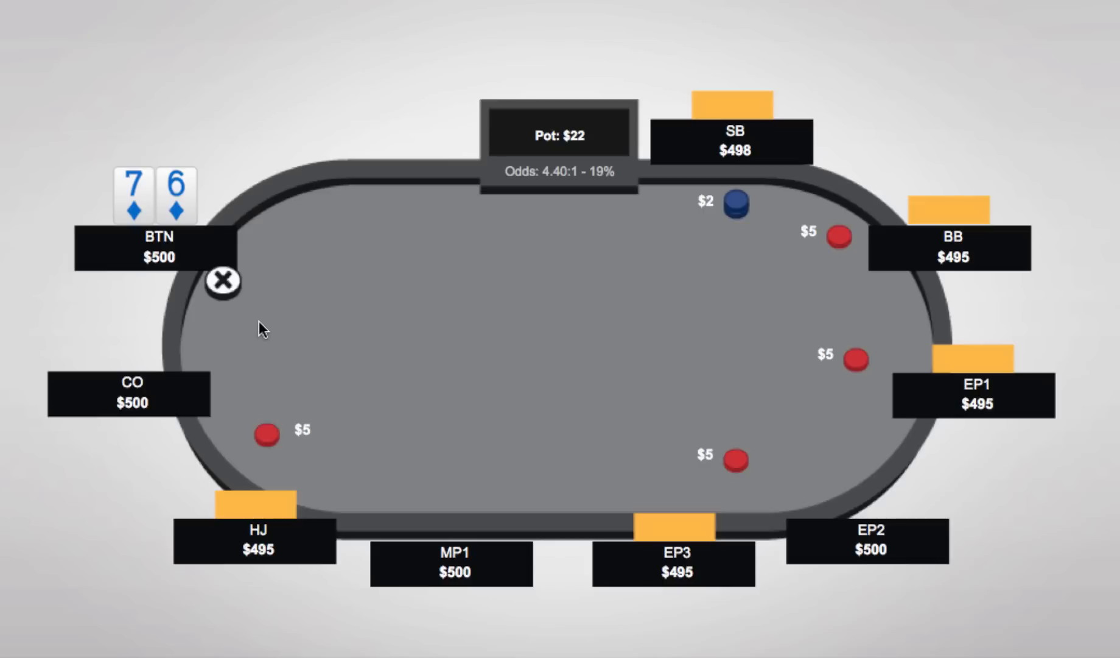
{"action": "mouse_move", "coordinate": [259, 406]}
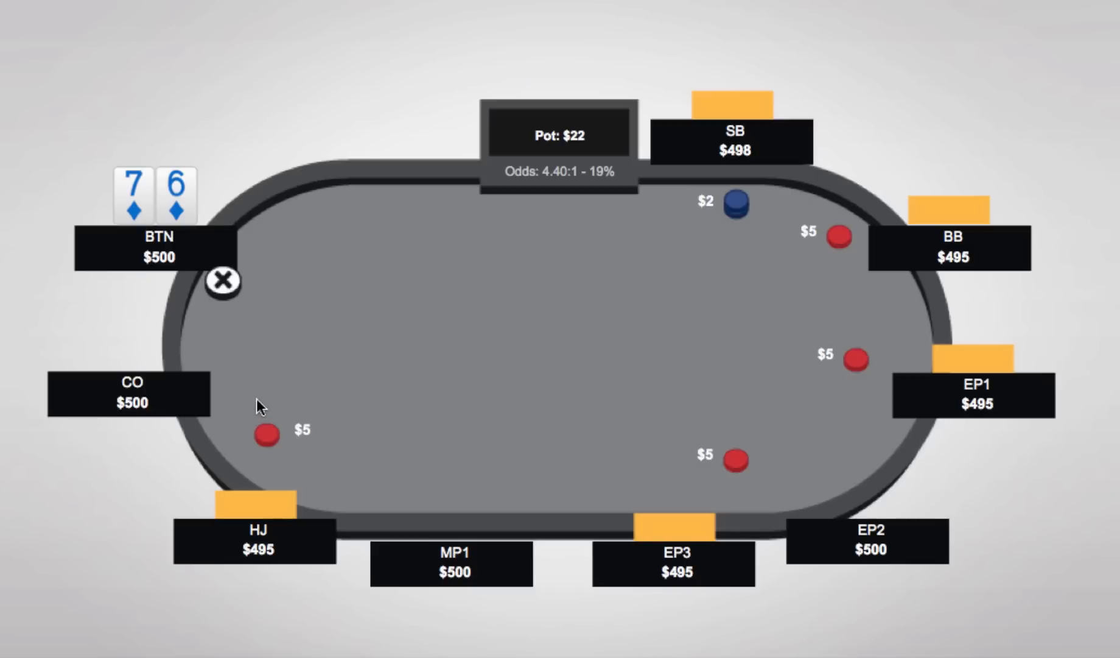
{"action": "mouse_move", "coordinate": [243, 395]}
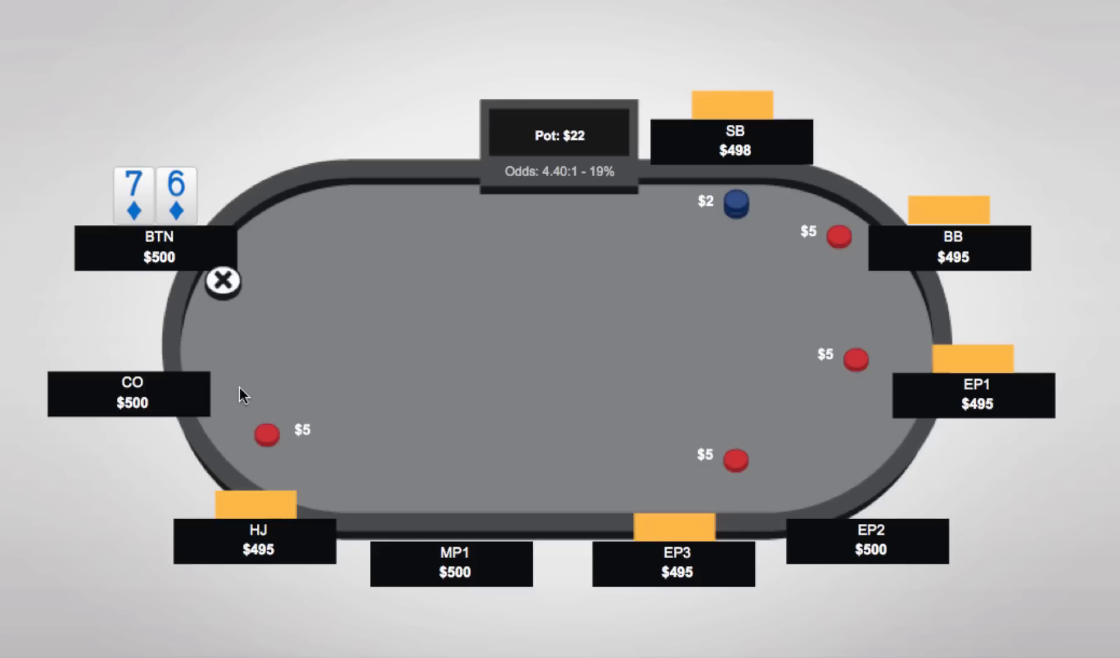
{"action": "mouse_move", "coordinate": [272, 270]}
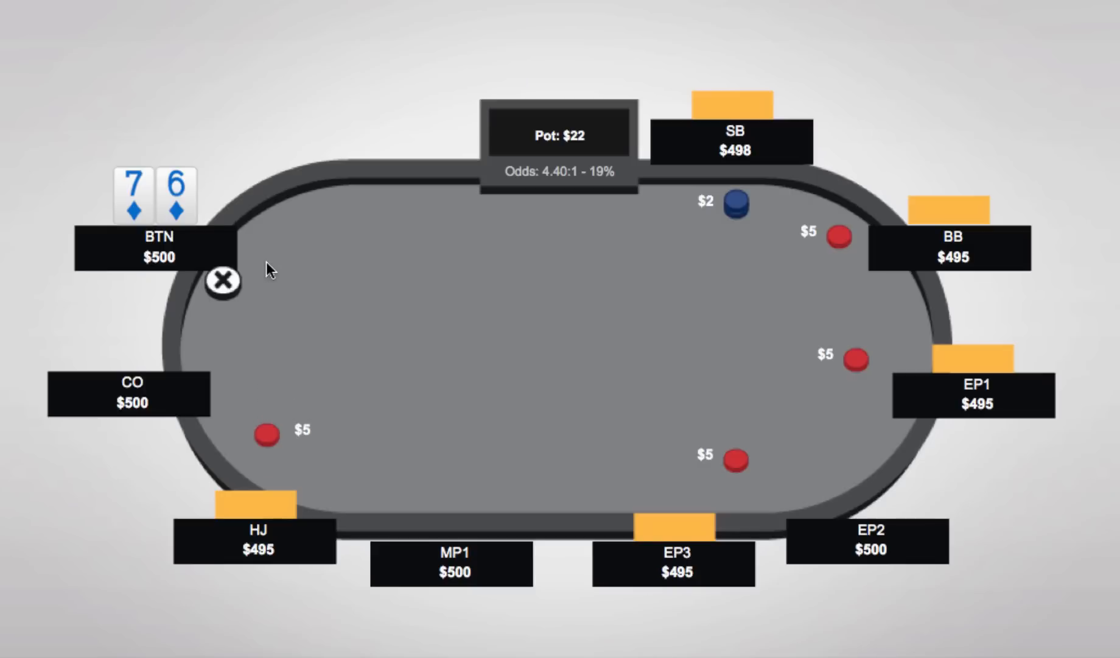
{"action": "mouse_move", "coordinate": [660, 240]}
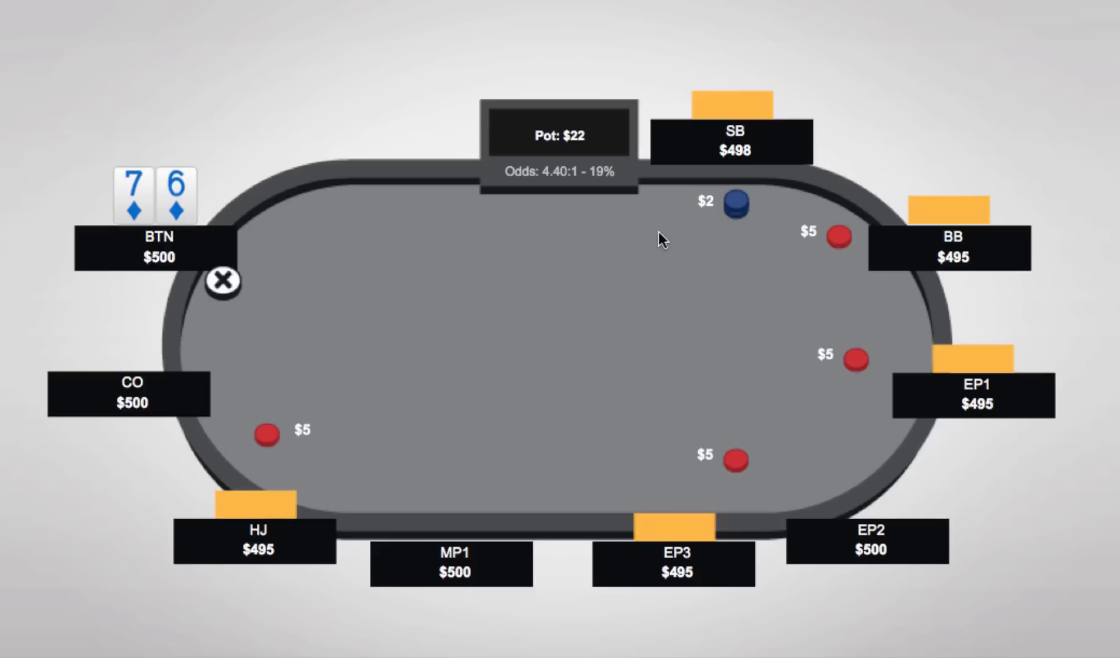
{"action": "mouse_move", "coordinate": [786, 277]}
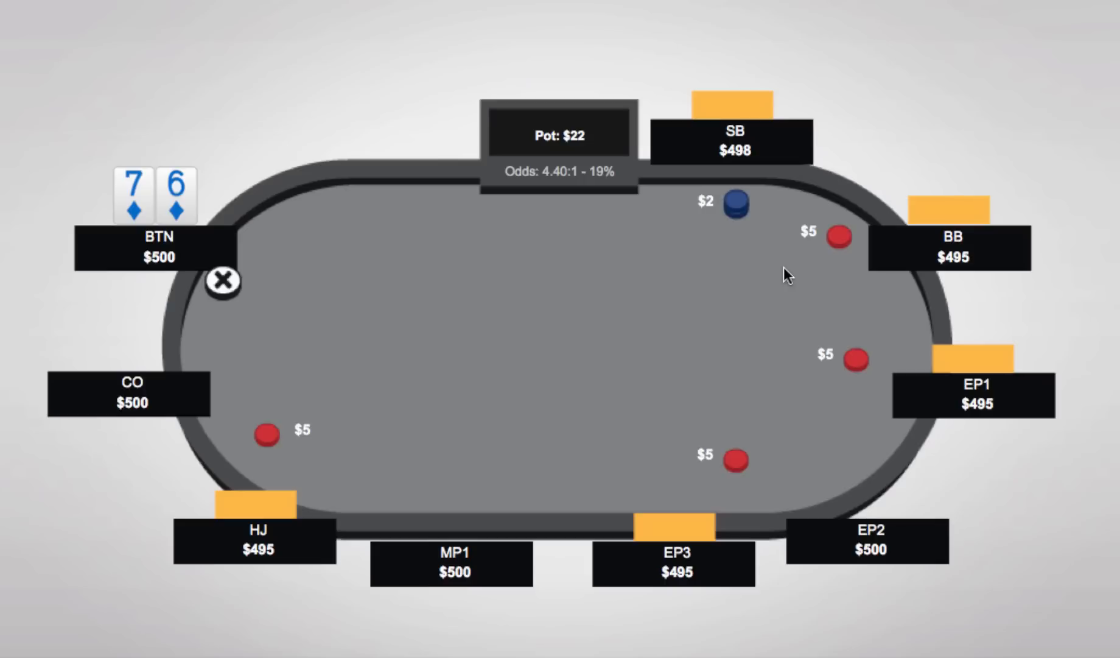
{"action": "mouse_move", "coordinate": [876, 337]}
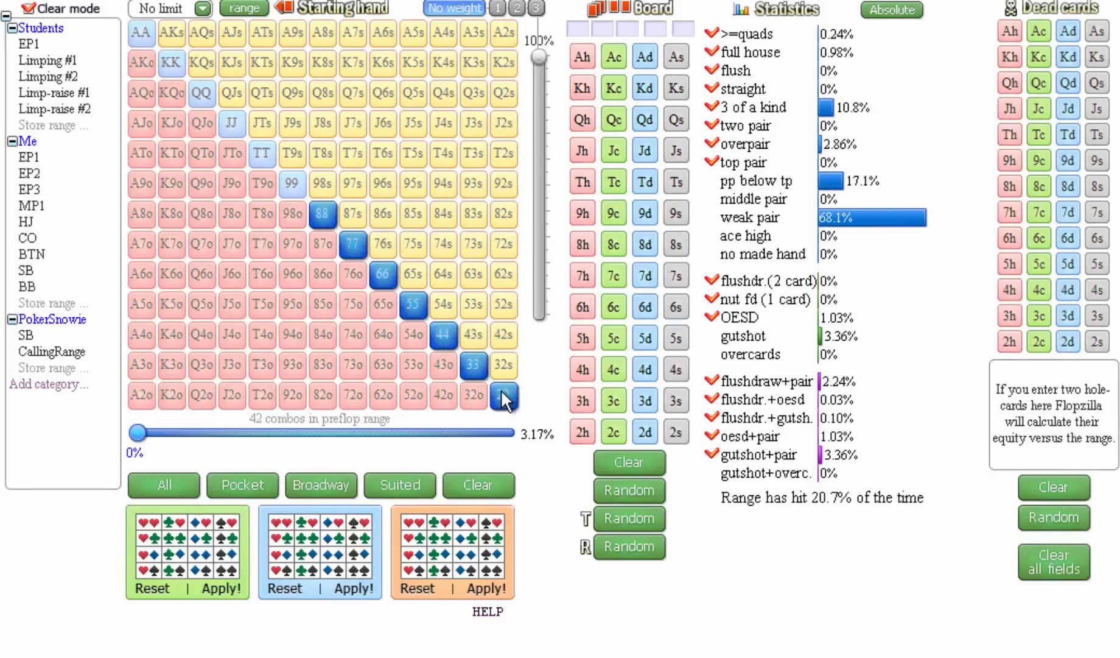
Step: Add suited connectors 54s through JTs plus QJs, KJs, QTs, KTs and the suited aces
{"action": "left_click", "coordinate": [442, 304]}
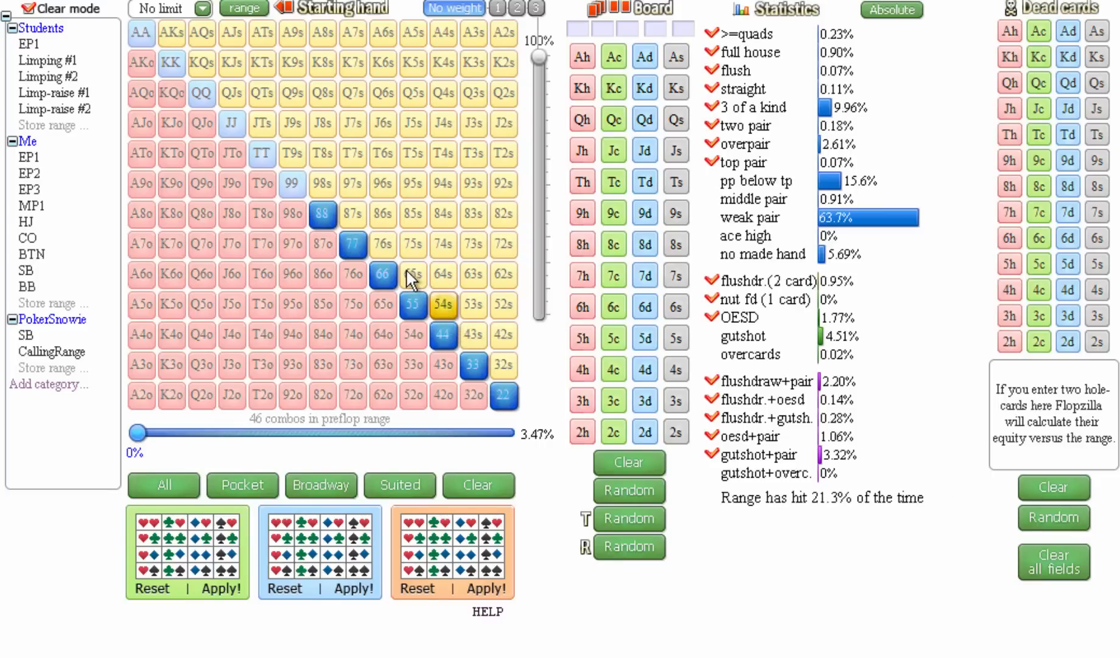
{"action": "left_click", "coordinate": [351, 213]}
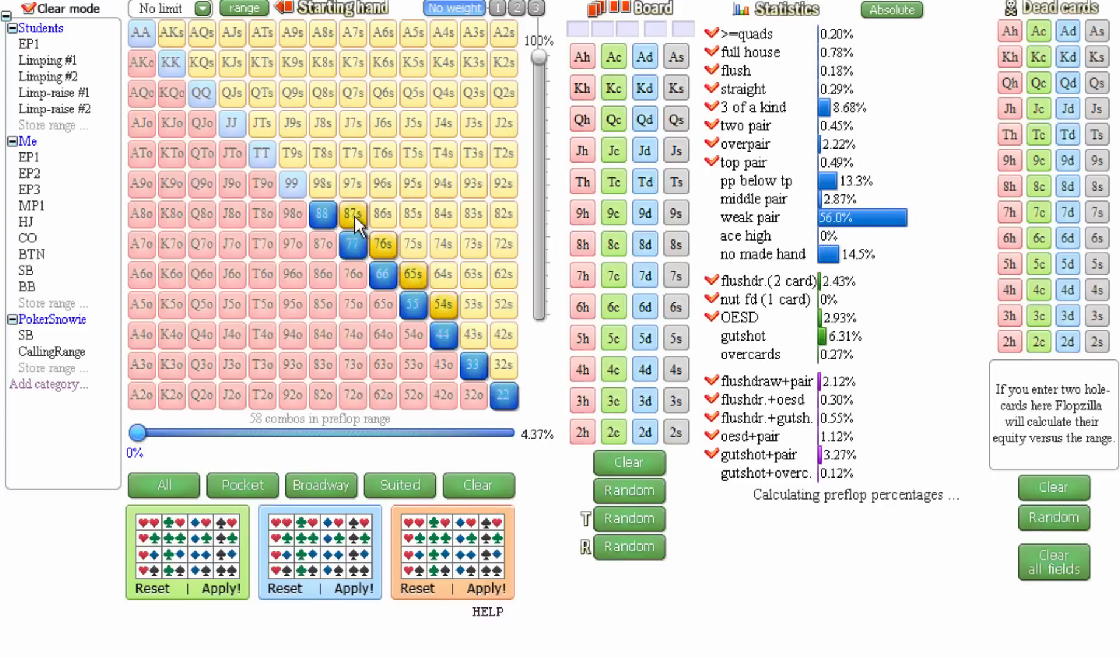
{"action": "left_click", "coordinate": [322, 184]}
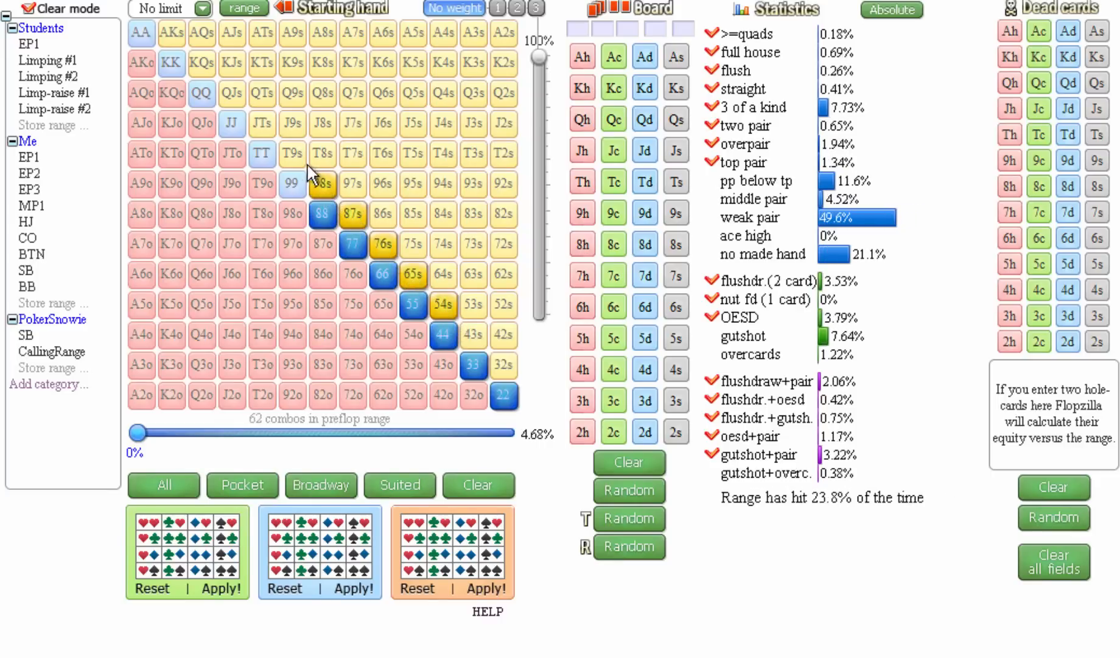
{"action": "left_click", "coordinate": [261, 123]}
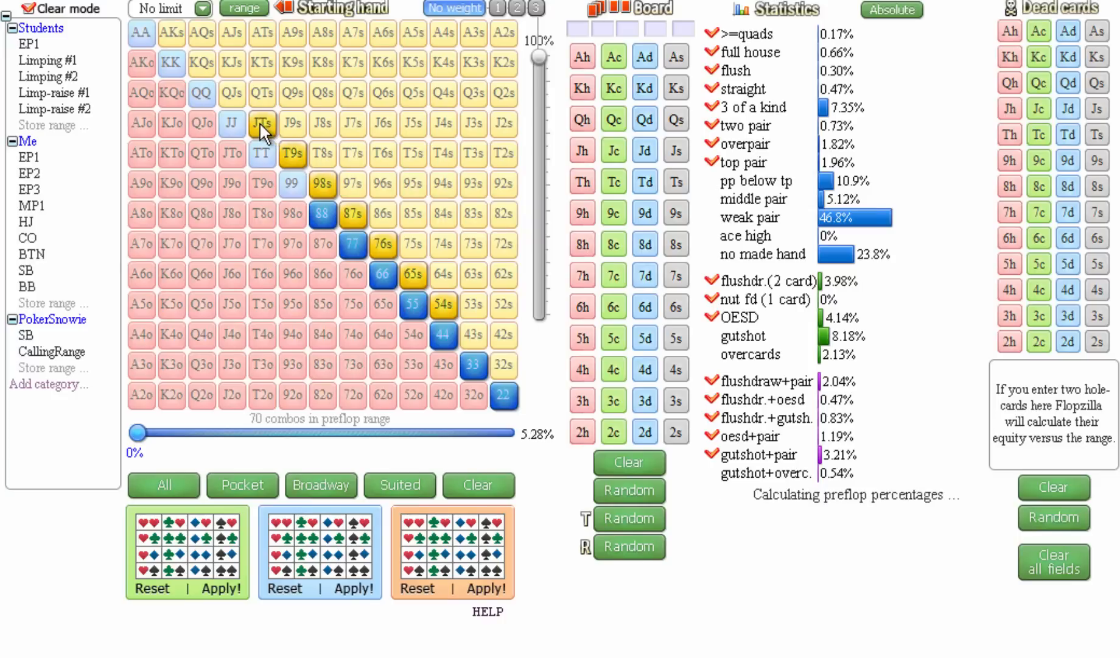
{"action": "left_click", "coordinate": [231, 93]}
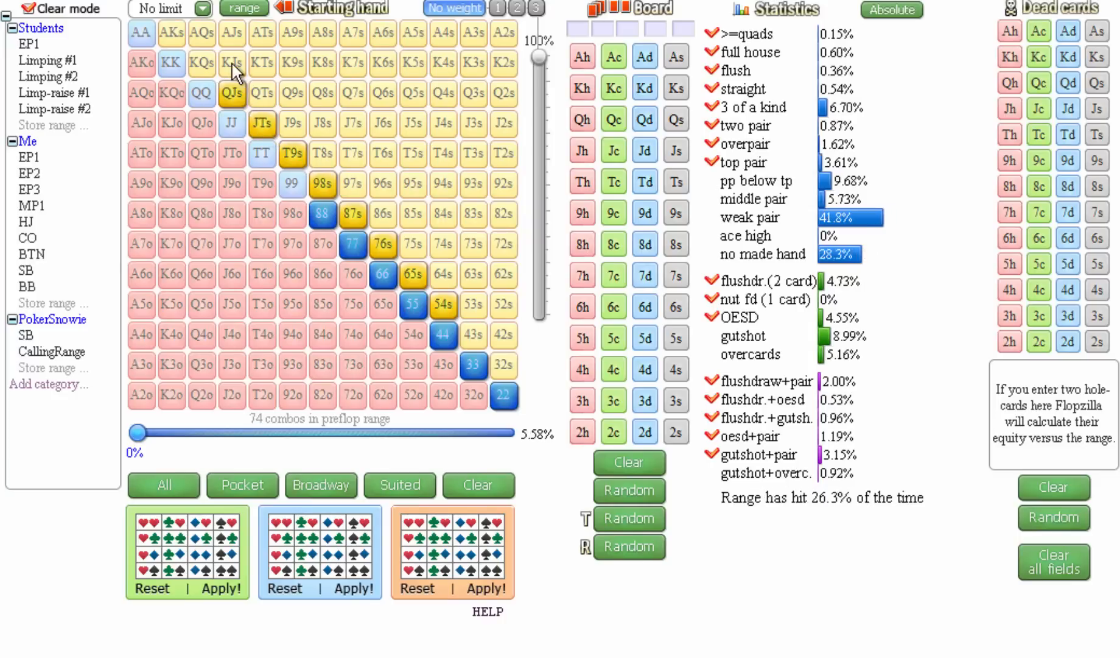
{"action": "left_click", "coordinate": [262, 93]}
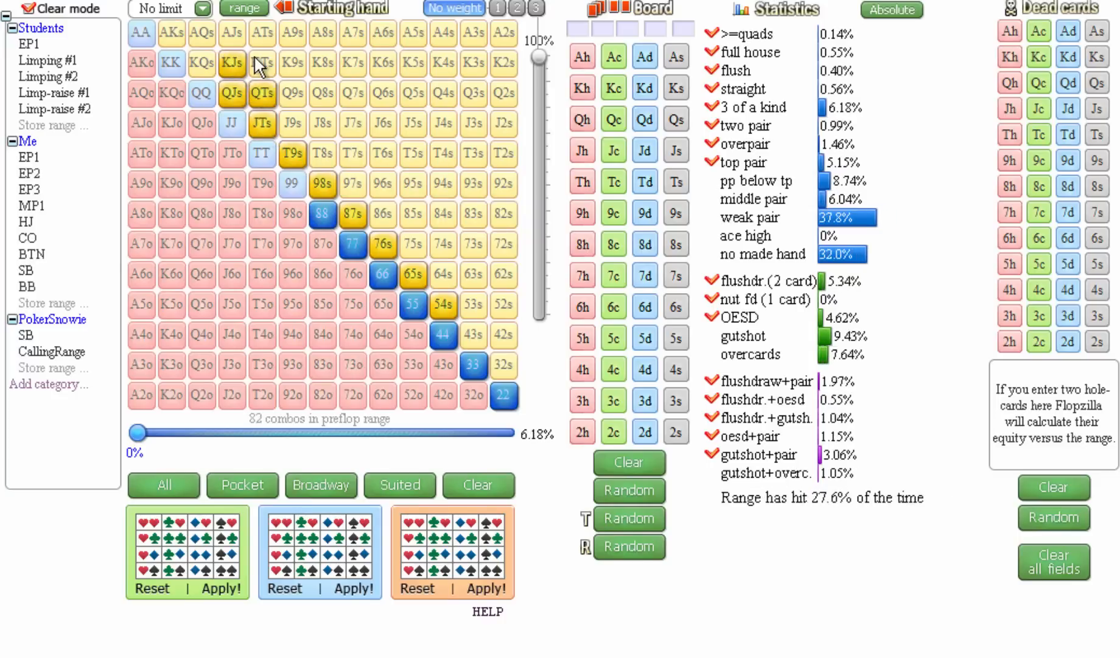
{"action": "left_click", "coordinate": [261, 62]}
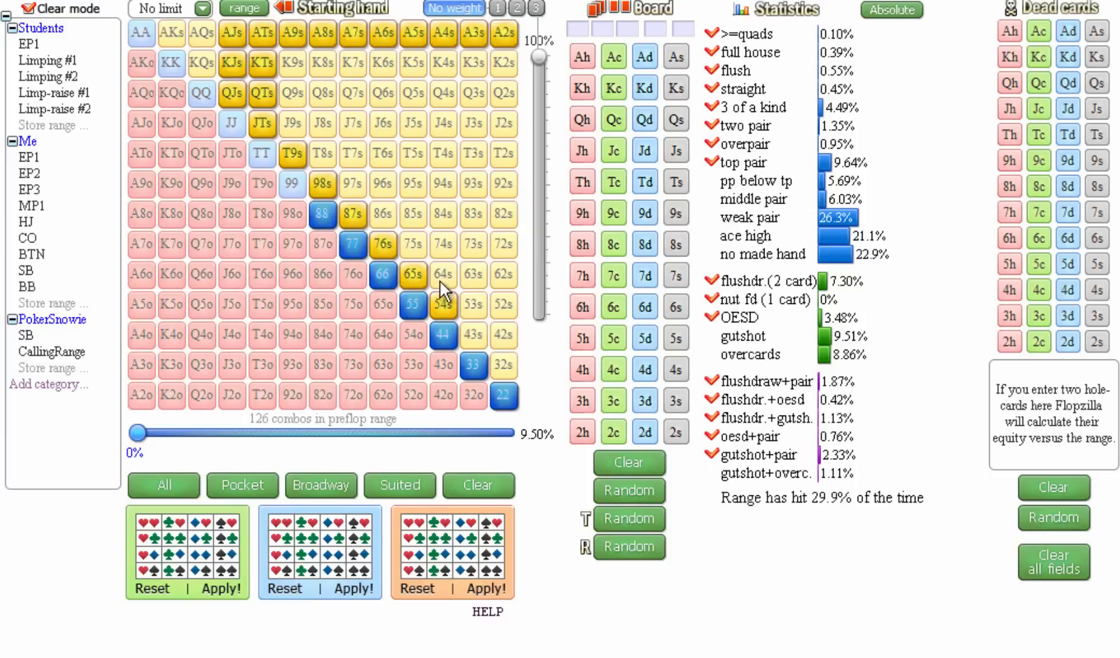
Step: Add the one- and two-gap suited hands (75s, 64s, 86s–J9s) plus K9s, Q9s and K8s
{"action": "left_click", "coordinate": [412, 244]}
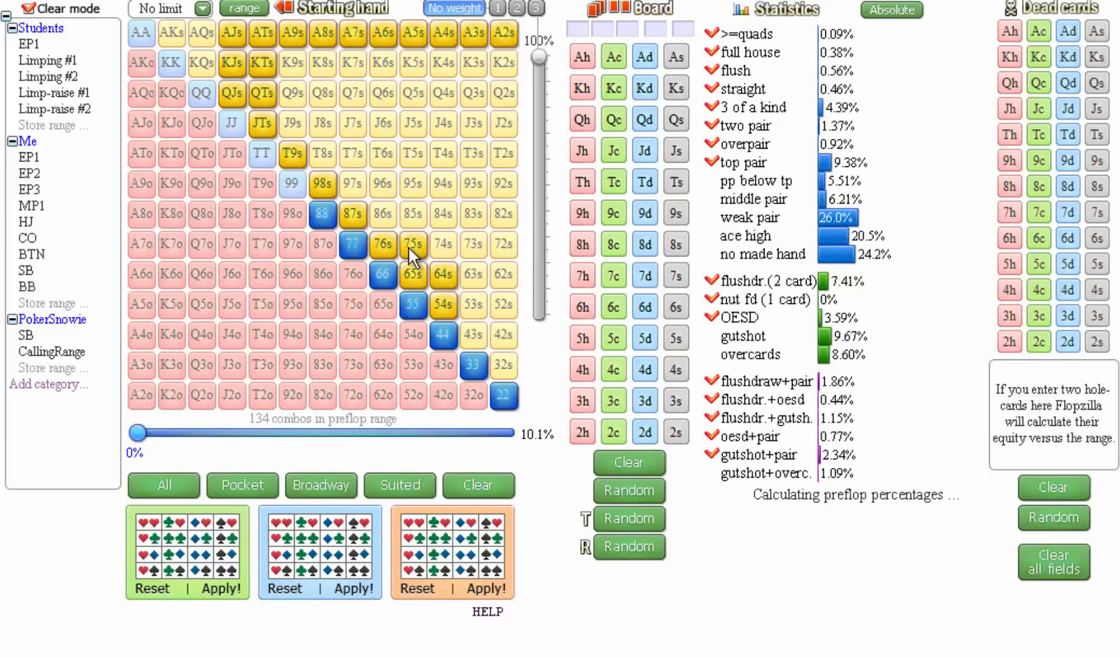
{"action": "left_click", "coordinate": [352, 184]}
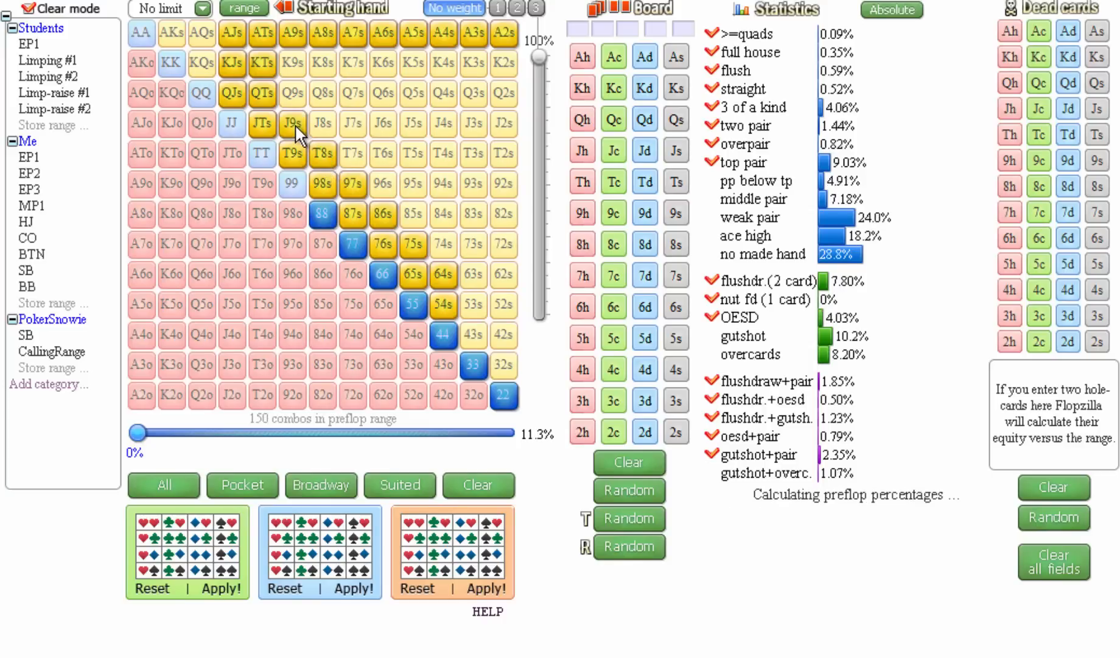
{"action": "left_click", "coordinate": [292, 62]}
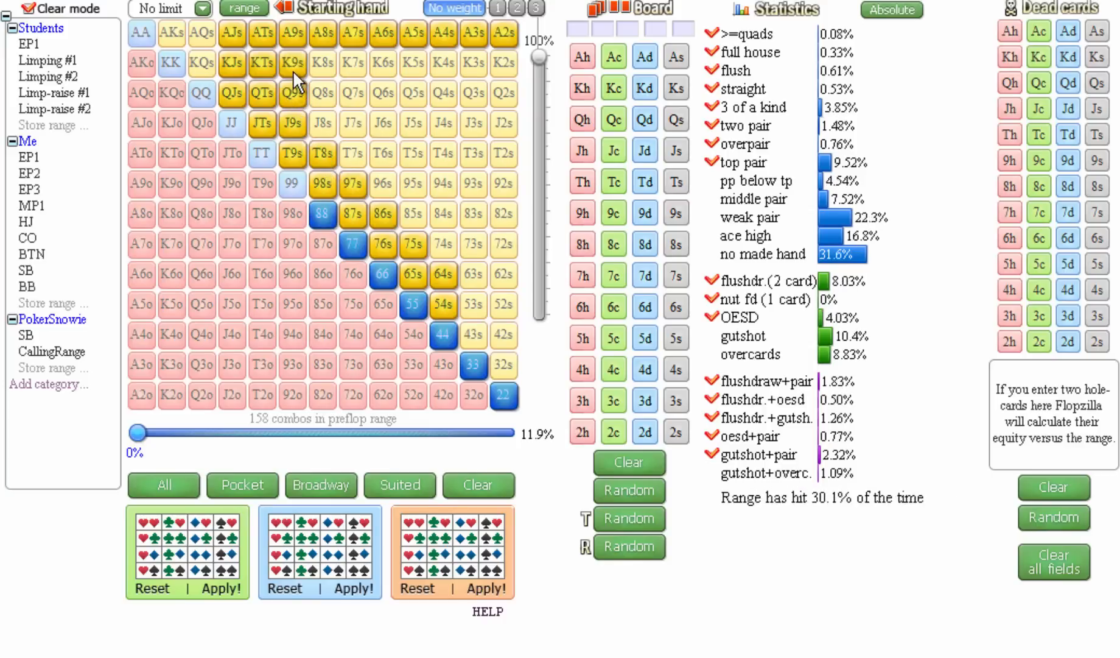
{"action": "left_click", "coordinate": [412, 213]}
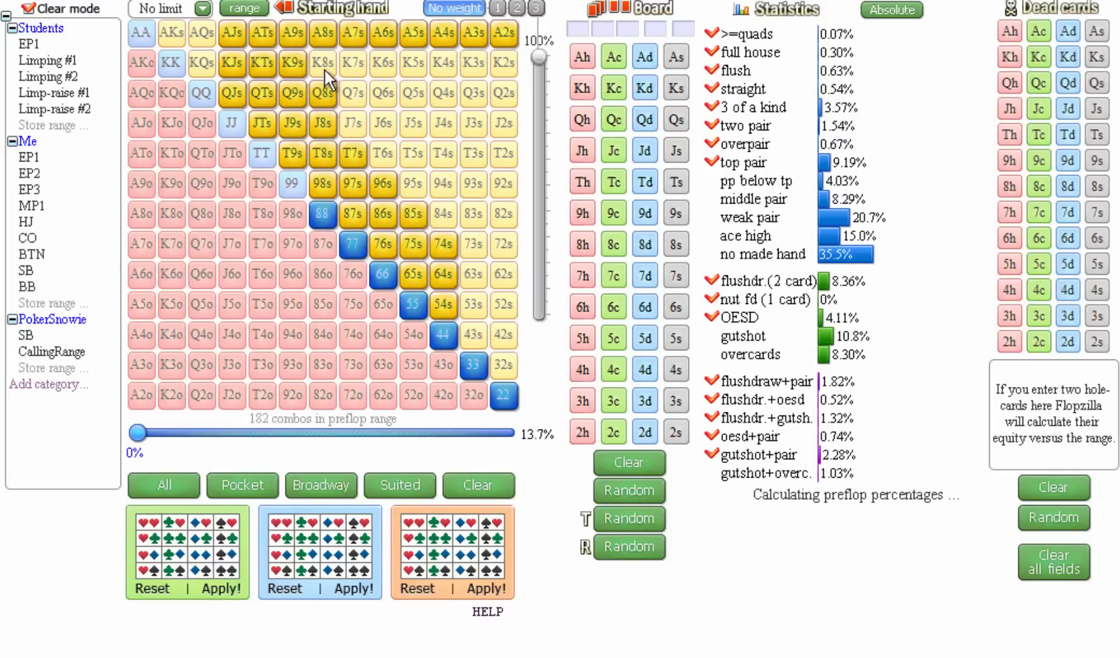
{"action": "left_click", "coordinate": [321, 62]}
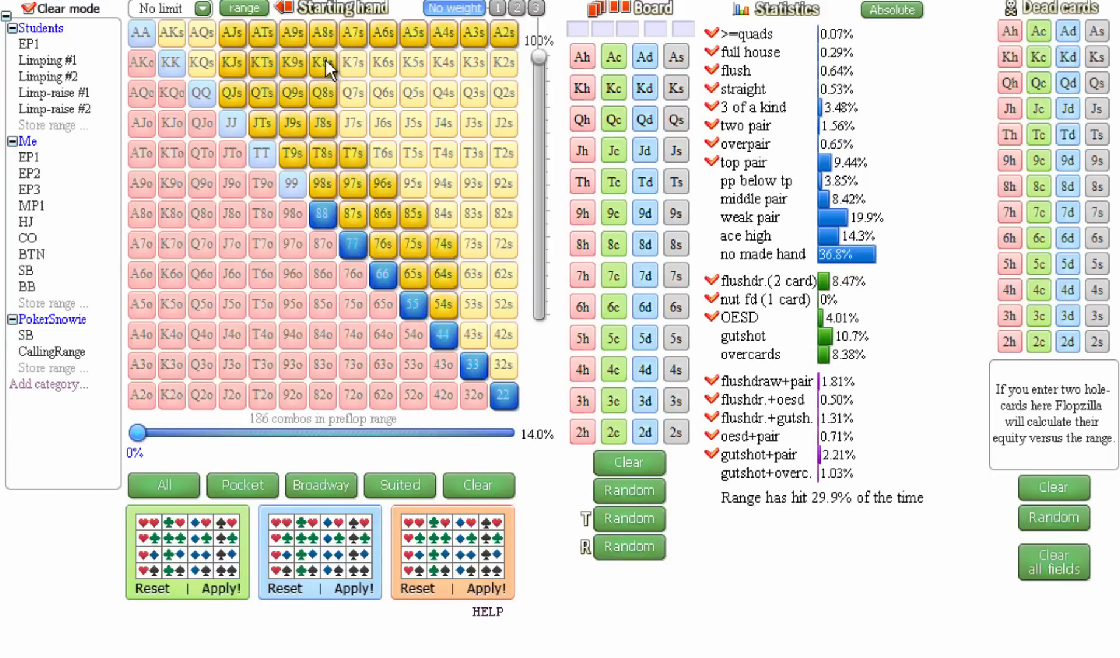
{"action": "mouse_move", "coordinate": [232, 153]}
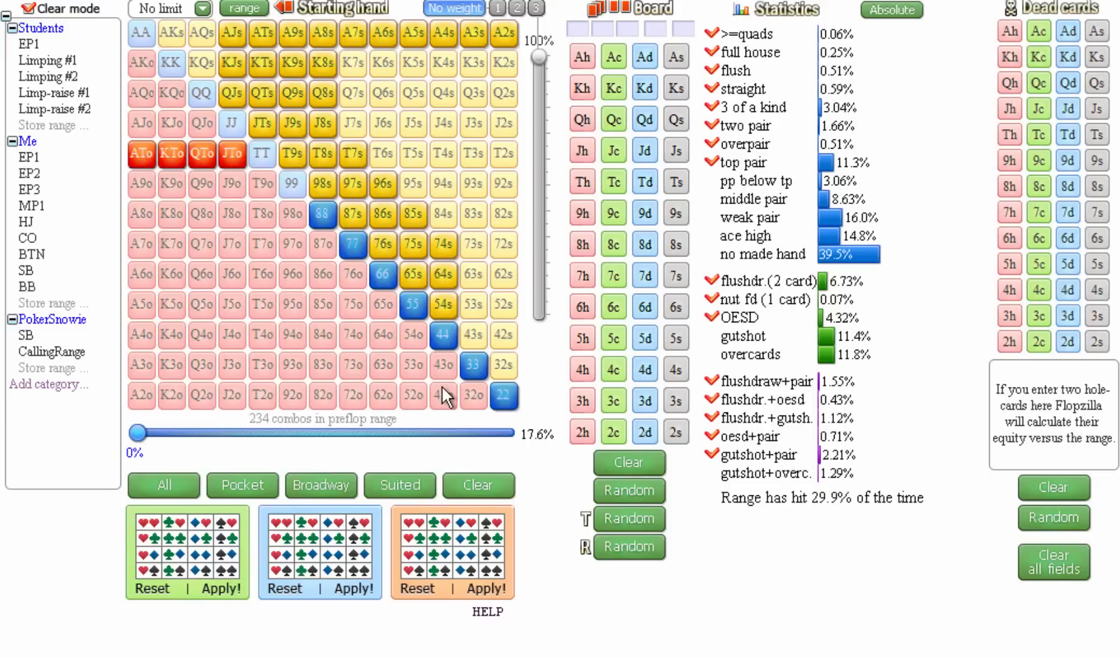
Step: Empty the grid and select AKs, AQs, AJs and KQs for a 16-combo range
{"action": "left_click", "coordinate": [477, 484]}
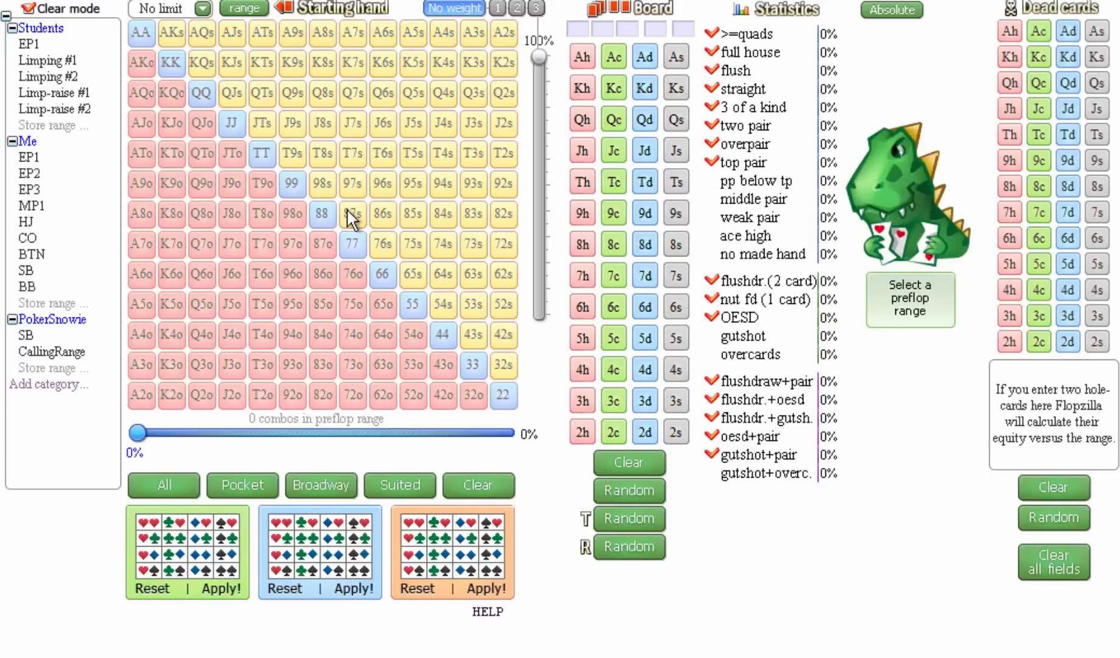
{"action": "mouse_move", "coordinate": [299, 146]}
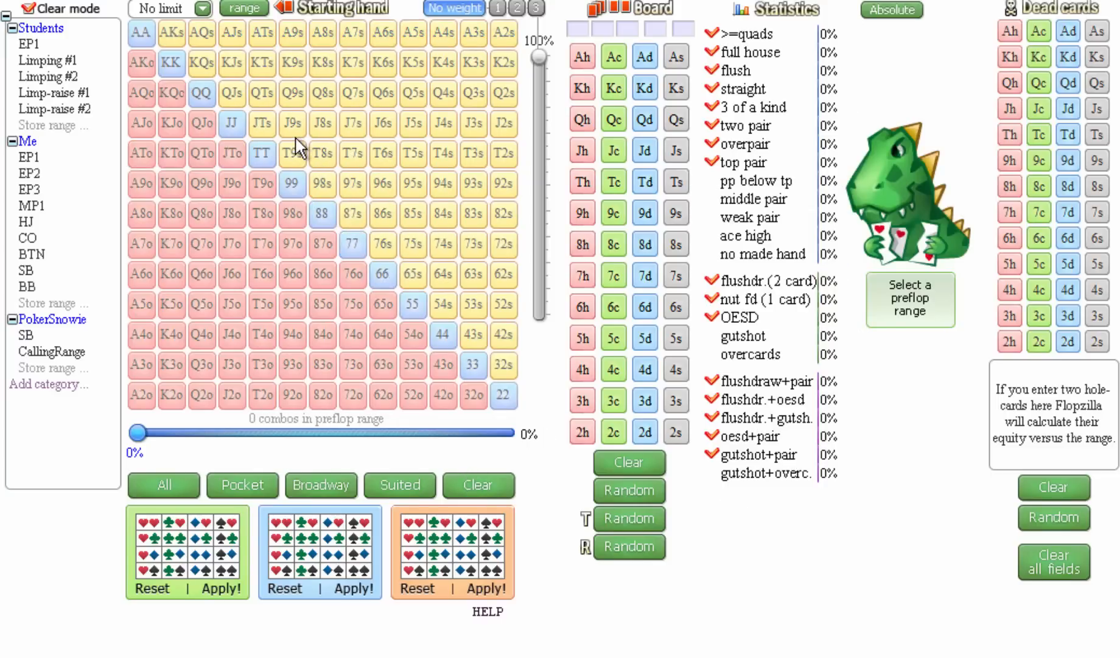
{"action": "left_click_drag", "start_coordinate": [171, 33], "coordinate": [201, 33]}
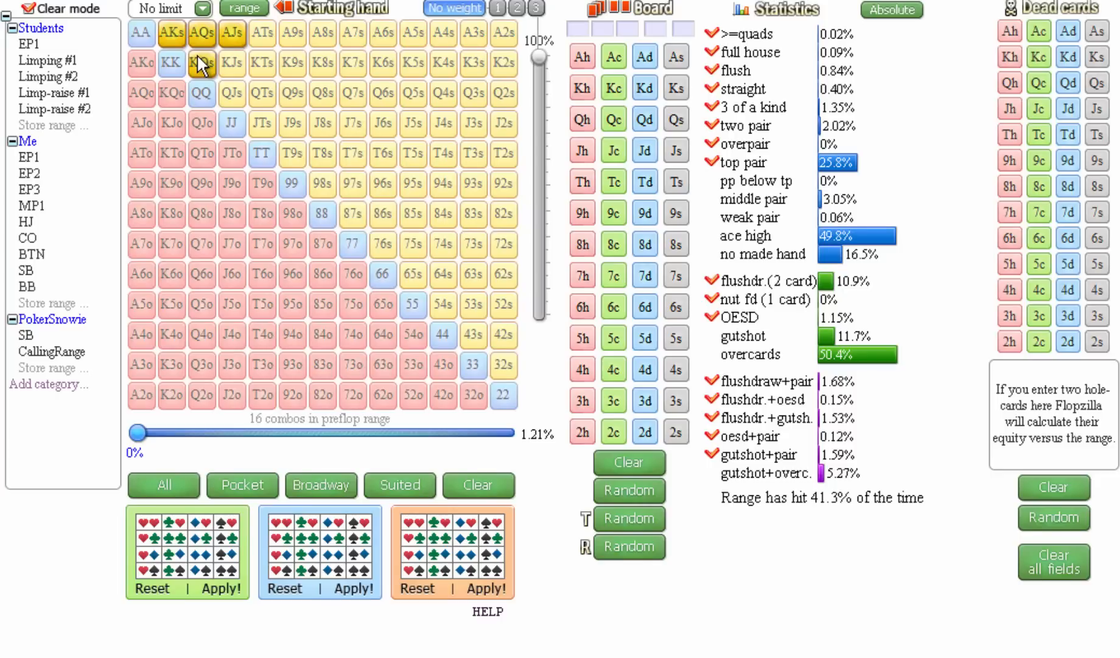
{"action": "mouse_move", "coordinate": [261, 50]}
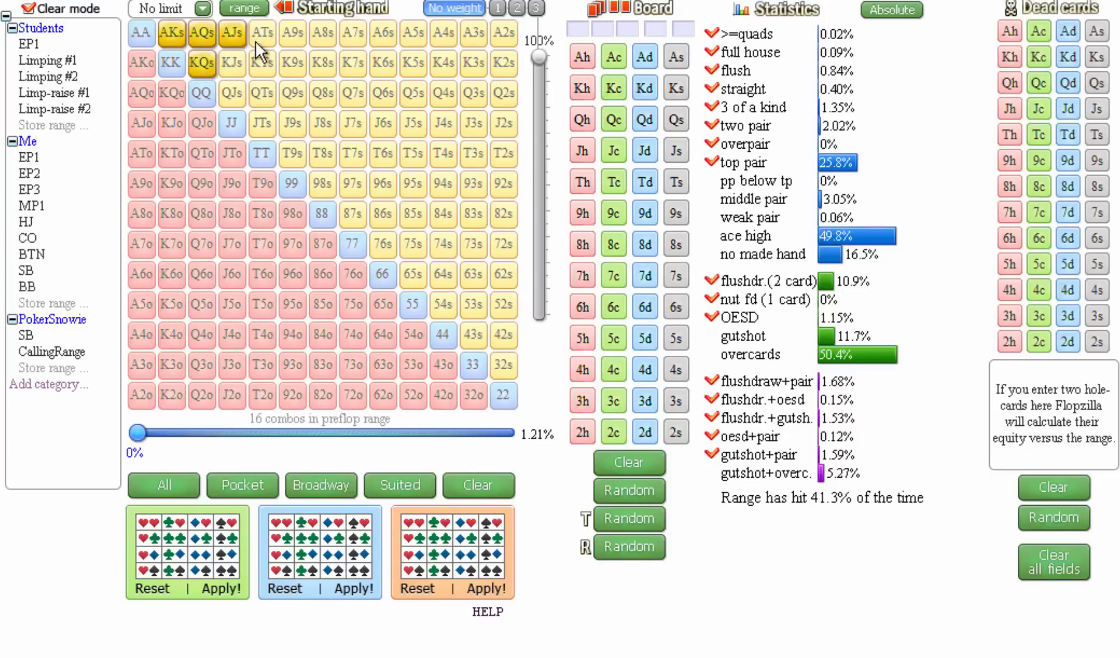
{"action": "mouse_move", "coordinate": [157, 63]}
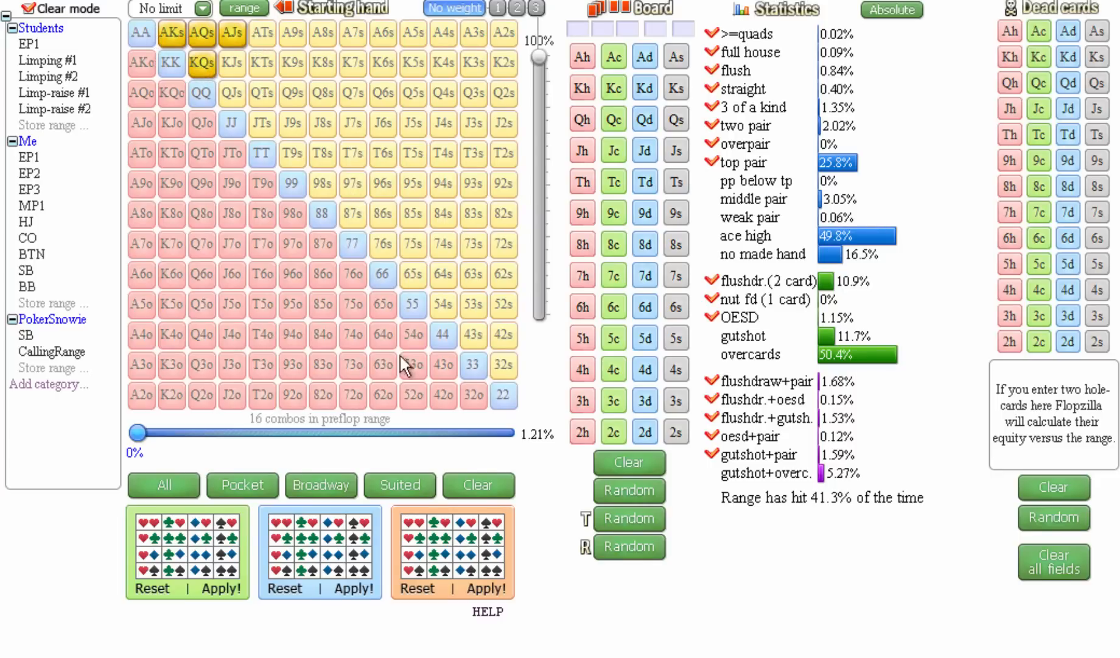
Step: Empty the grid and add JTo, QTo, KTo and ATo for a 48-combo range
{"action": "left_click", "coordinate": [477, 485]}
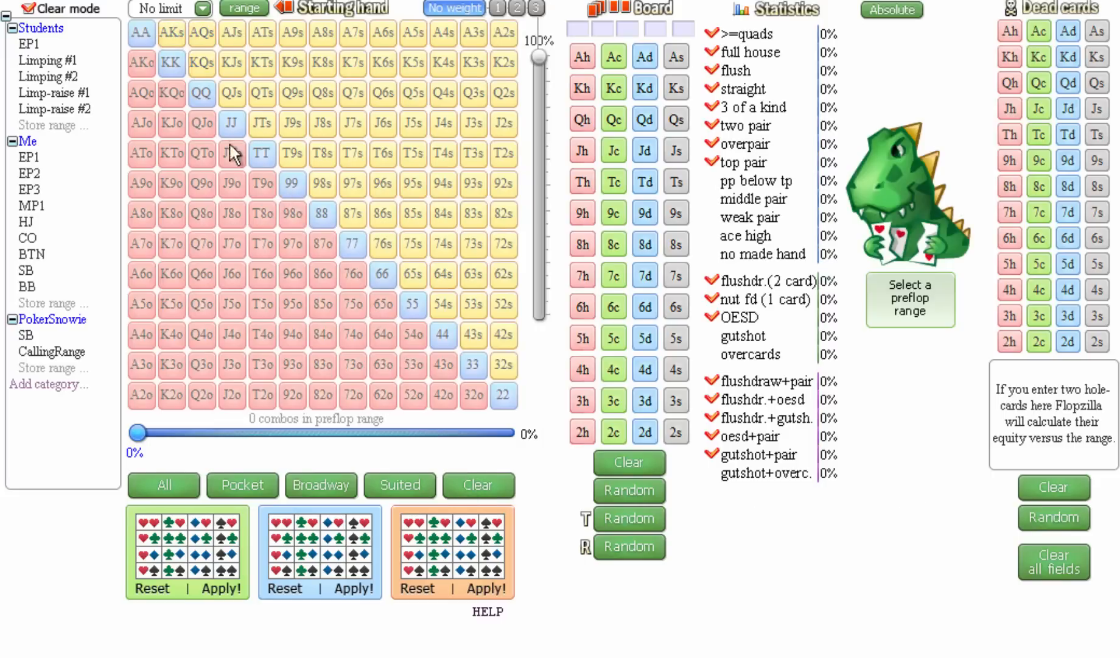
{"action": "left_click", "coordinate": [231, 152]}
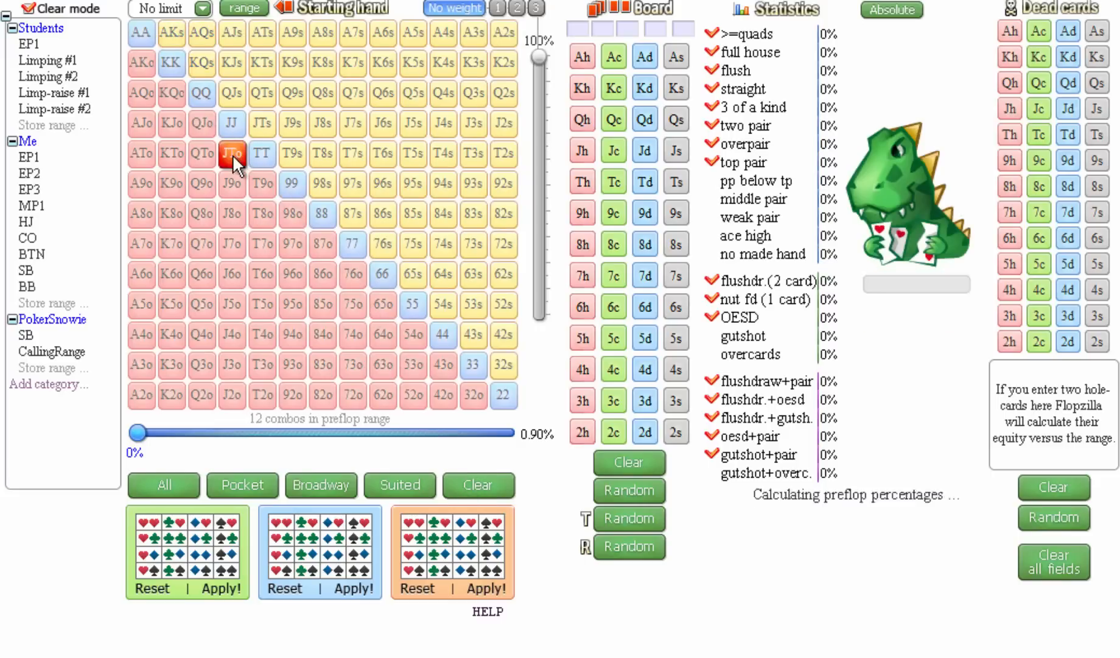
{"action": "left_click_drag", "start_coordinate": [232, 153], "coordinate": [140, 153]}
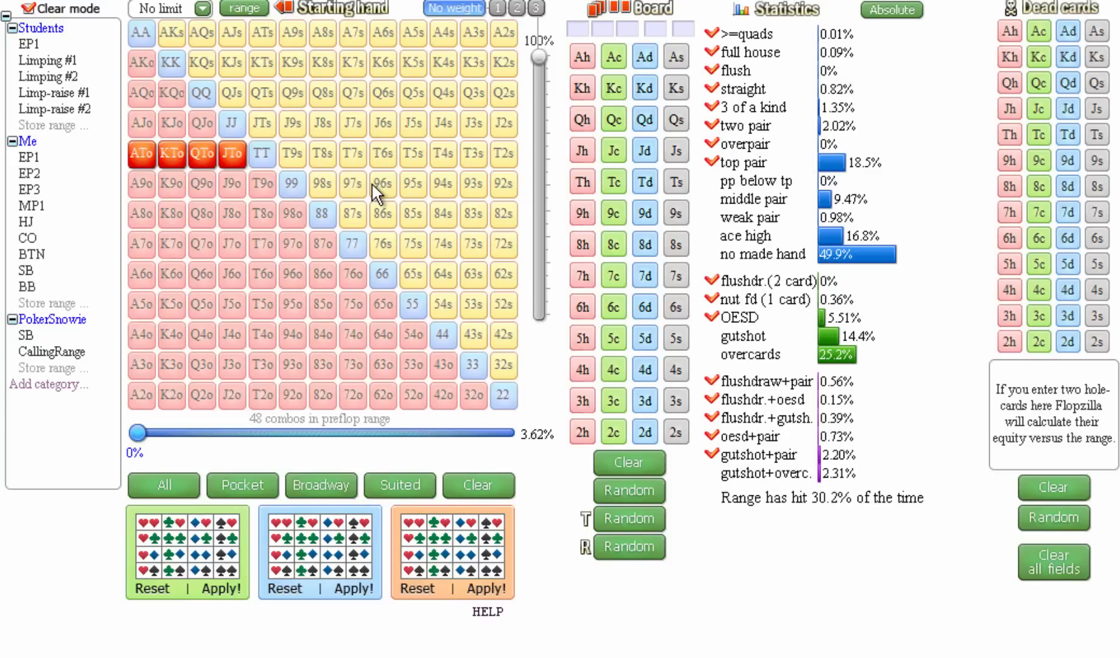
{"action": "mouse_move", "coordinate": [357, 193]}
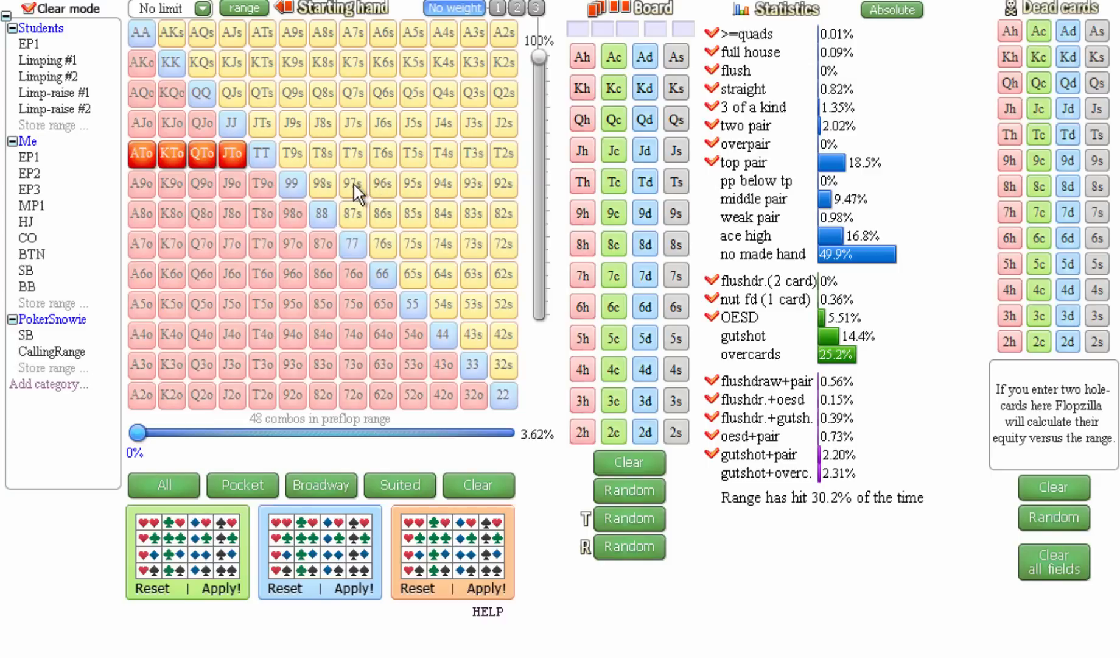
{"action": "mouse_move", "coordinate": [347, 193]}
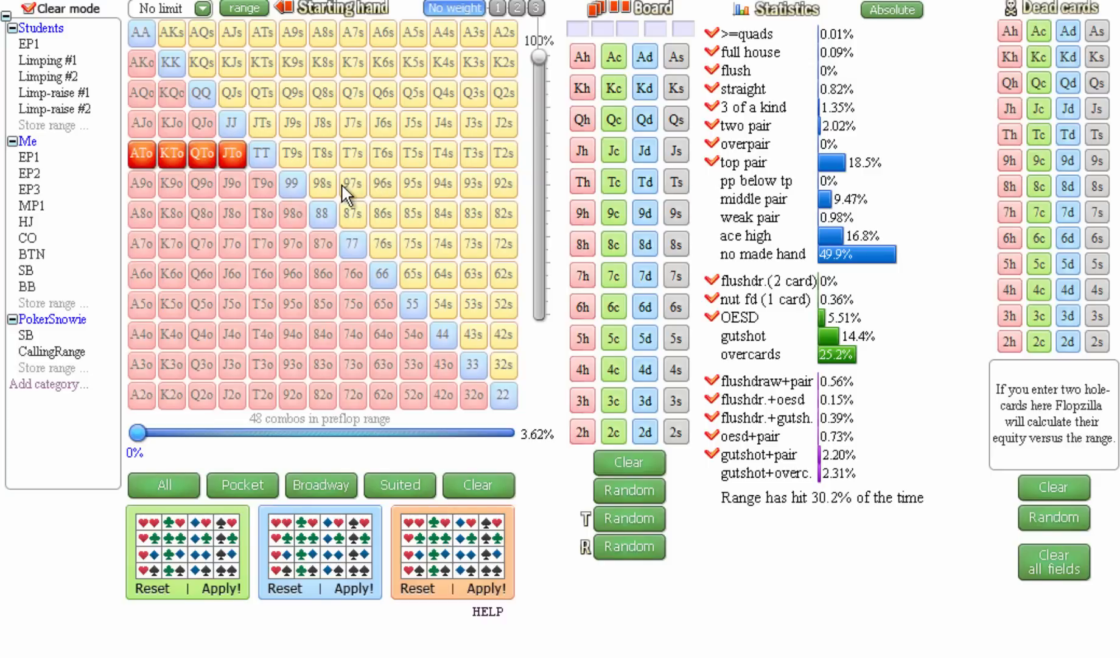